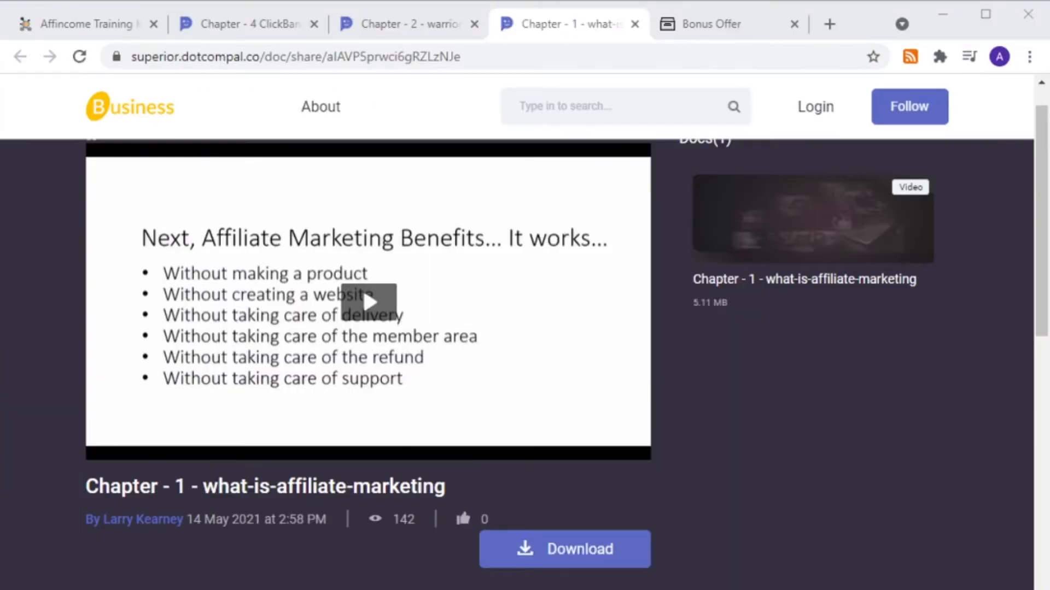
# Rewind the Chapter 1 affiliate marketing video and let it play through to its Thank You for Watching! slide
pyautogui.click(294, 57)
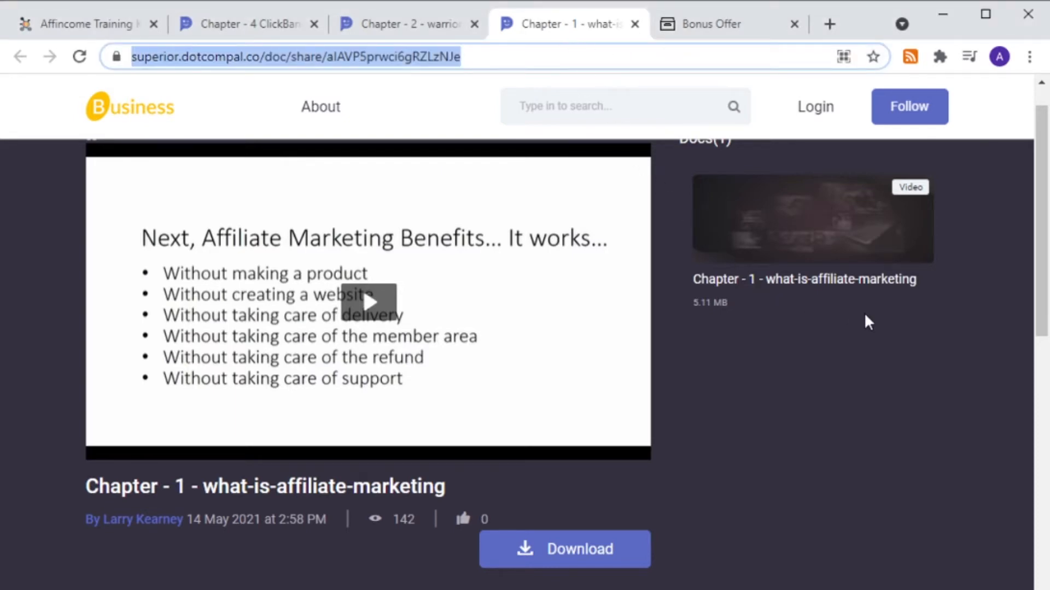
pyautogui.moveTo(818, 405)
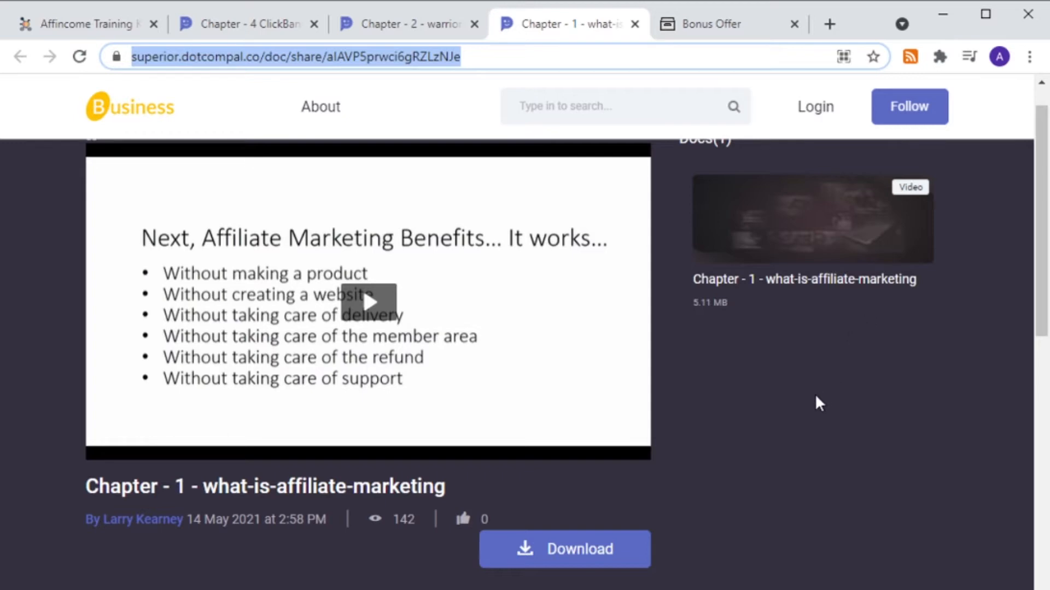
pyautogui.moveTo(770, 477)
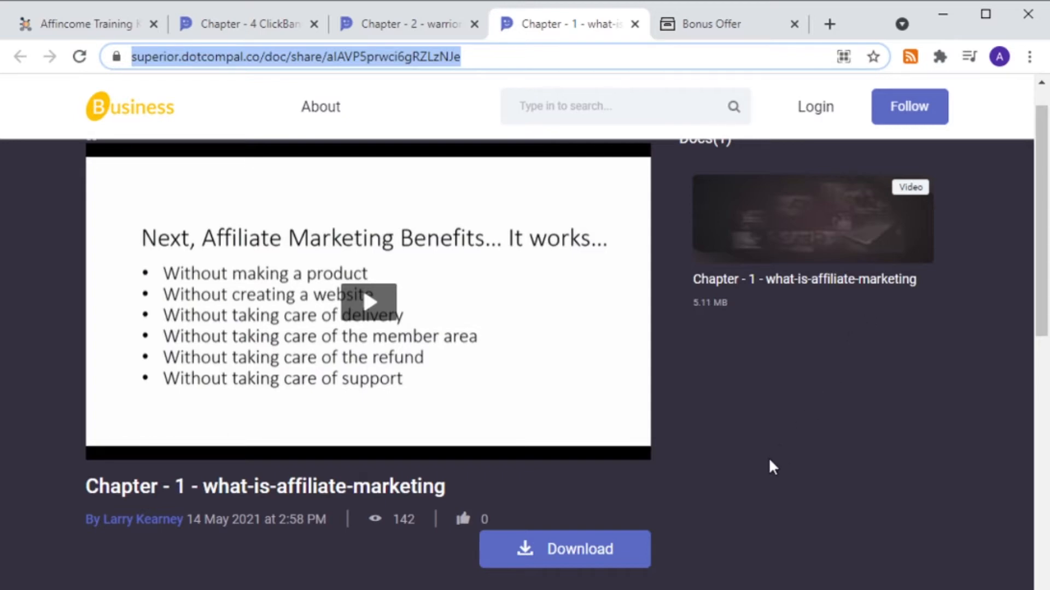
pyautogui.moveTo(746, 470)
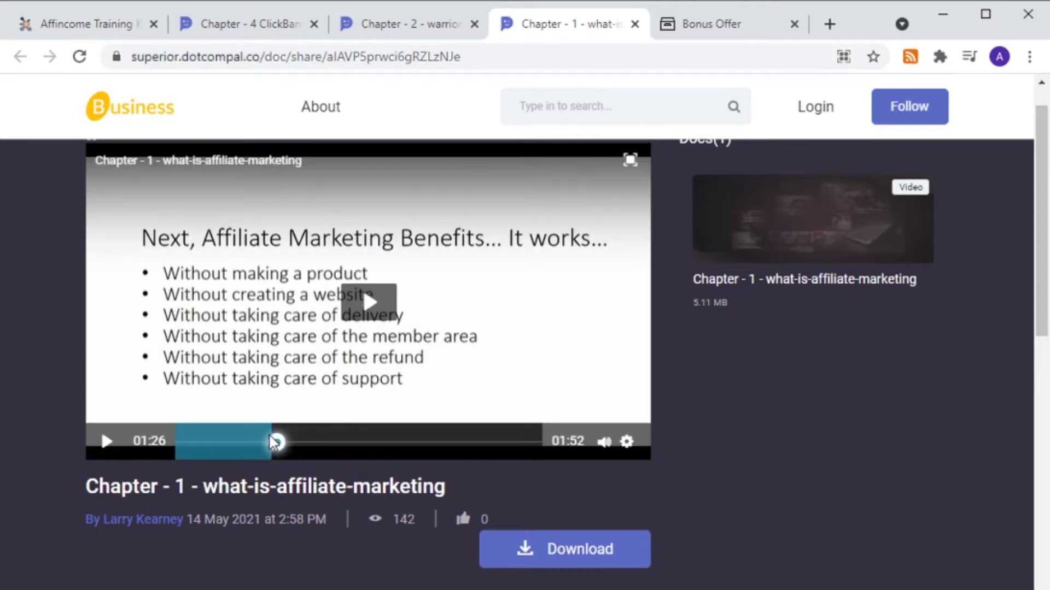
pyautogui.moveTo(274, 441); pyautogui.dragTo(256, 441)
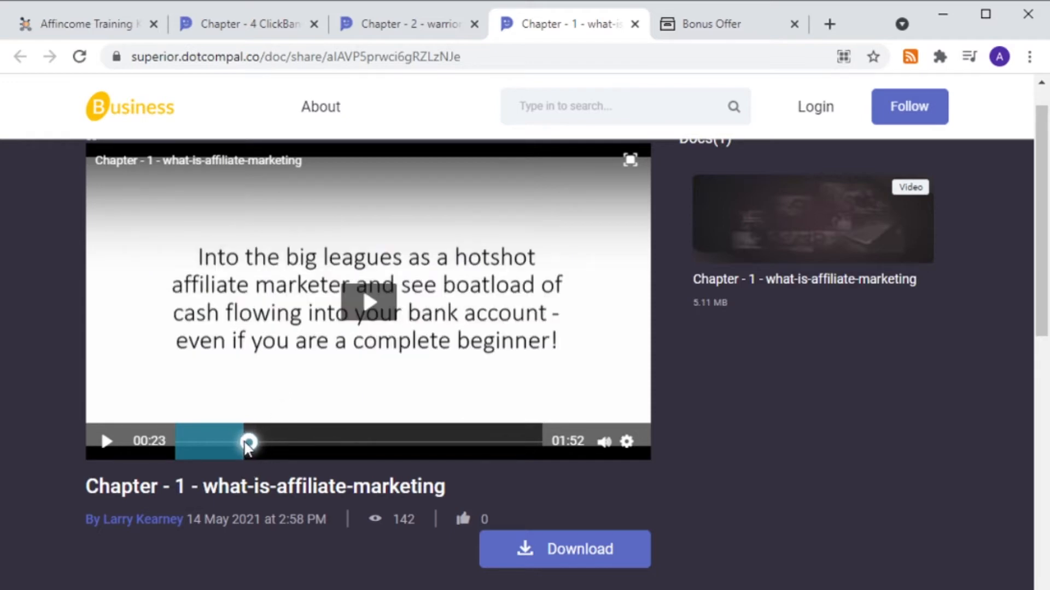
pyautogui.moveTo(248, 441); pyautogui.dragTo(214, 440)
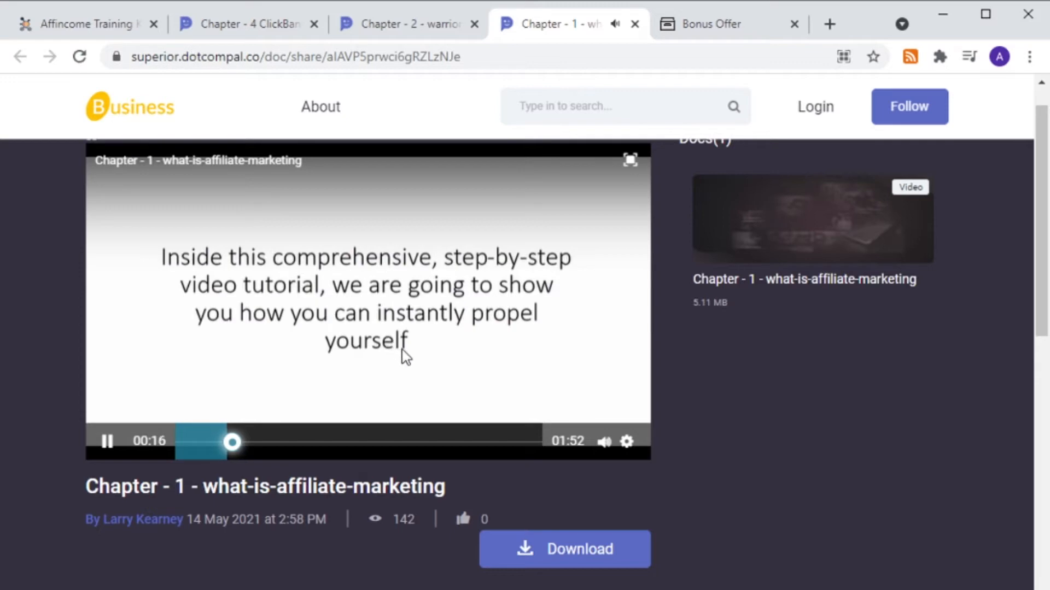
pyautogui.moveTo(433, 372)
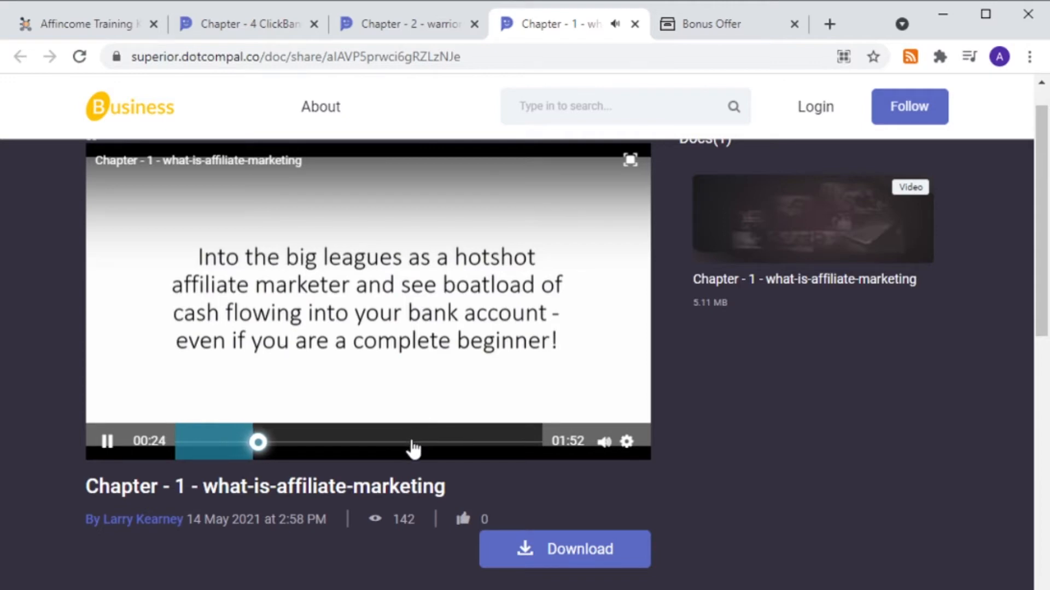
pyautogui.moveTo(308, 460)
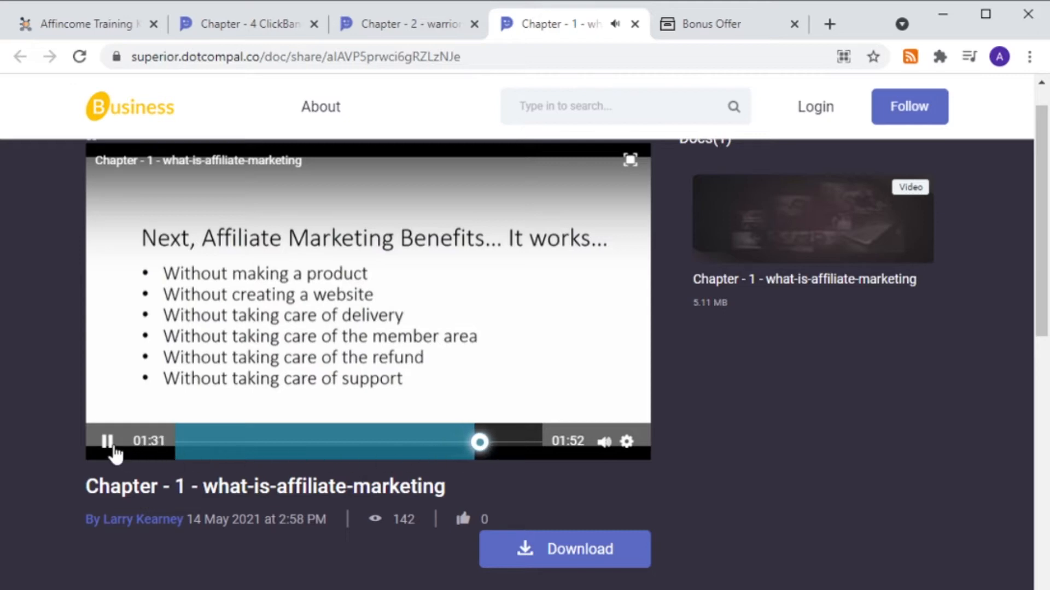
pyautogui.click(107, 442)
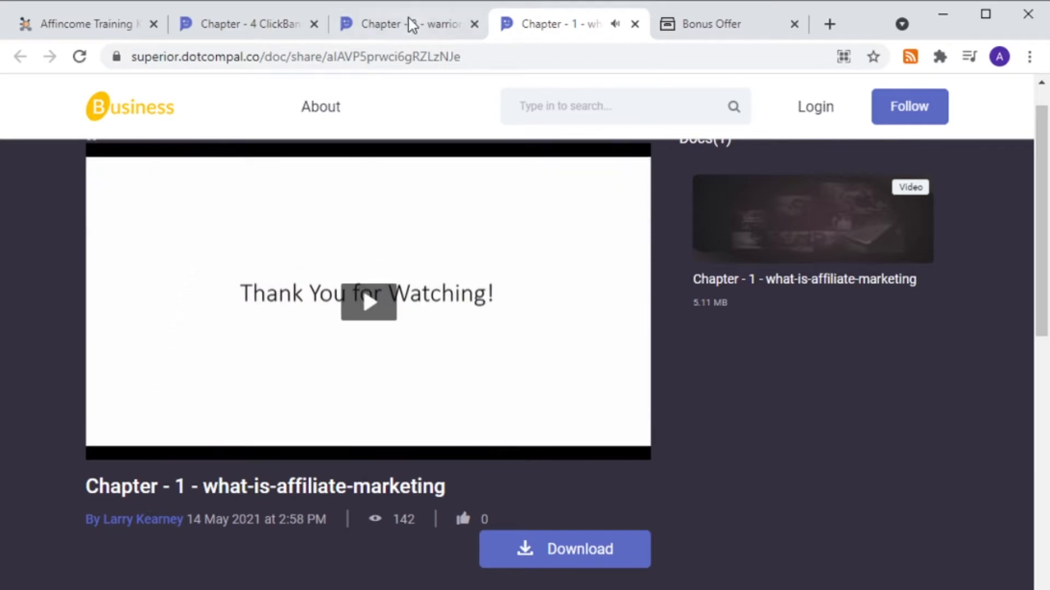
# View the Chapter 2 WarriorPlus overview page, then the Chapter 4 ClickBank overview page
pyautogui.click(409, 24)
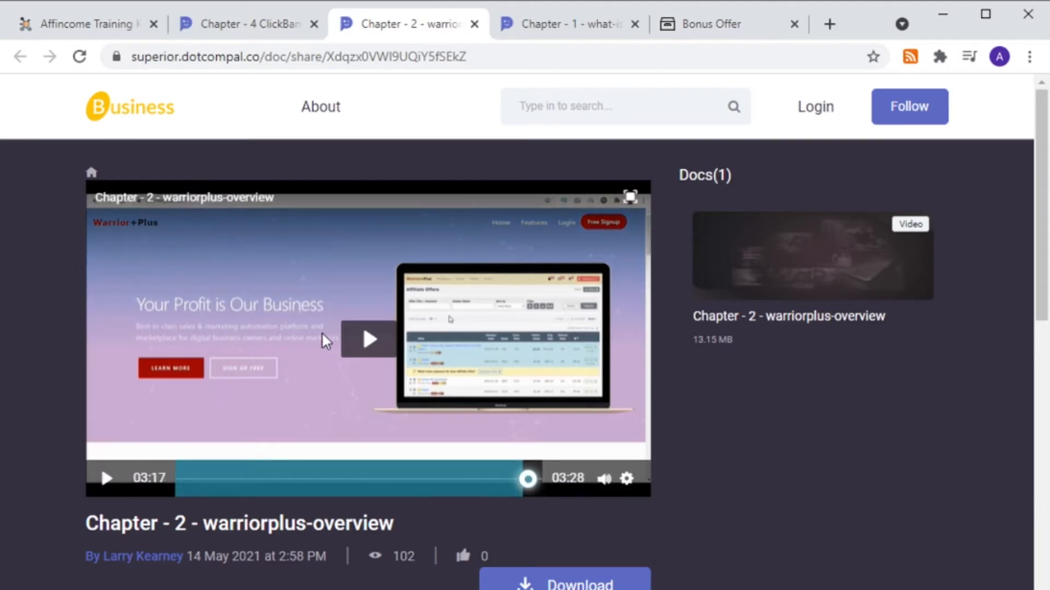
pyautogui.moveTo(322, 358)
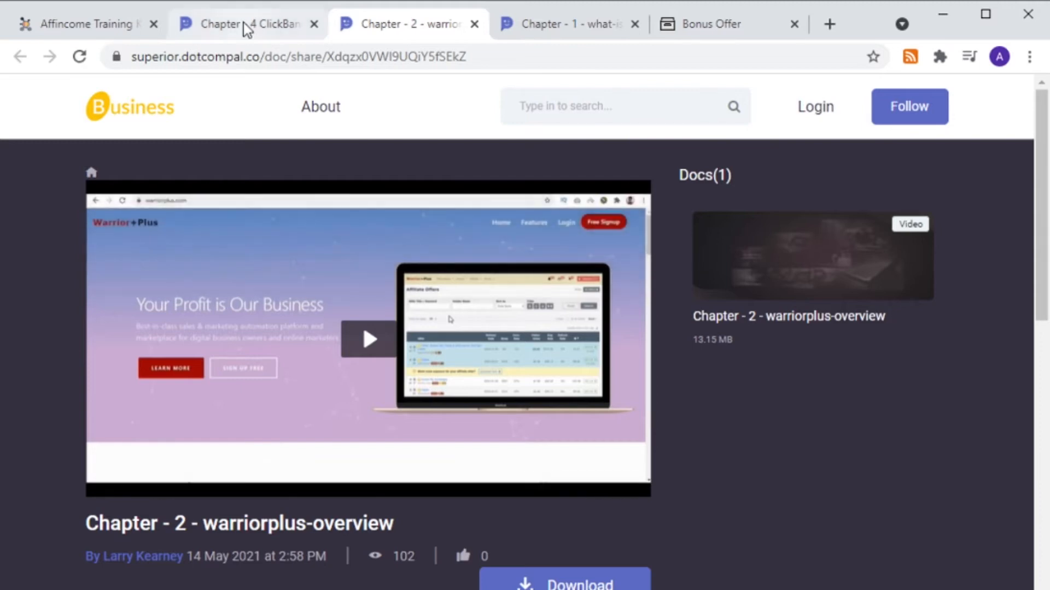
pyautogui.click(243, 24)
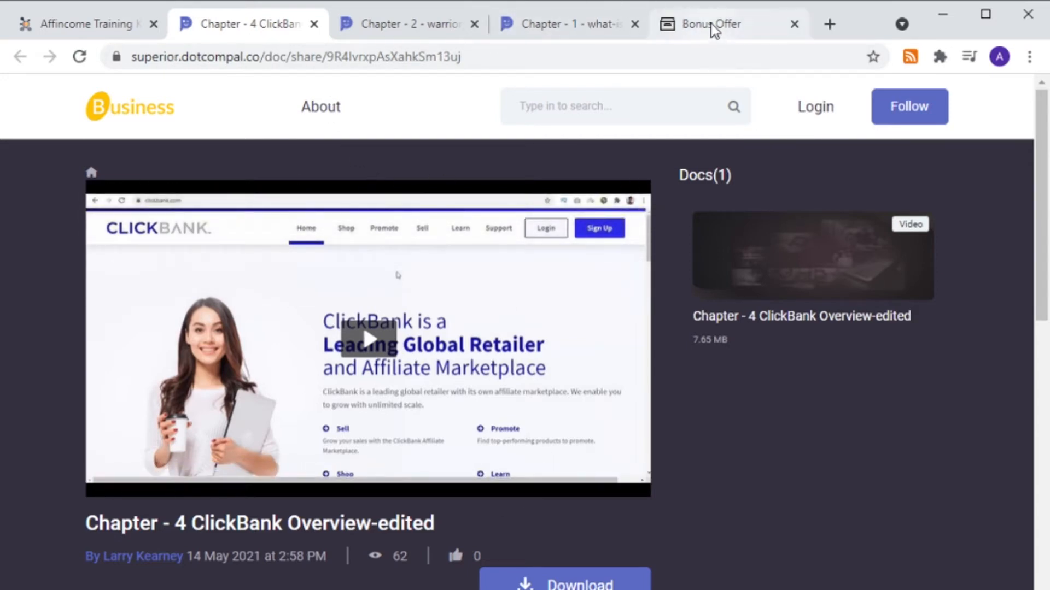
# Show the Bonuscrate Bonus Offer page scrolled past its headline to the expiry countdown
pyautogui.click(713, 24)
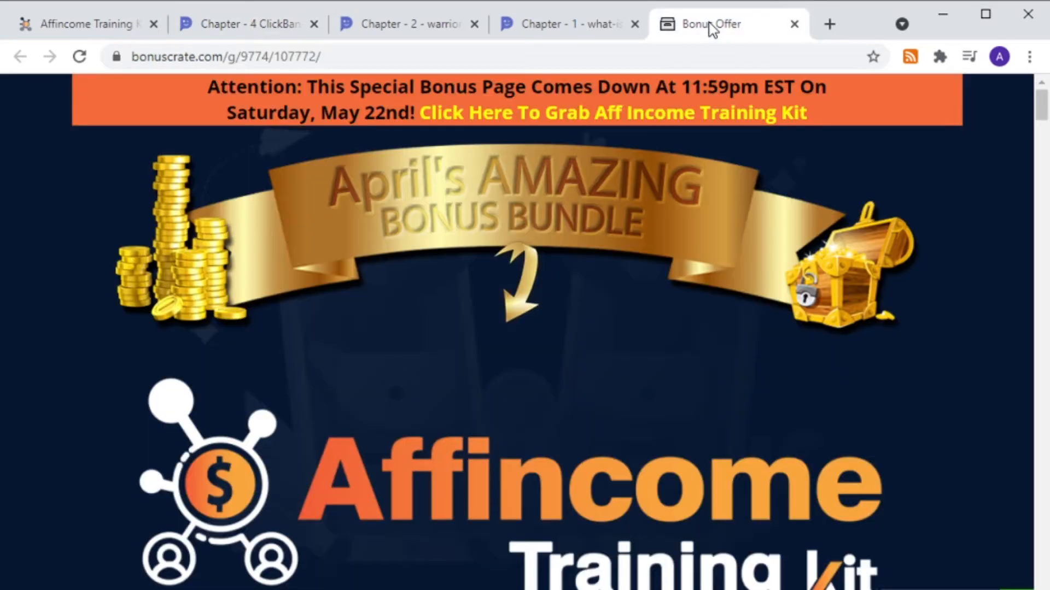
pyautogui.moveTo(725, 48)
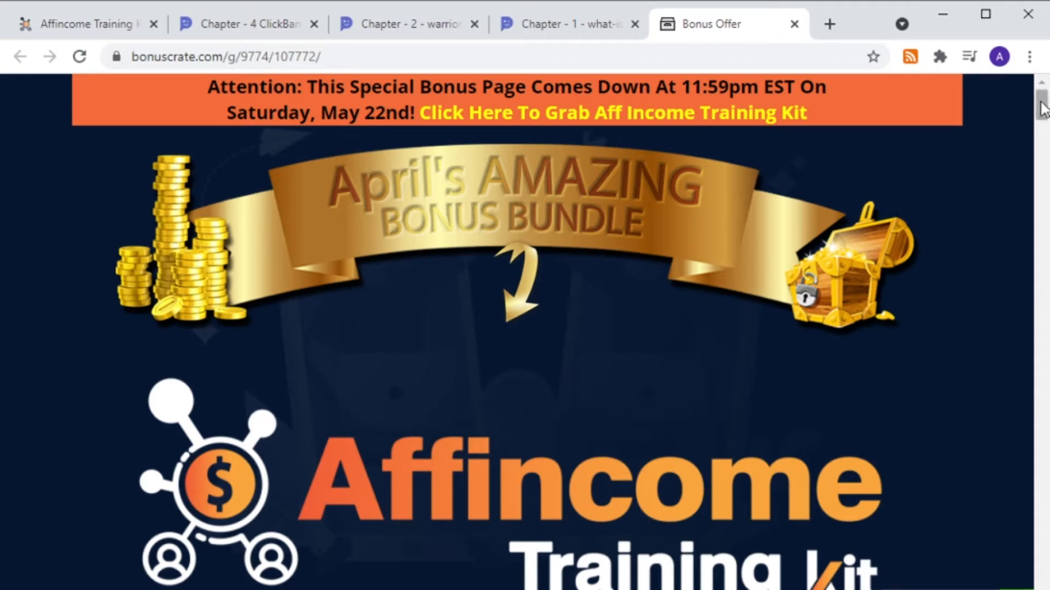
pyautogui.scroll(-3)
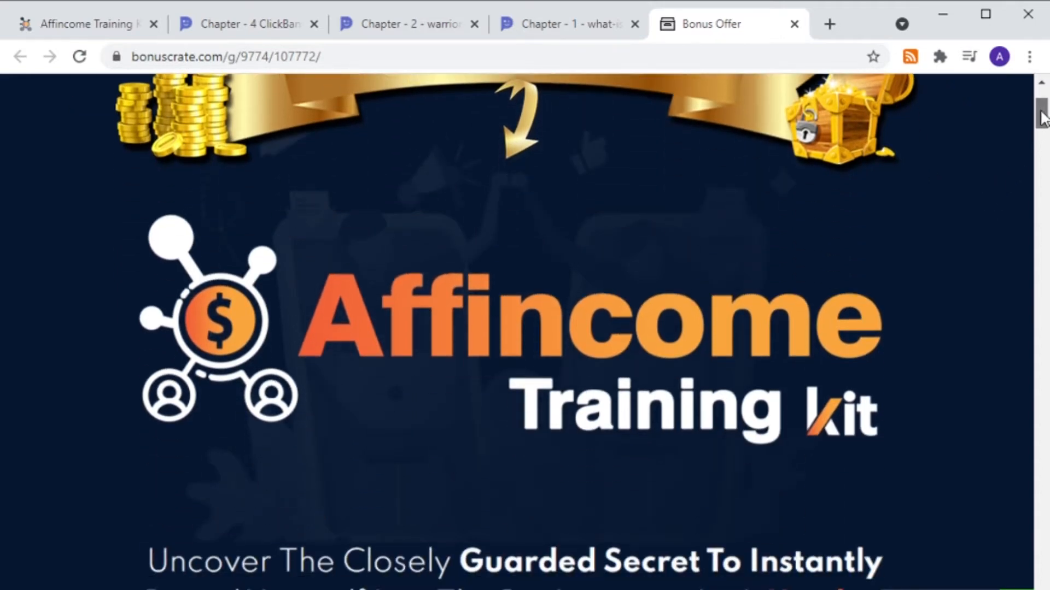
pyautogui.scroll(-3)
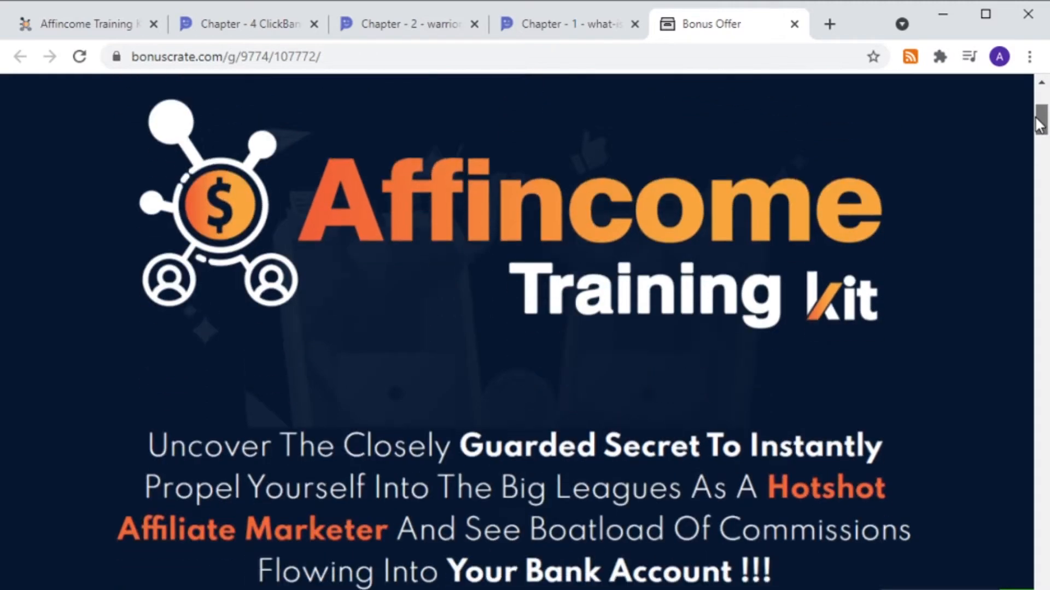
pyautogui.scroll(-3)
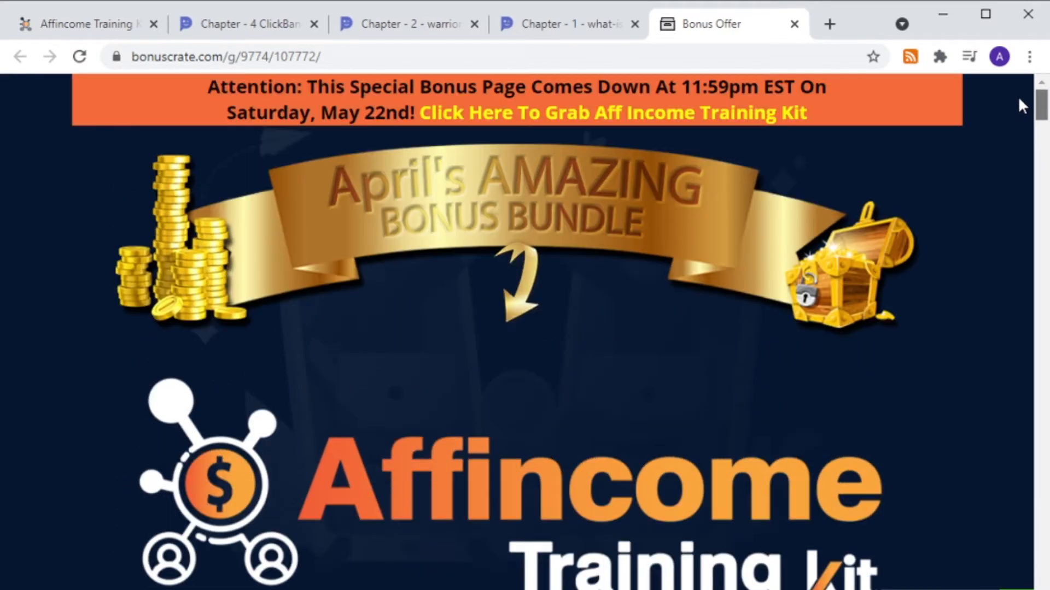
pyautogui.scroll(-3)
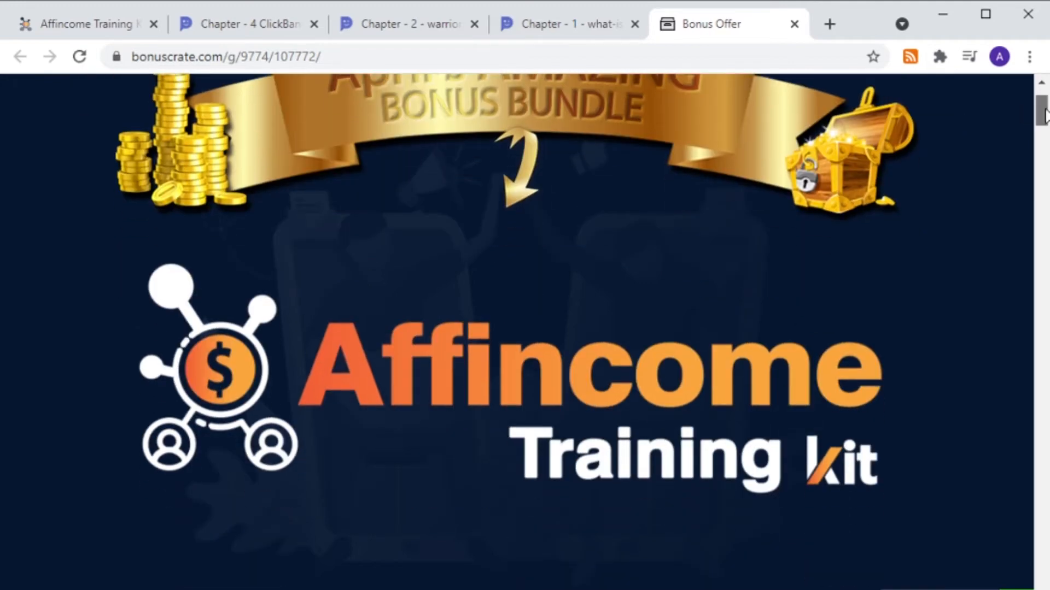
pyautogui.scroll(-3)
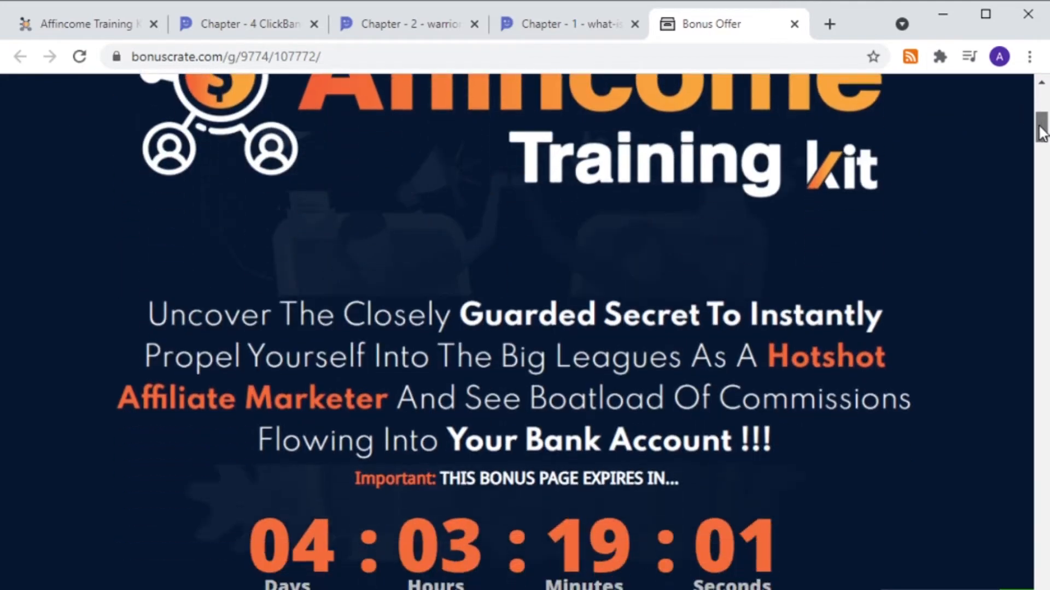
pyautogui.scroll(-3)
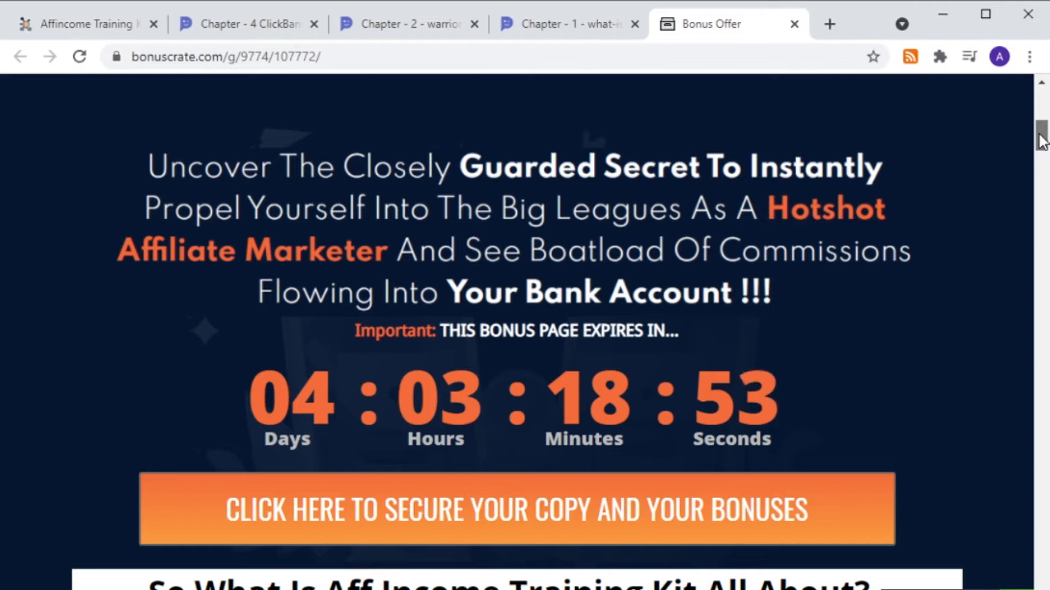
pyautogui.scroll(-3)
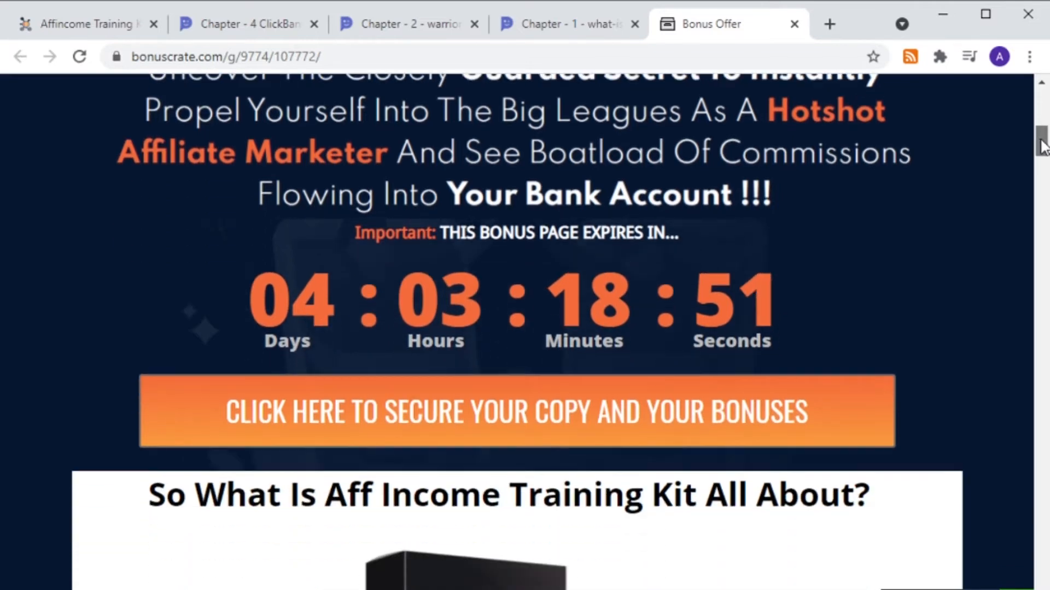
pyautogui.scroll(-3)
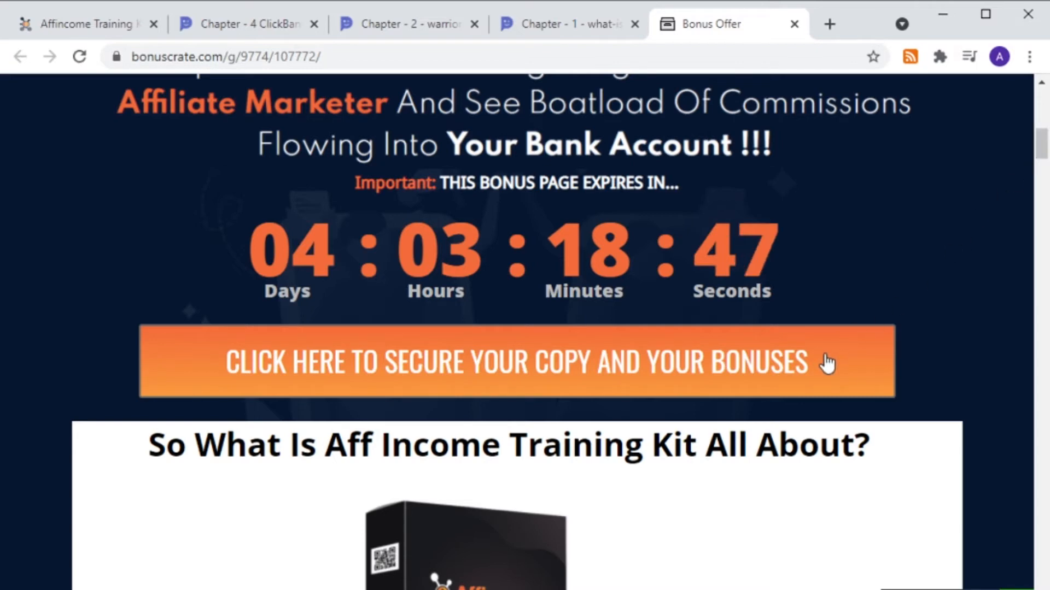
pyautogui.moveTo(661, 314)
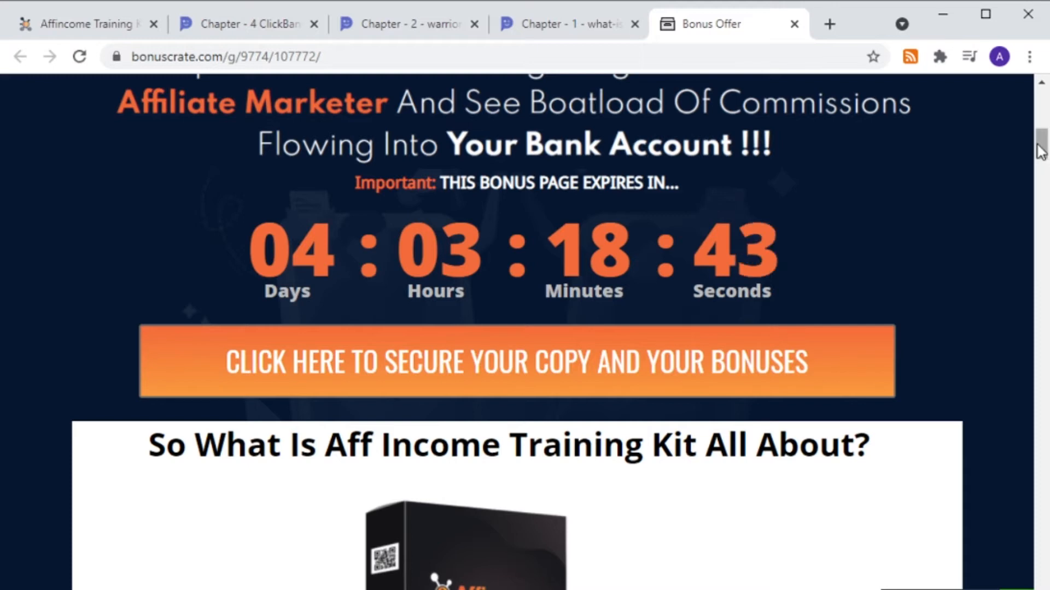
# Bring the key benefits list, 30 day money-back guarantee and bonuses heading into view
pyautogui.scroll(-3)
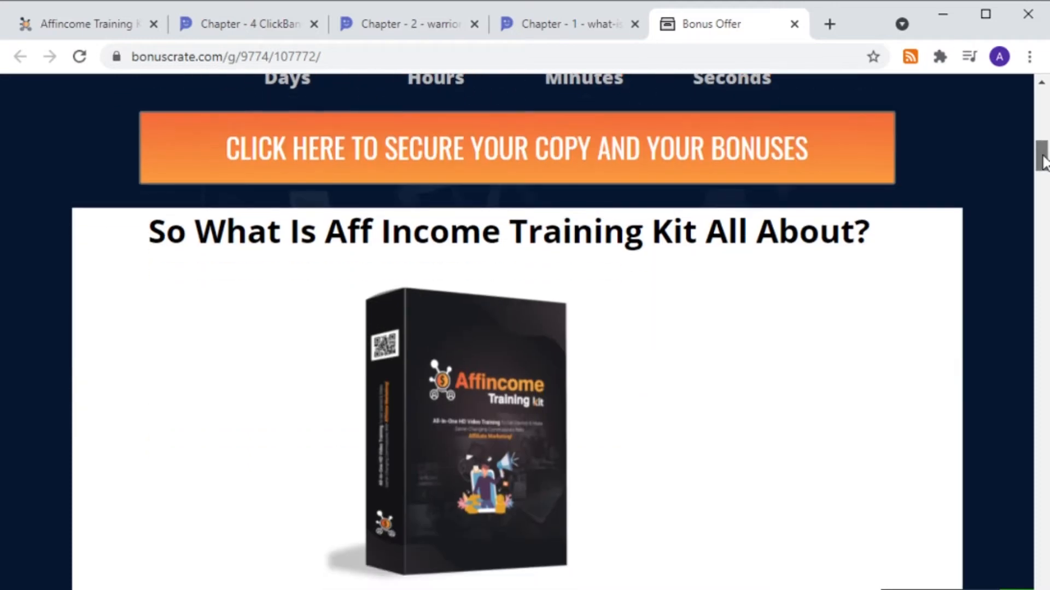
pyautogui.scroll(-3)
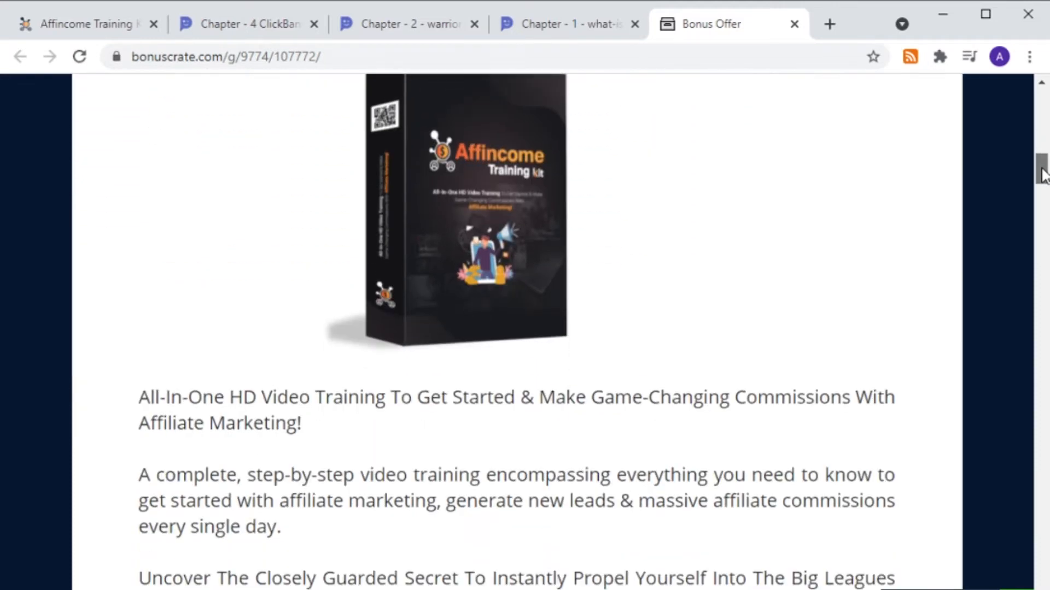
pyautogui.scroll(-3)
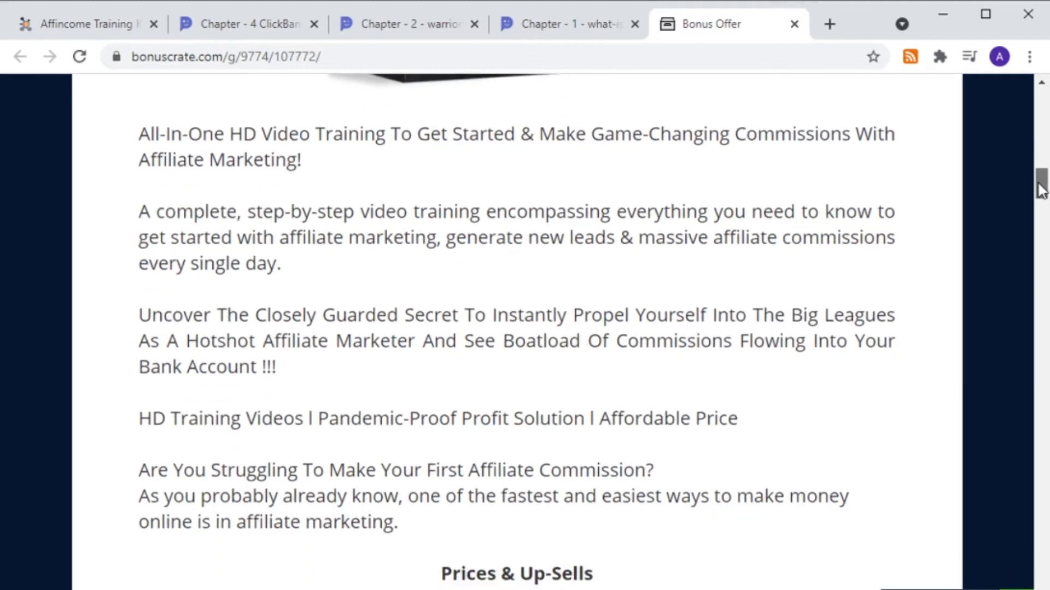
pyautogui.scroll(-3)
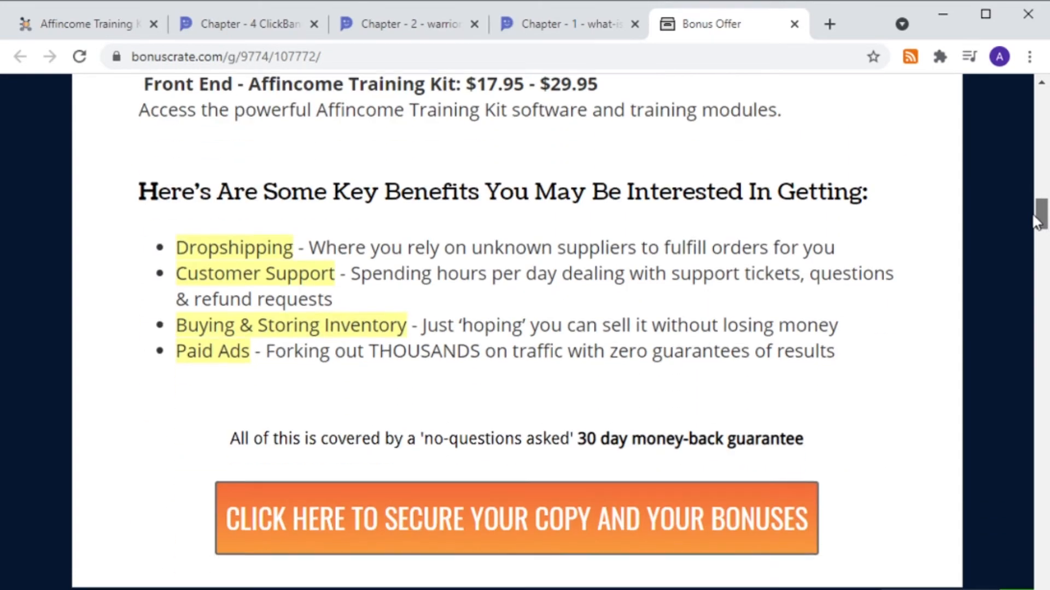
pyautogui.scroll(-3)
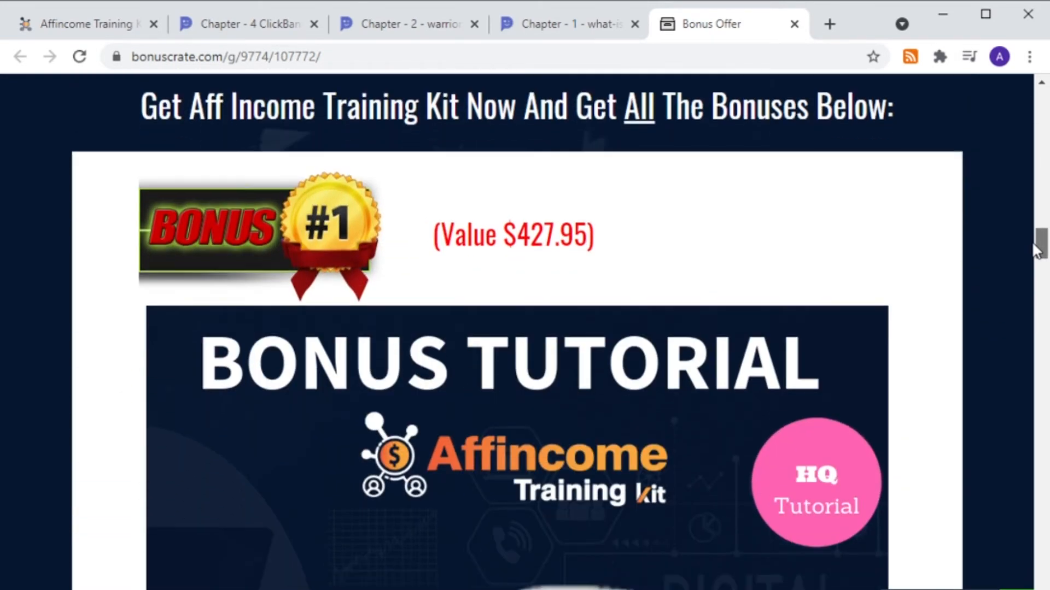
pyautogui.scroll(3)
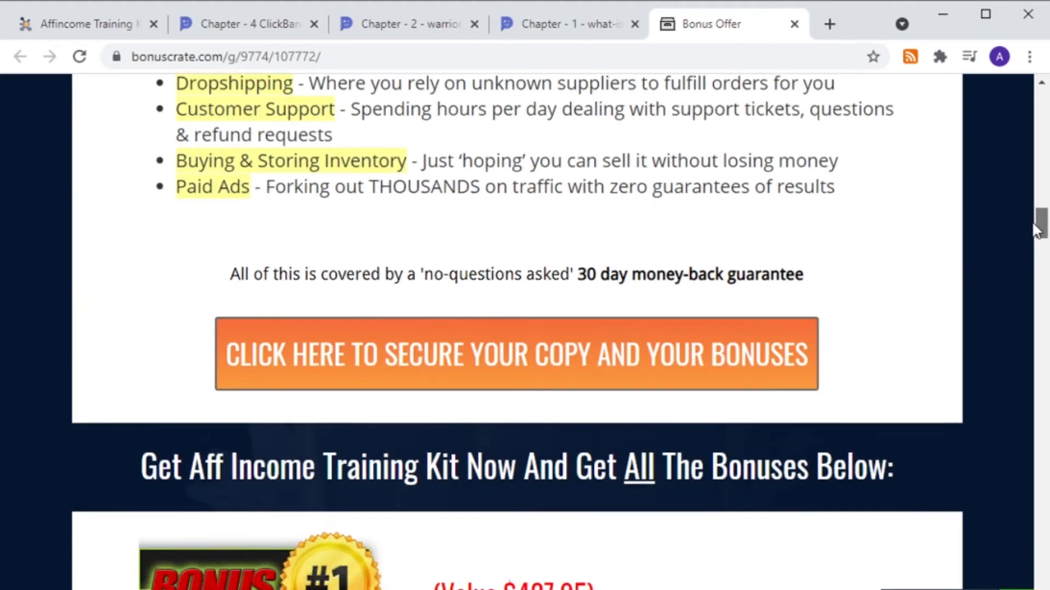
pyautogui.scroll(3)
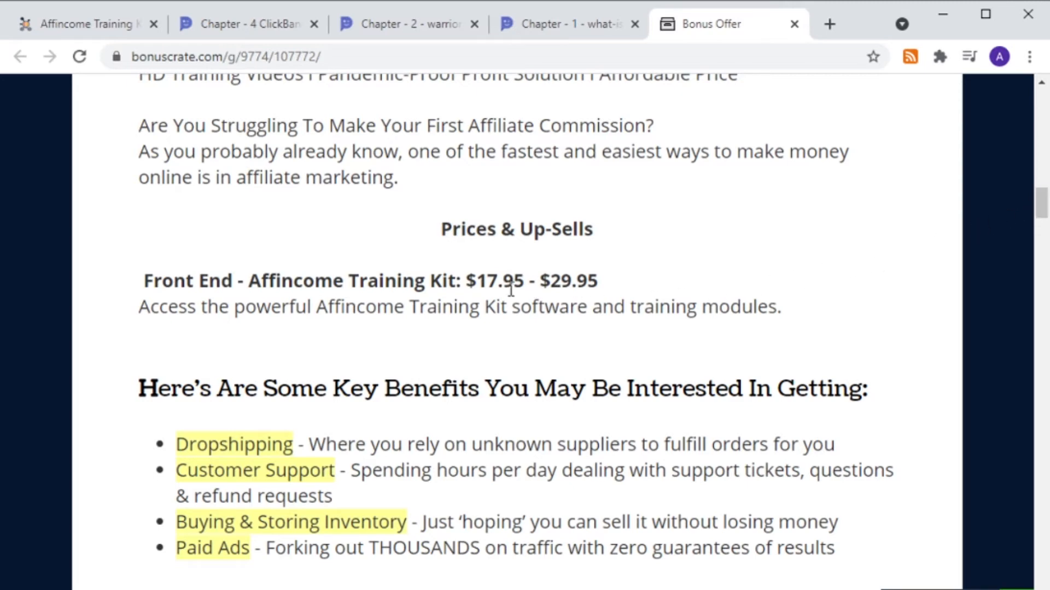
pyautogui.moveTo(315, 320)
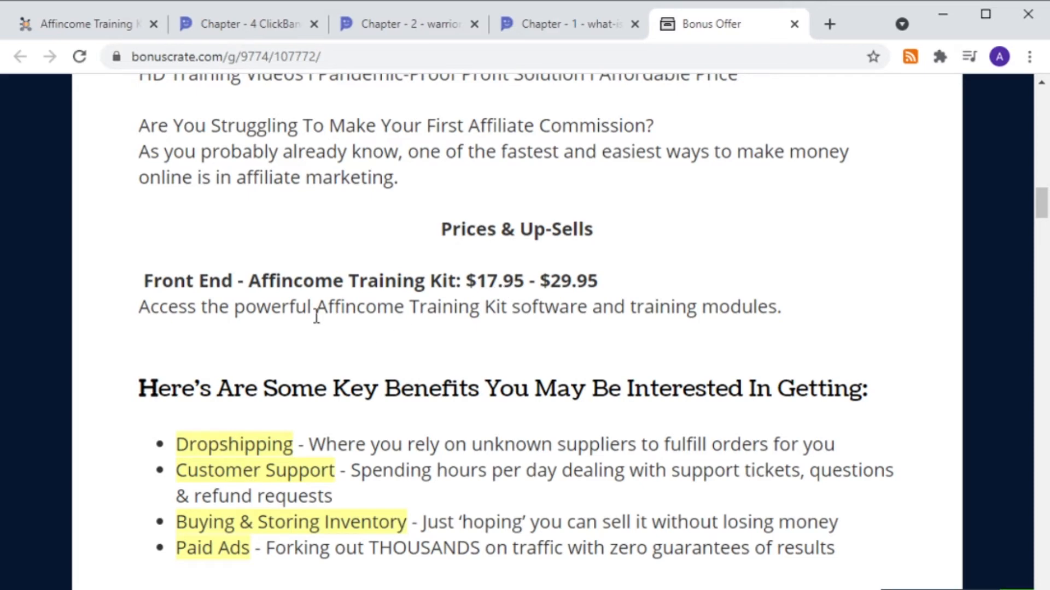
pyautogui.moveTo(421, 315)
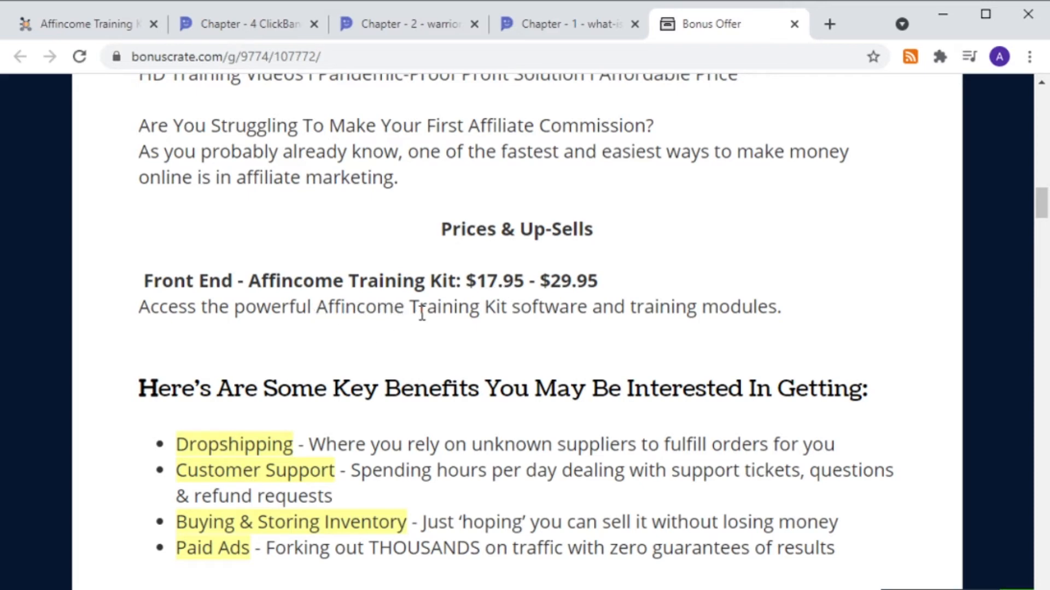
pyautogui.moveTo(517, 319)
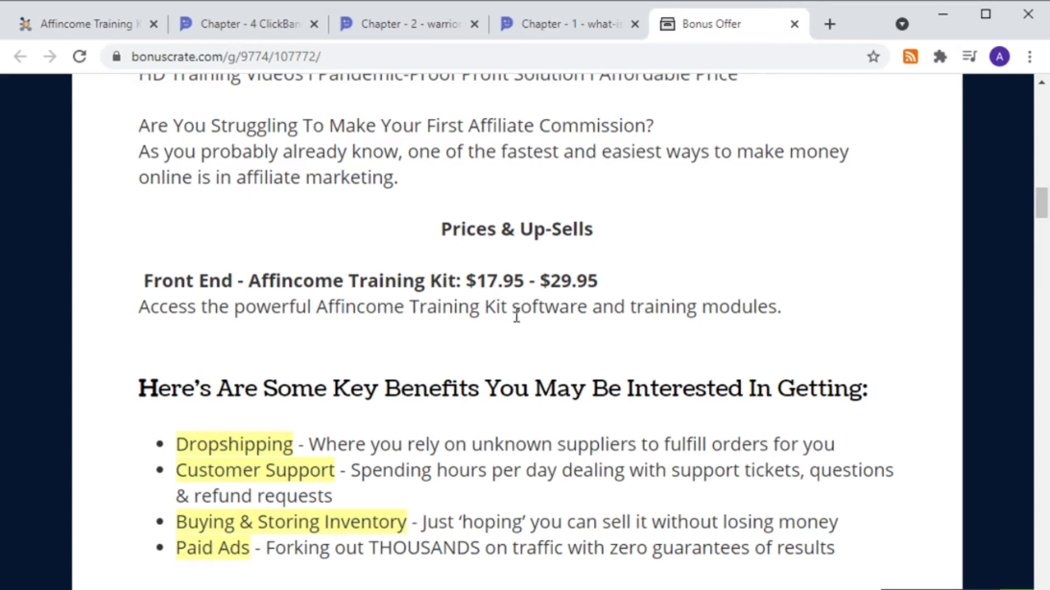
pyautogui.moveTo(713, 311)
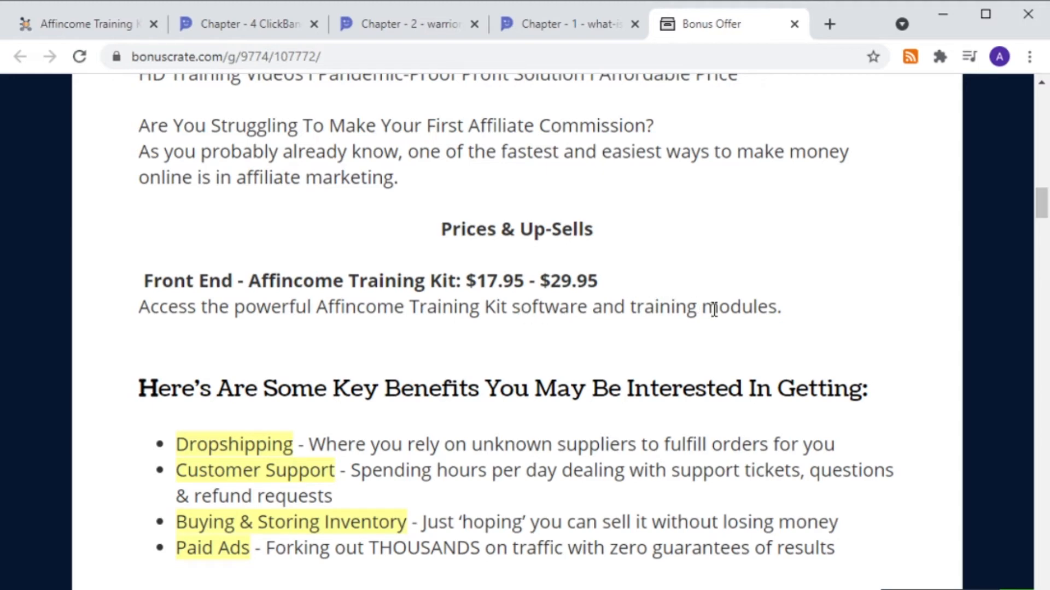
pyautogui.moveTo(960, 336)
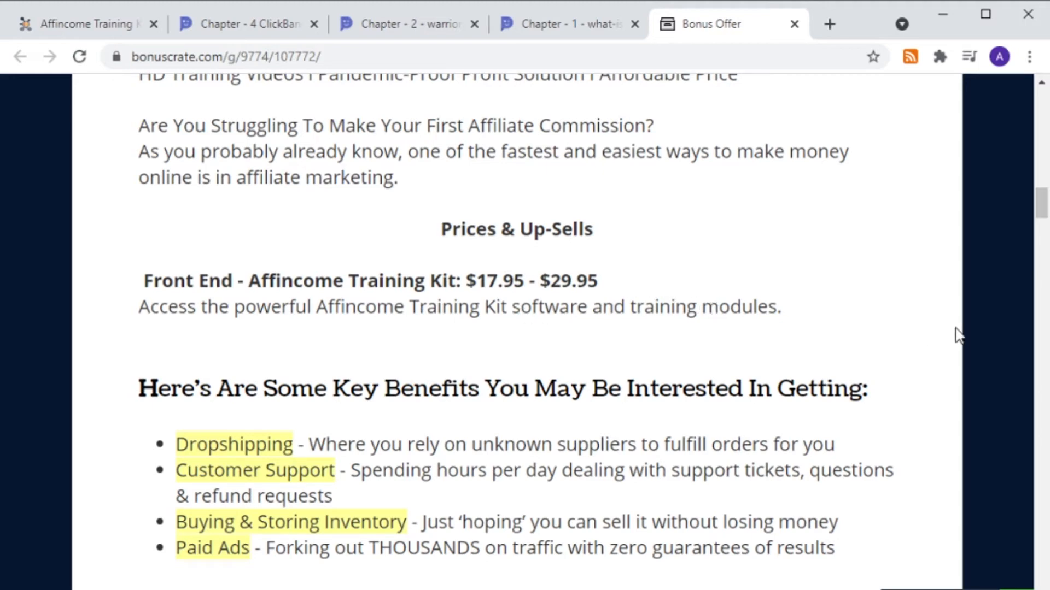
pyautogui.moveTo(942, 337)
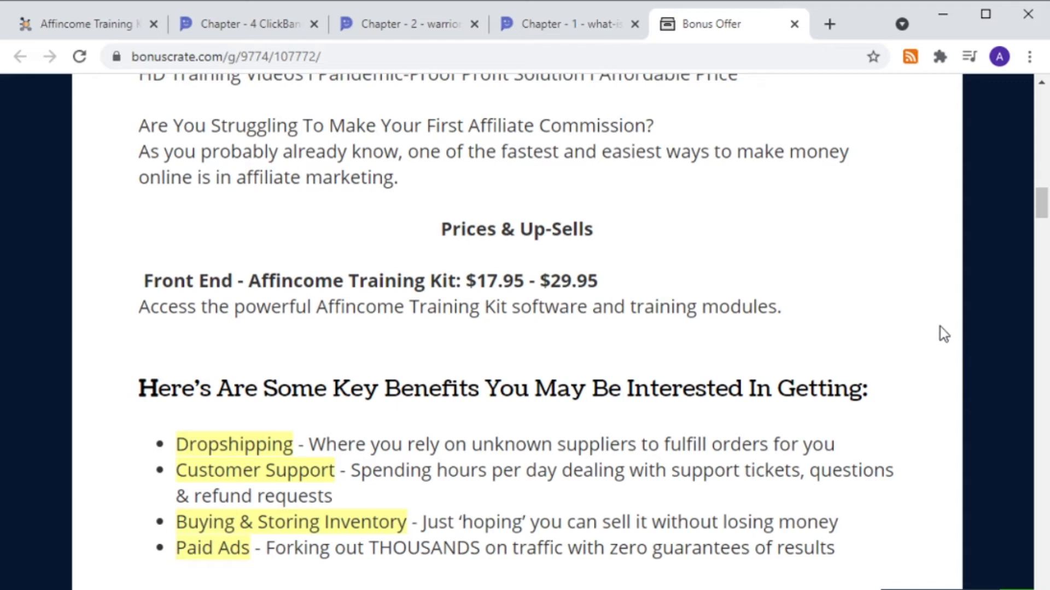
pyautogui.moveTo(1017, 257)
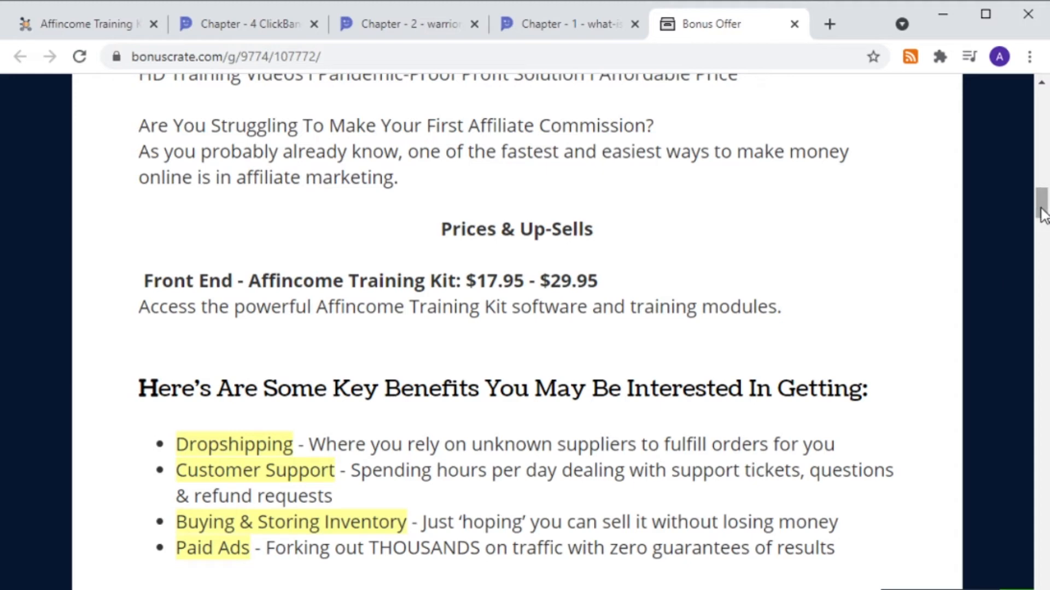
# Scroll past the guarantee and order button to Bonus #1, the $427.95 Boomerang Buddy Pro tutorial
pyautogui.scroll(3)
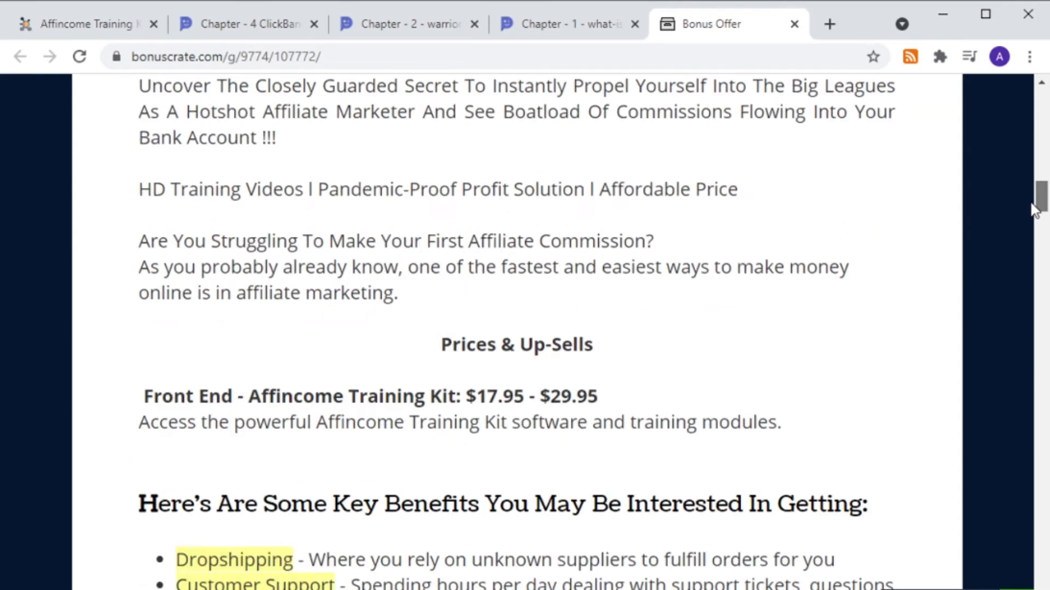
pyautogui.scroll(-3)
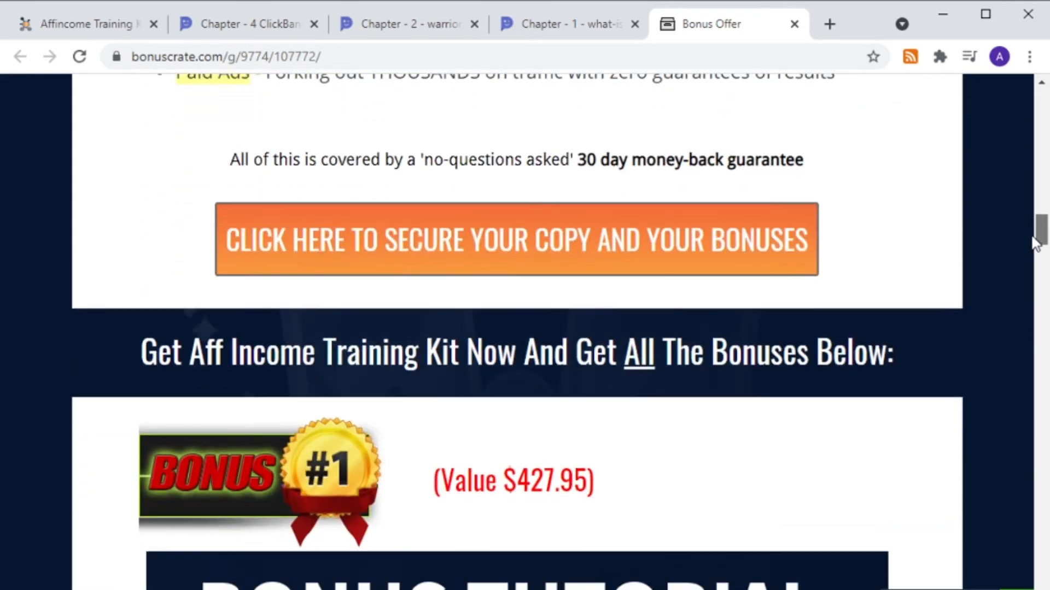
pyautogui.scroll(-3)
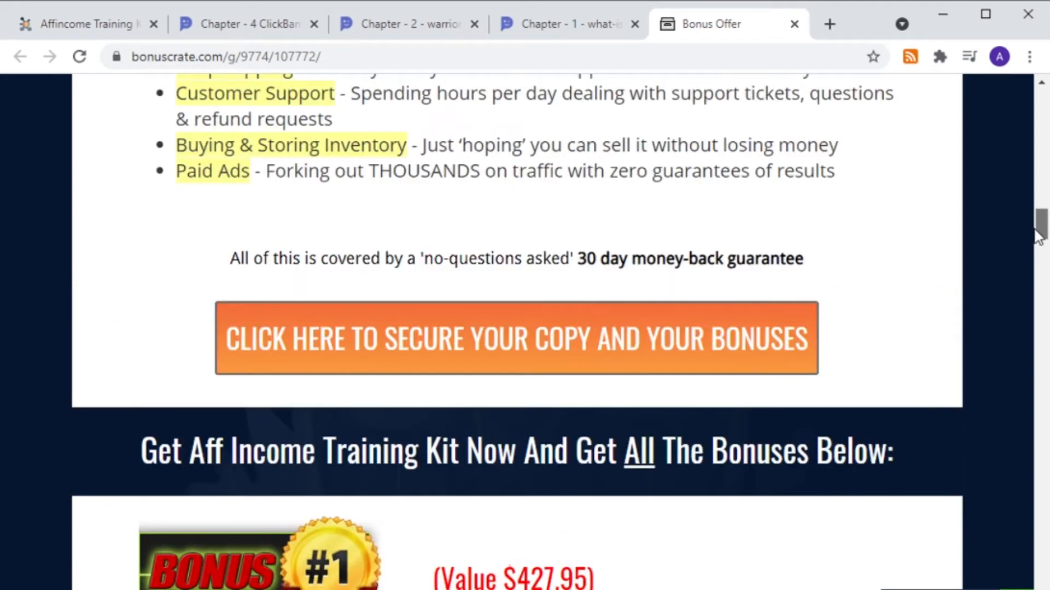
pyautogui.scroll(-3)
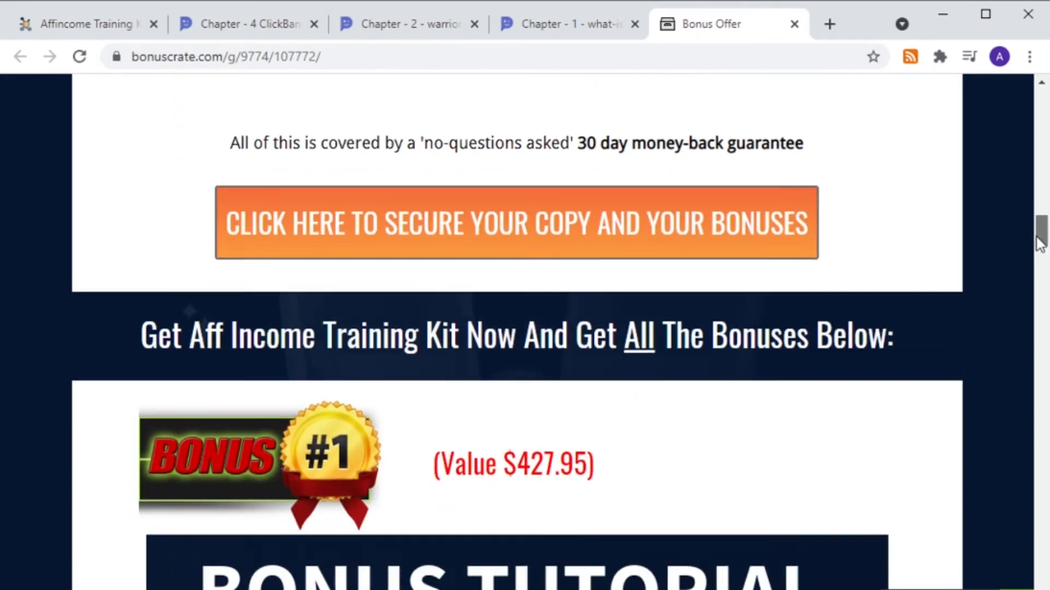
pyautogui.scroll(-3)
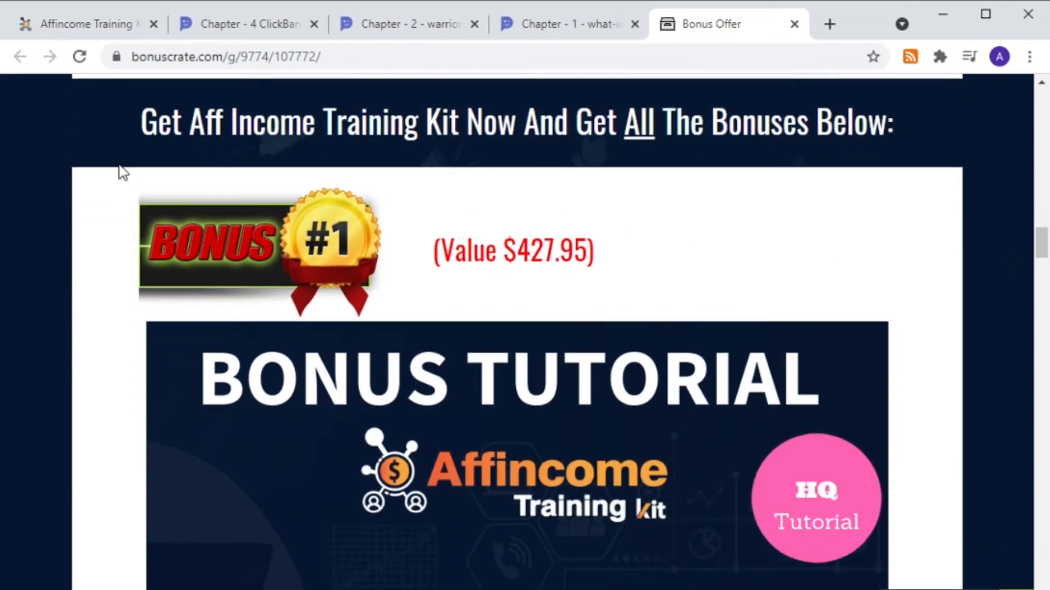
pyautogui.moveTo(973, 170)
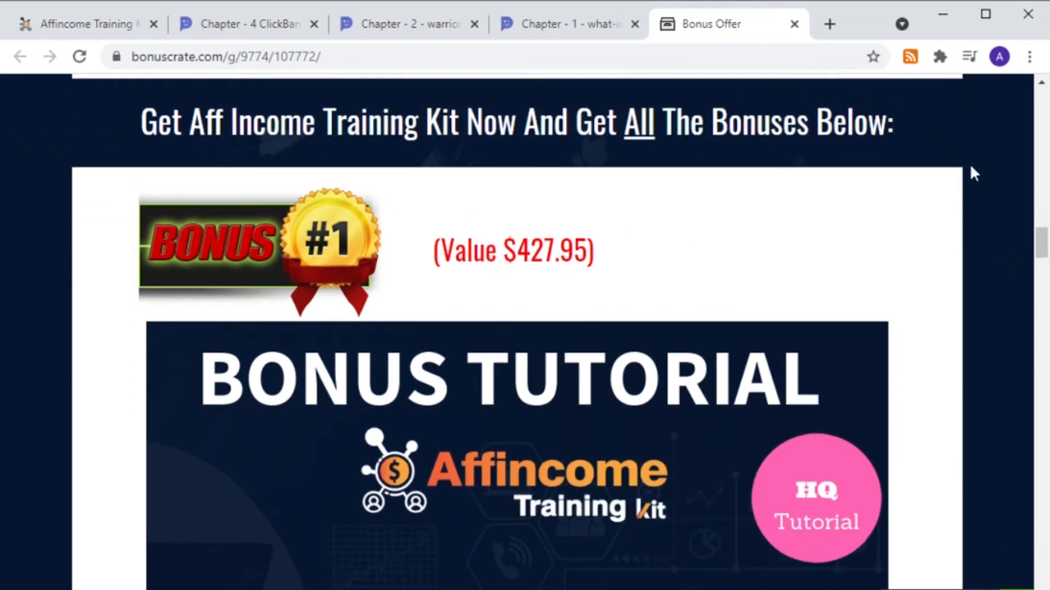
pyautogui.scroll(-3)
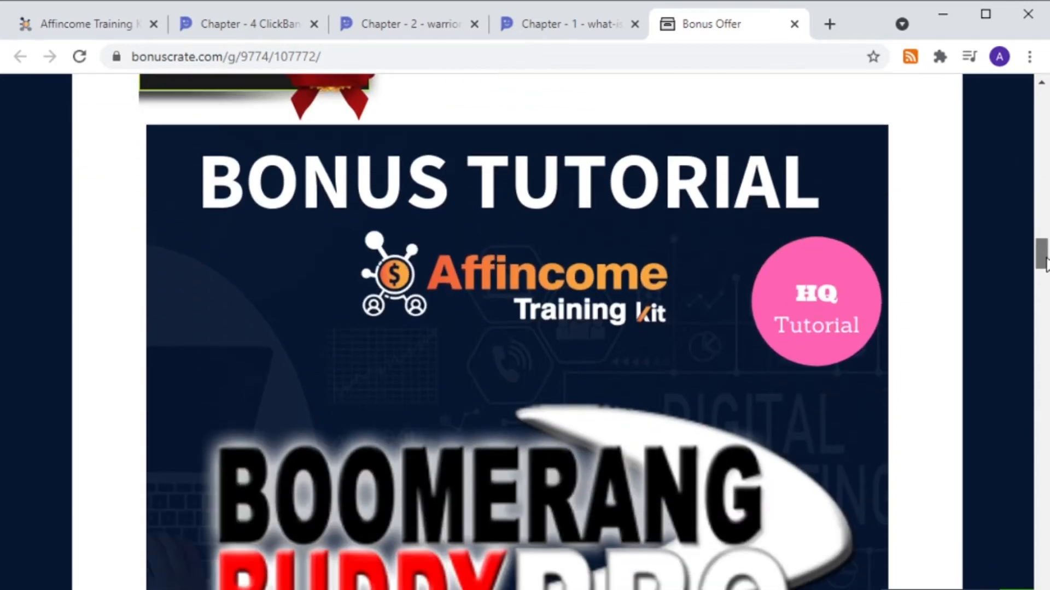
pyautogui.scroll(-3)
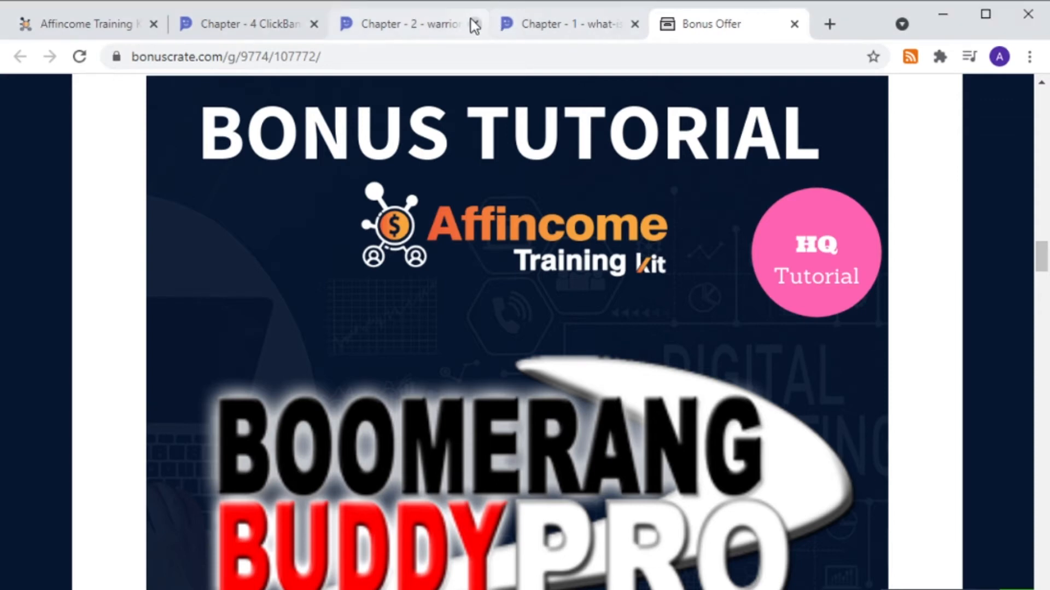
pyautogui.moveTo(462, 34)
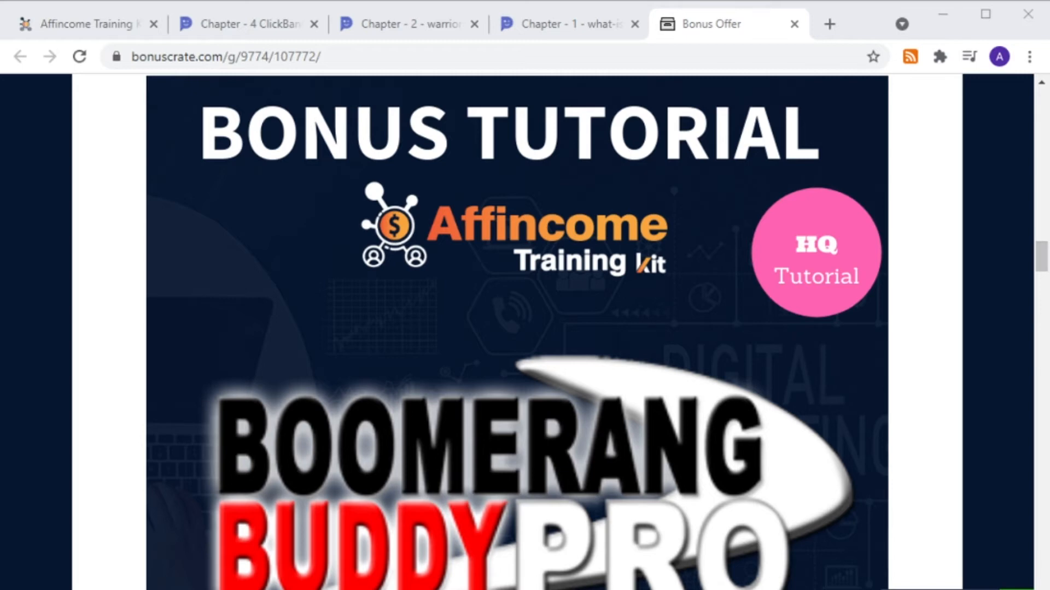
pyautogui.moveTo(1043, 260)
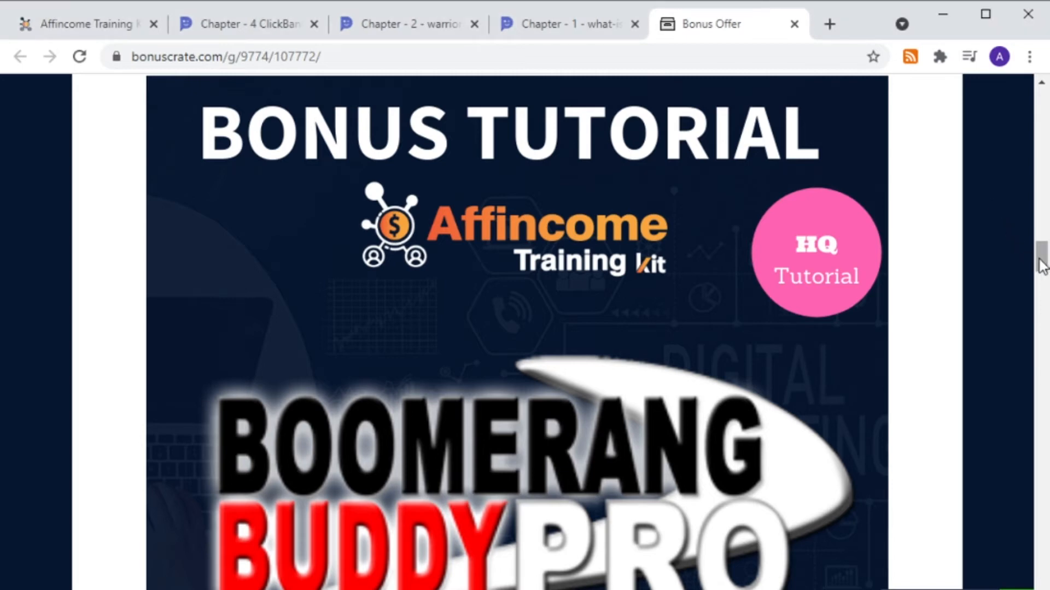
pyautogui.scroll(-3)
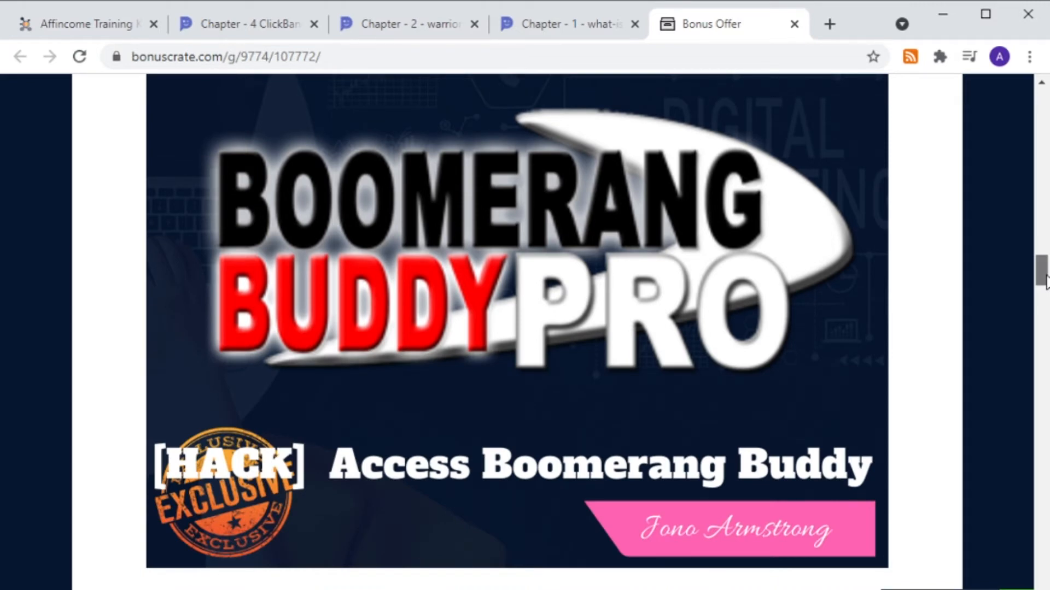
pyautogui.scroll(-3)
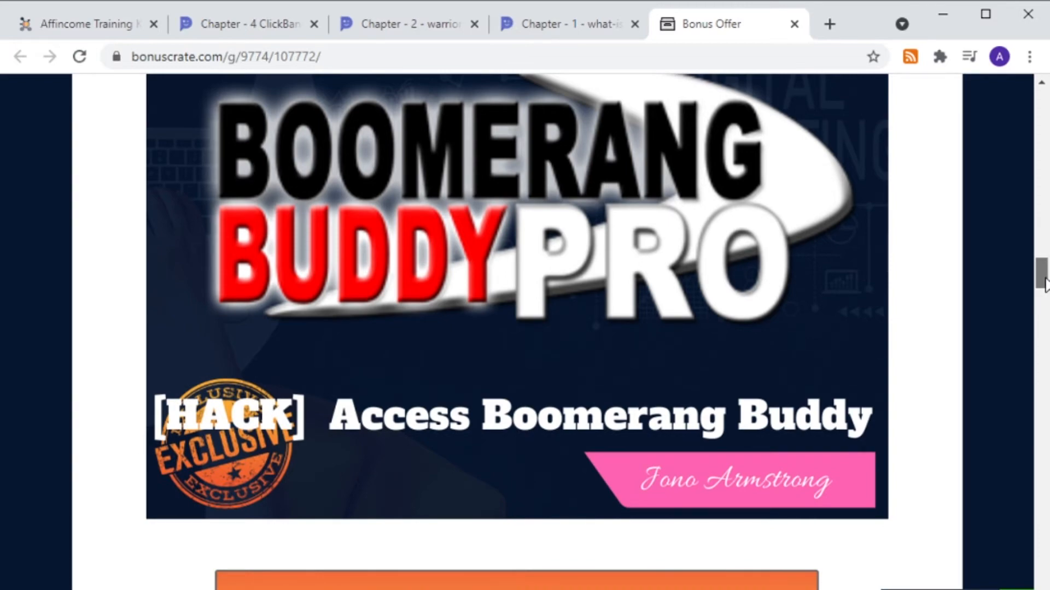
# Bring the YouTube Super Traffic Hack tutorial bonus into view
pyautogui.scroll(-3)
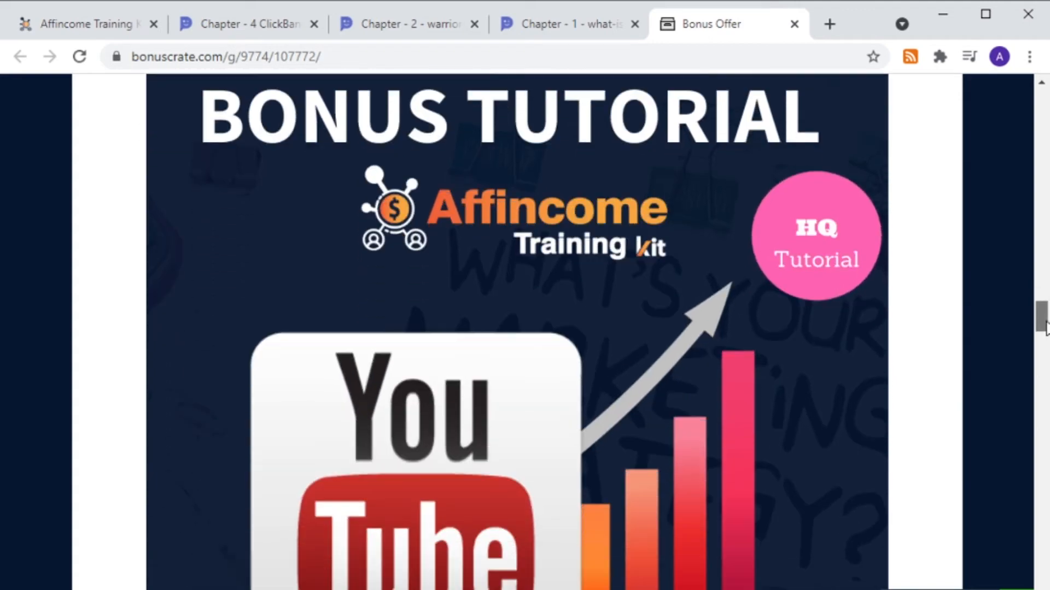
pyautogui.scroll(-3)
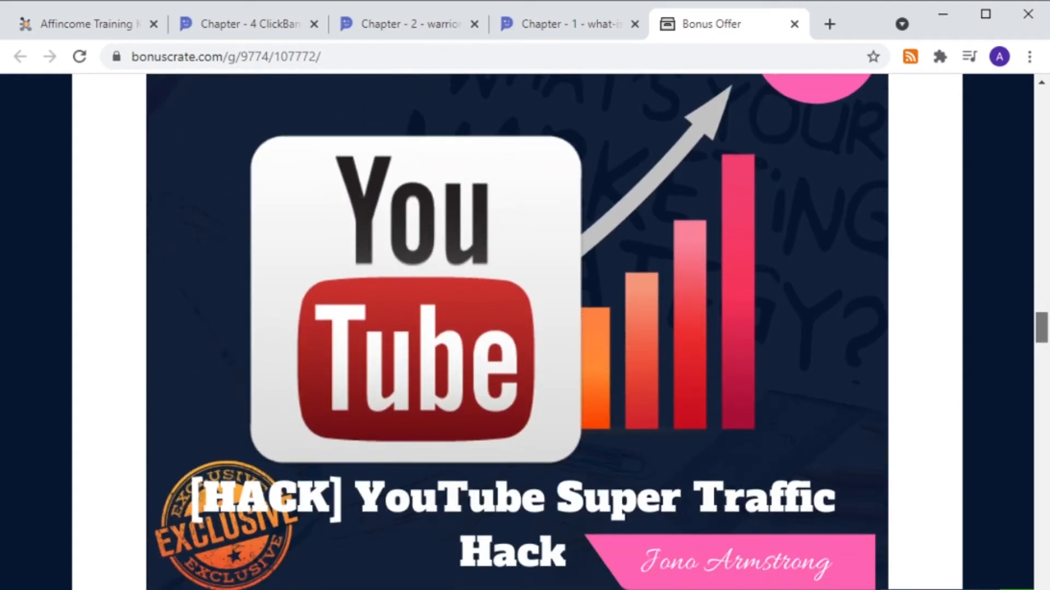
pyautogui.moveTo(19, 446)
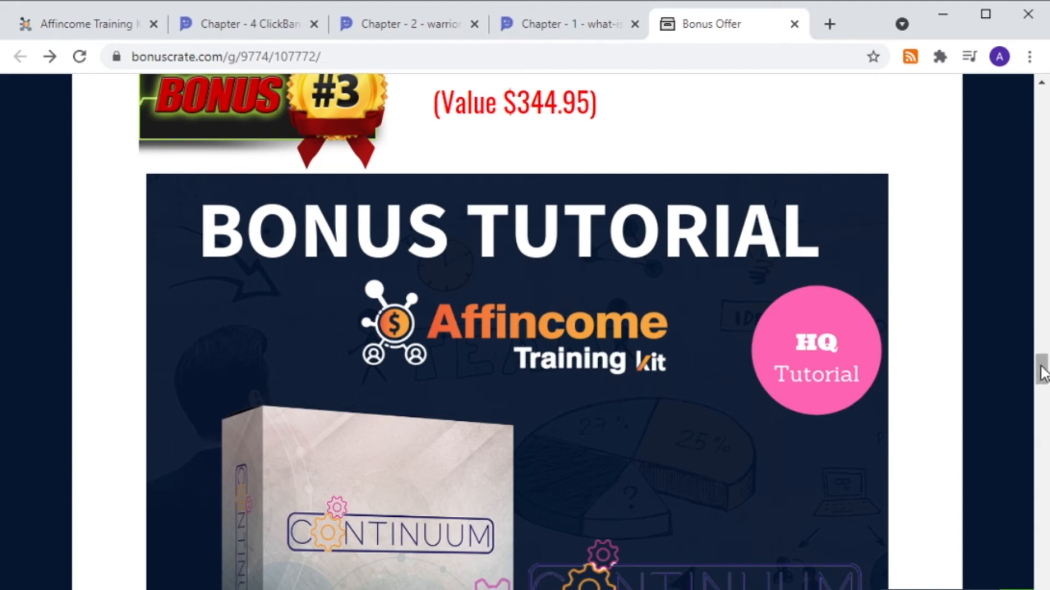
# Bring Bonus #3, the $344.95 Continuum DFY tutorial, into view
pyautogui.scroll(-3)
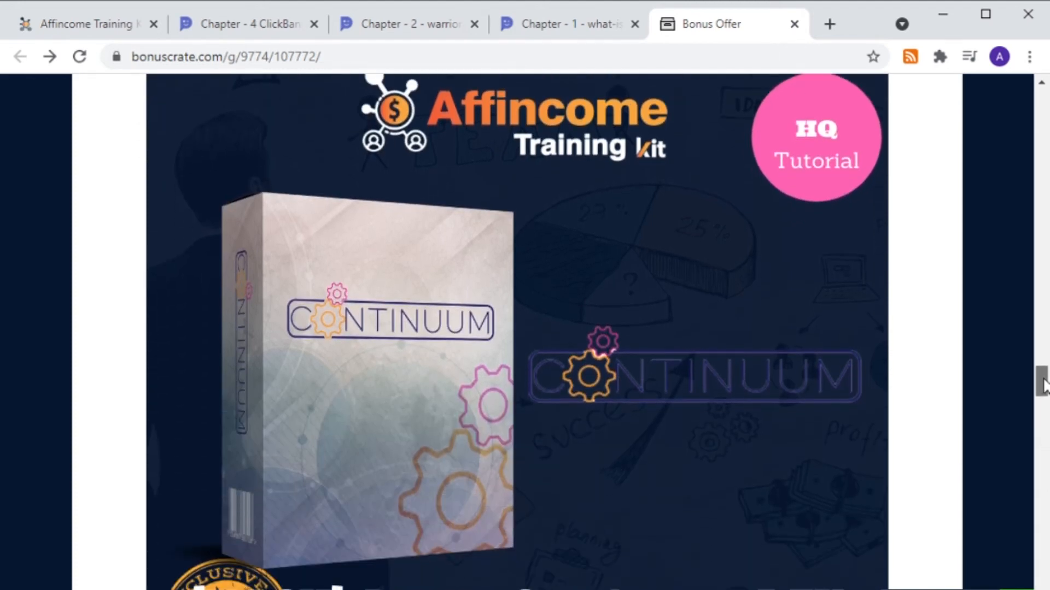
pyautogui.scroll(-3)
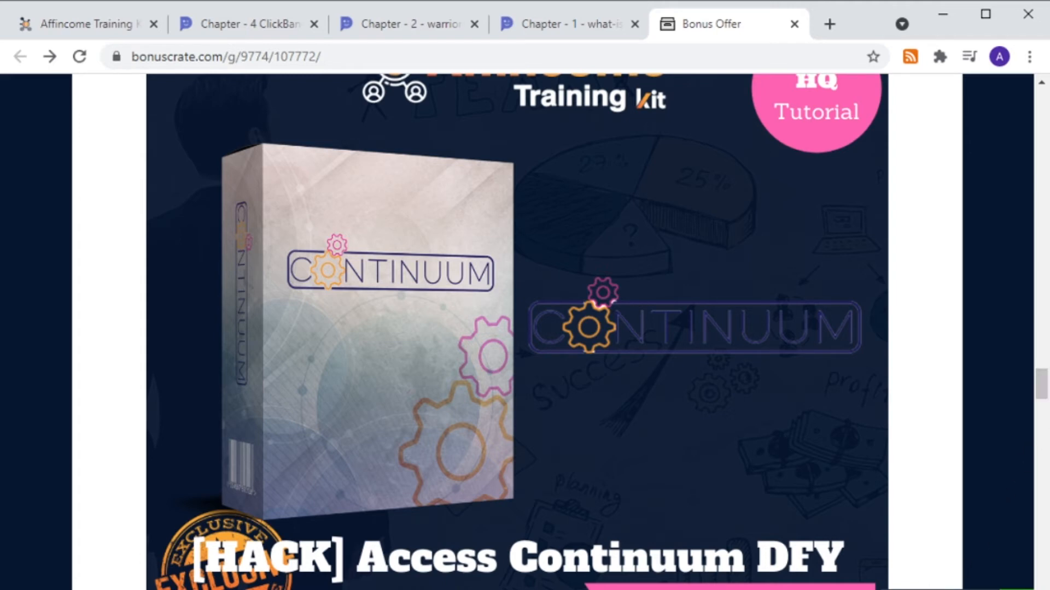
pyautogui.moveTo(811, 576)
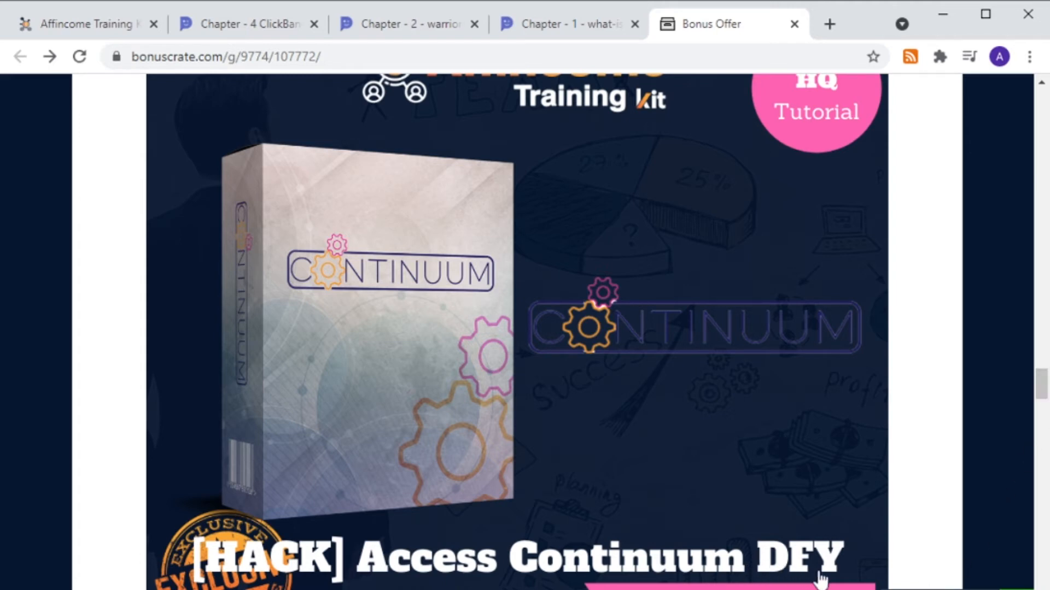
pyautogui.moveTo(779, 511)
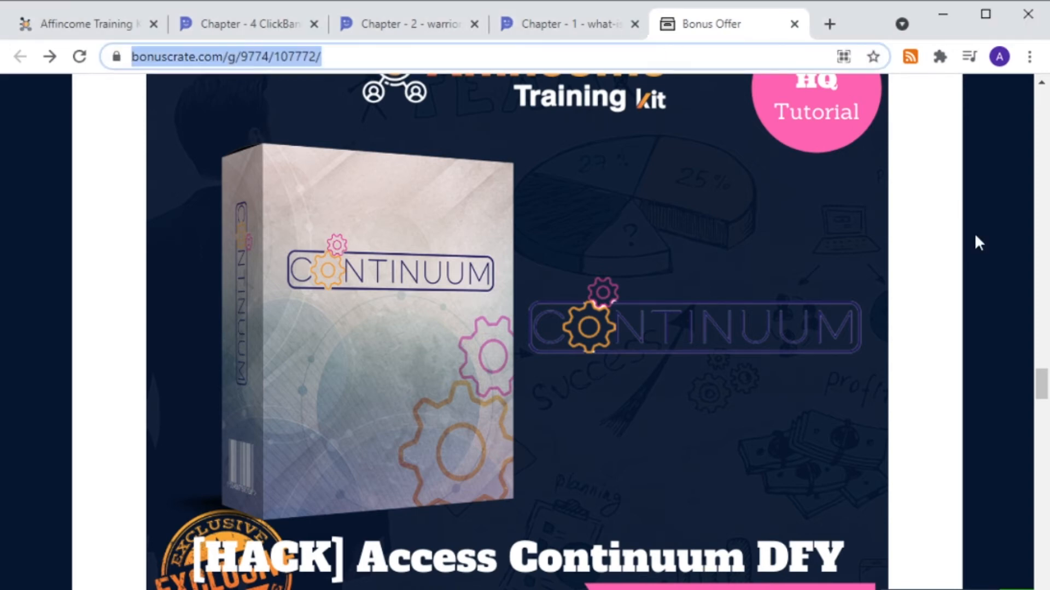
# Show Bonus #4, the $267 10K Email Manifesto case study, and select the page's web address
pyautogui.scroll(-3)
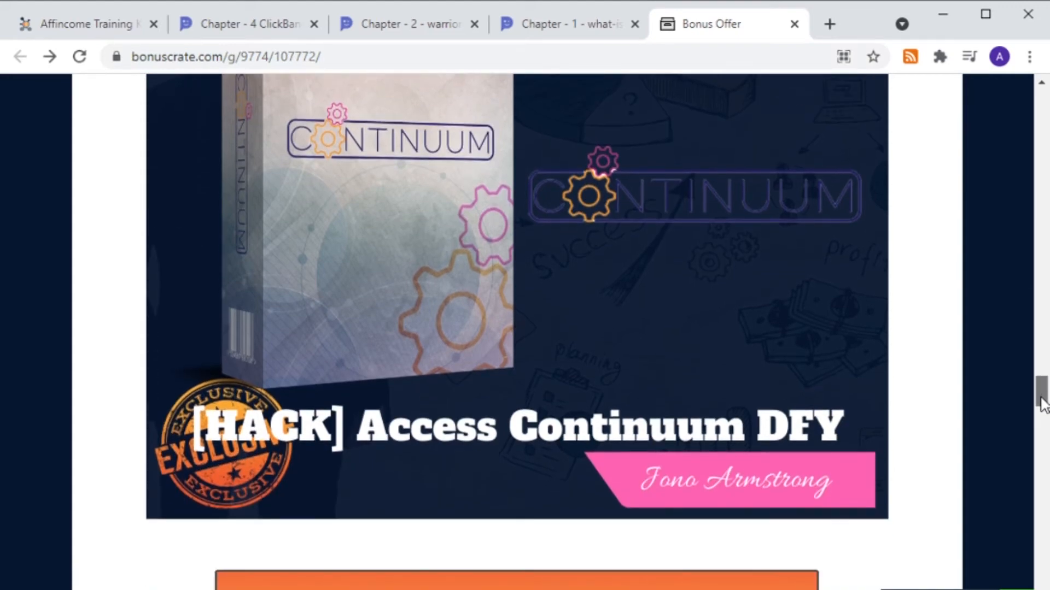
pyautogui.scroll(-3)
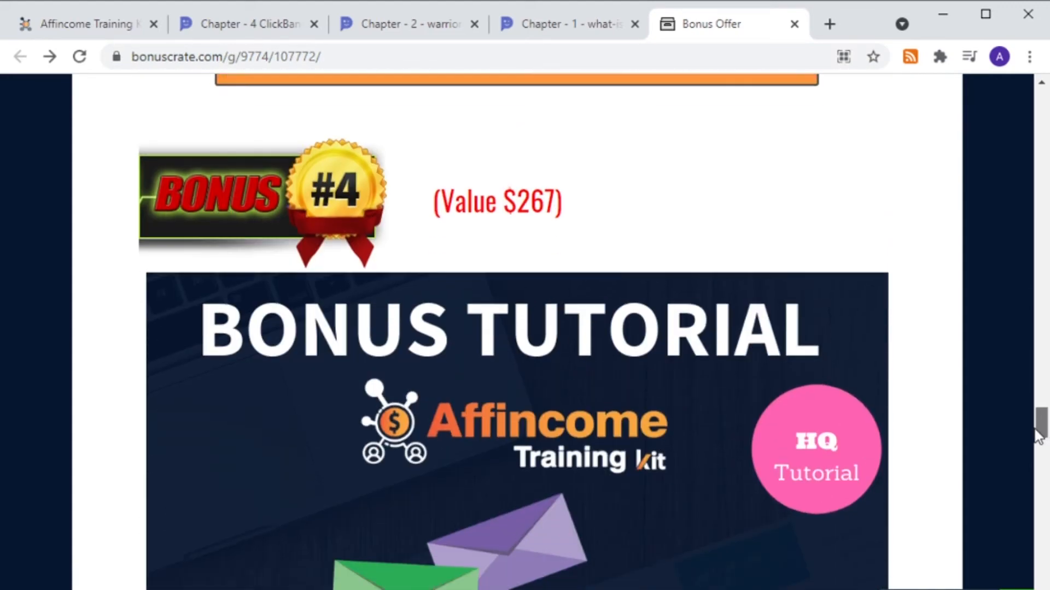
pyautogui.scroll(-3)
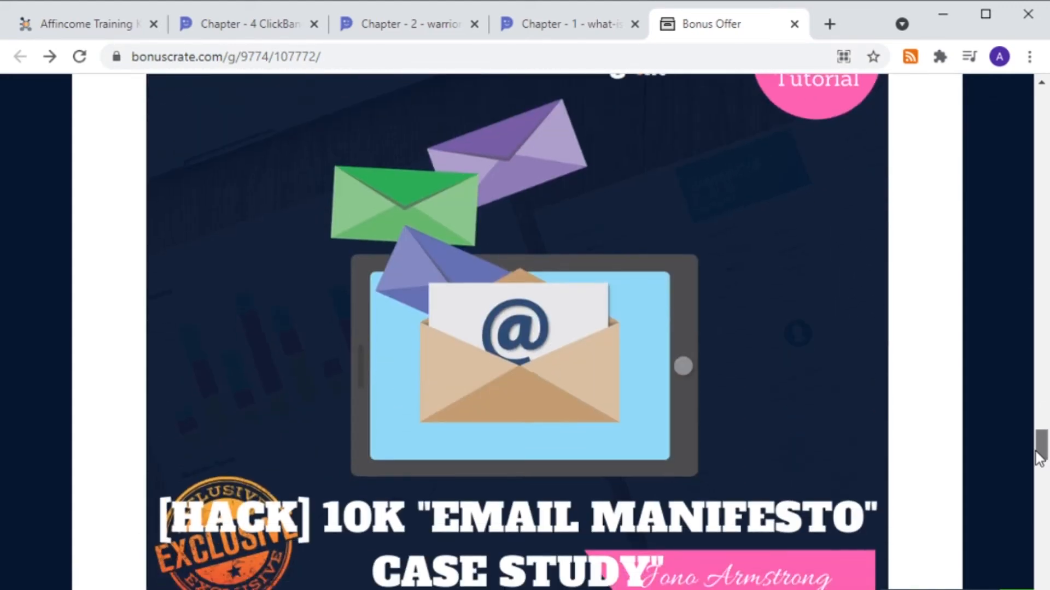
pyautogui.scroll(-3)
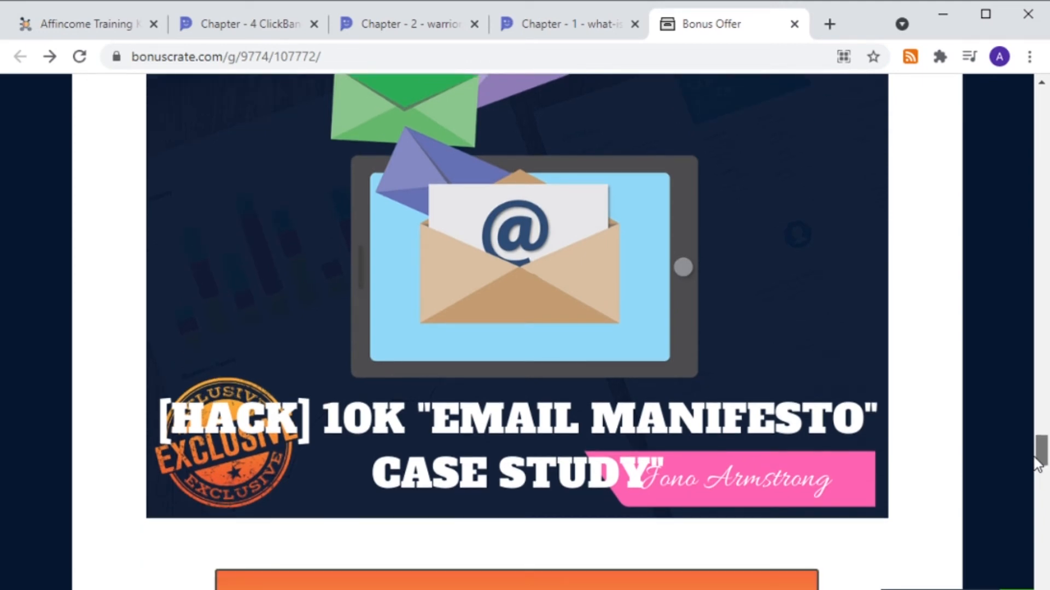
pyautogui.scroll(-3)
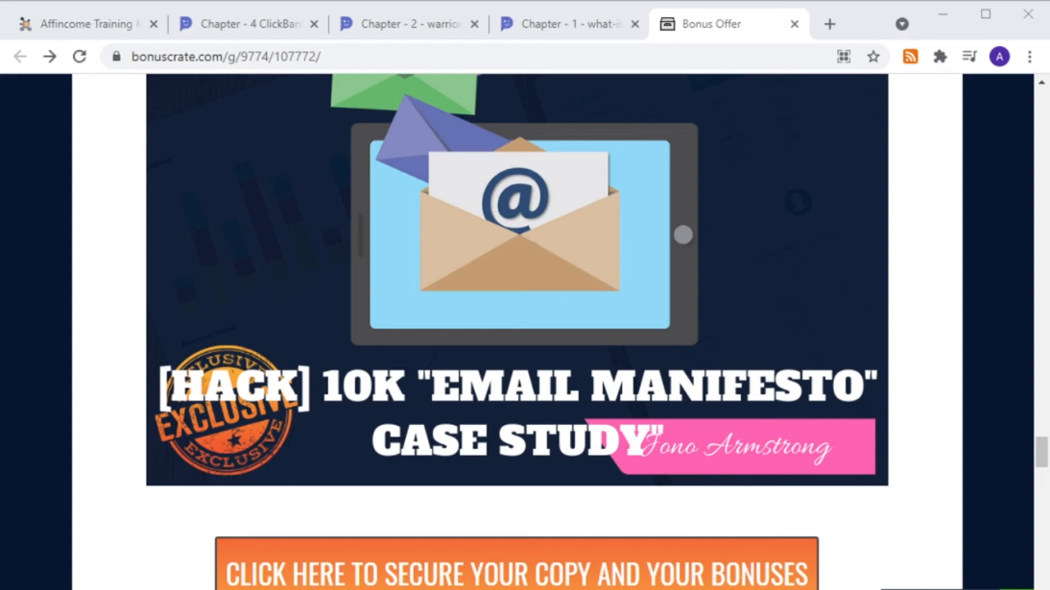
pyautogui.click(225, 57)
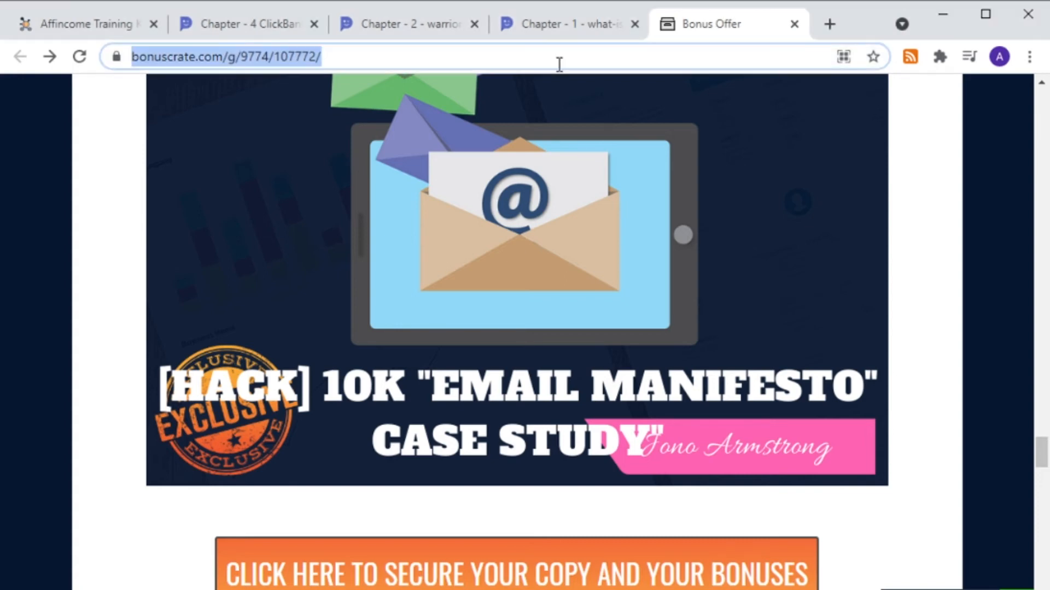
# Bring the Special Bonus for all vendor bonuses and its secure-your-copy button into view
pyautogui.scroll(-3)
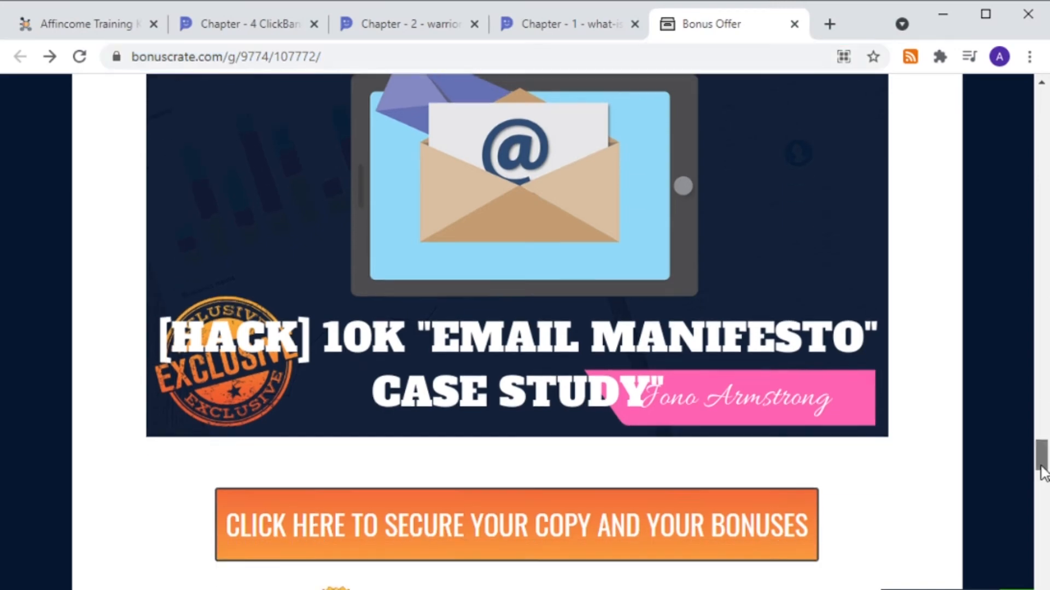
pyautogui.scroll(-3)
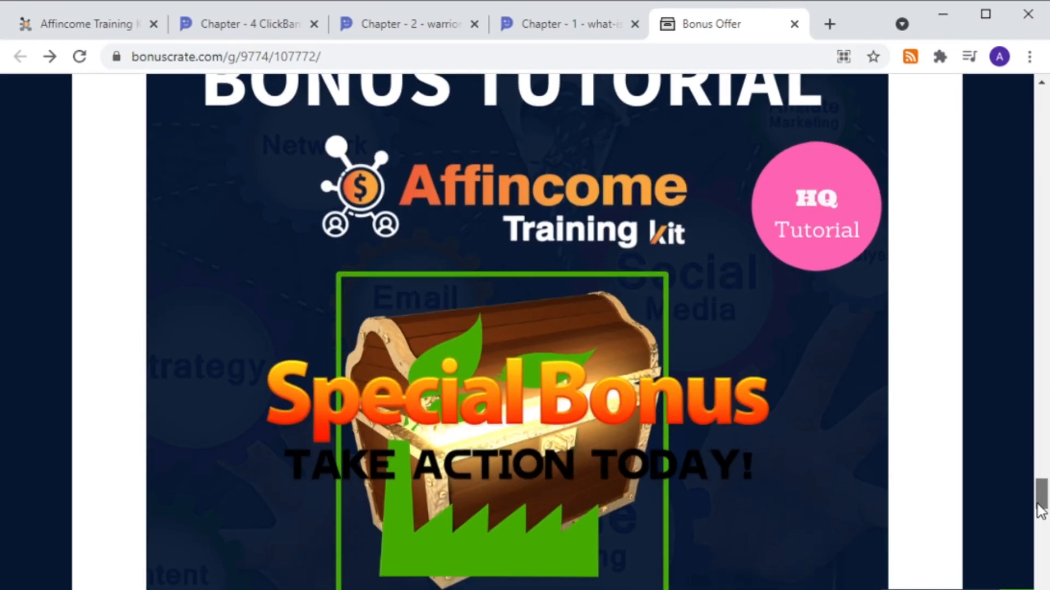
pyautogui.scroll(-3)
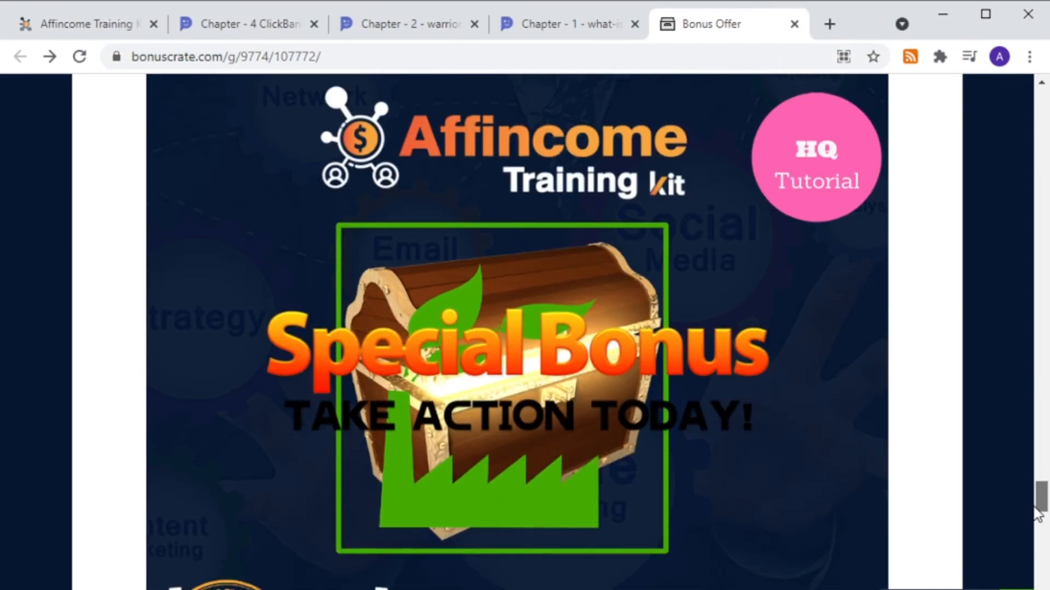
pyautogui.scroll(-3)
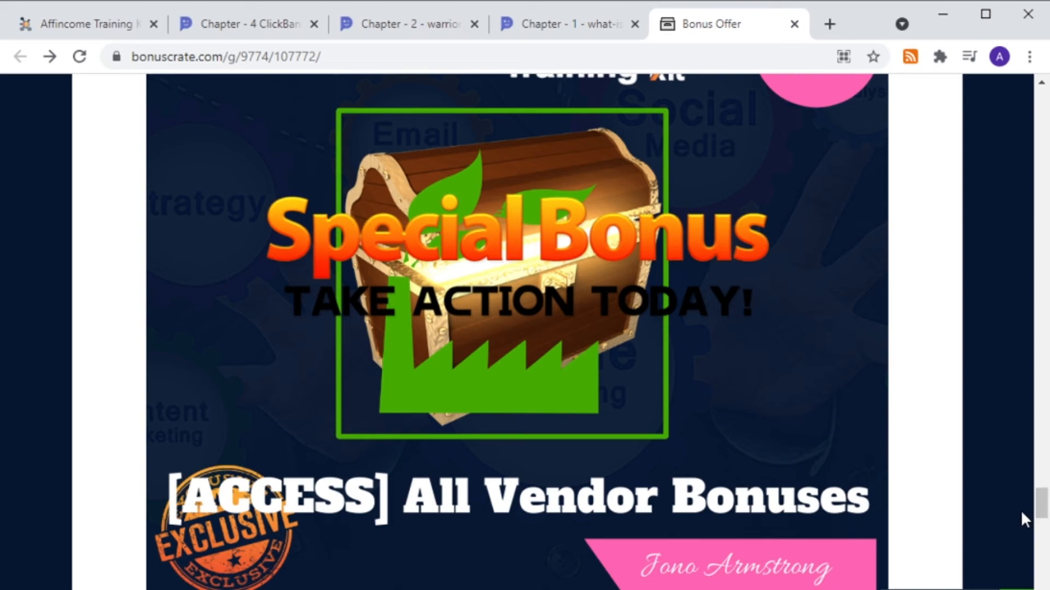
pyautogui.scroll(-3)
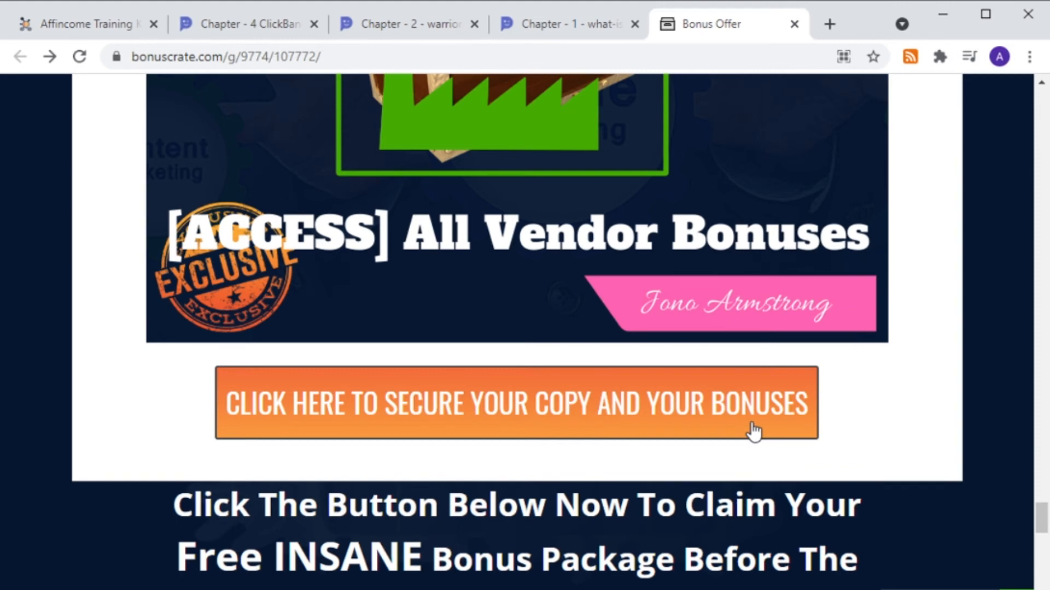
pyautogui.moveTo(669, 409)
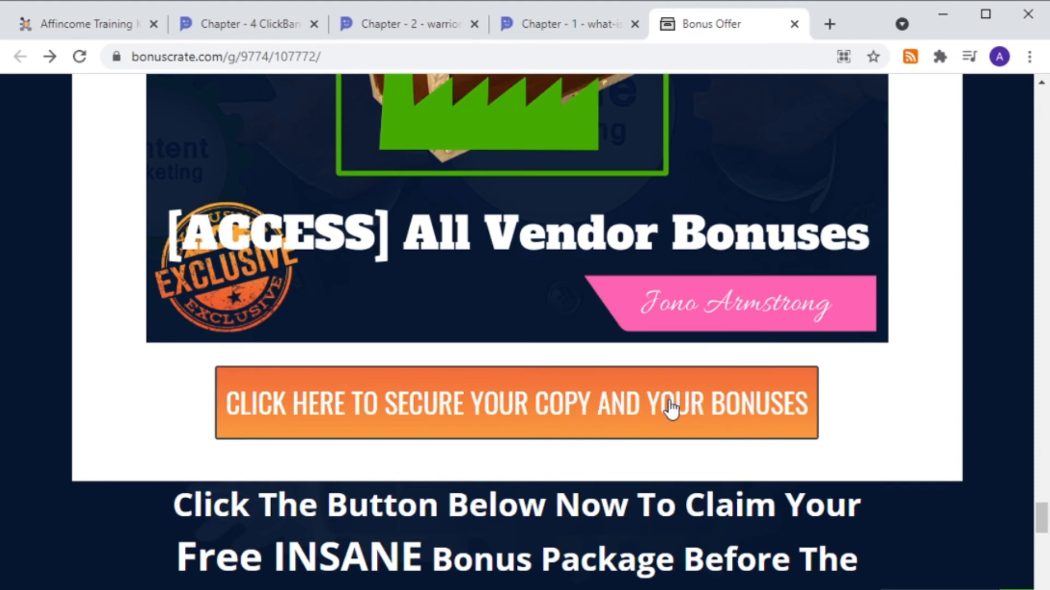
pyautogui.moveTo(101, 52)
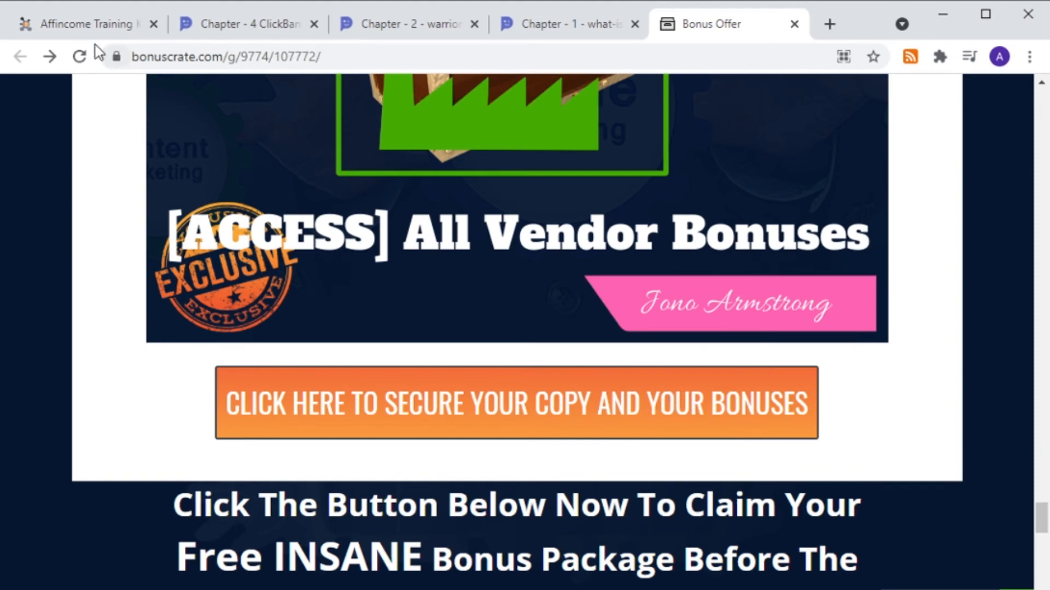
# Show the Affincome Training Kit sales page on web.netbuston.com from its top headline
pyautogui.click(82, 25)
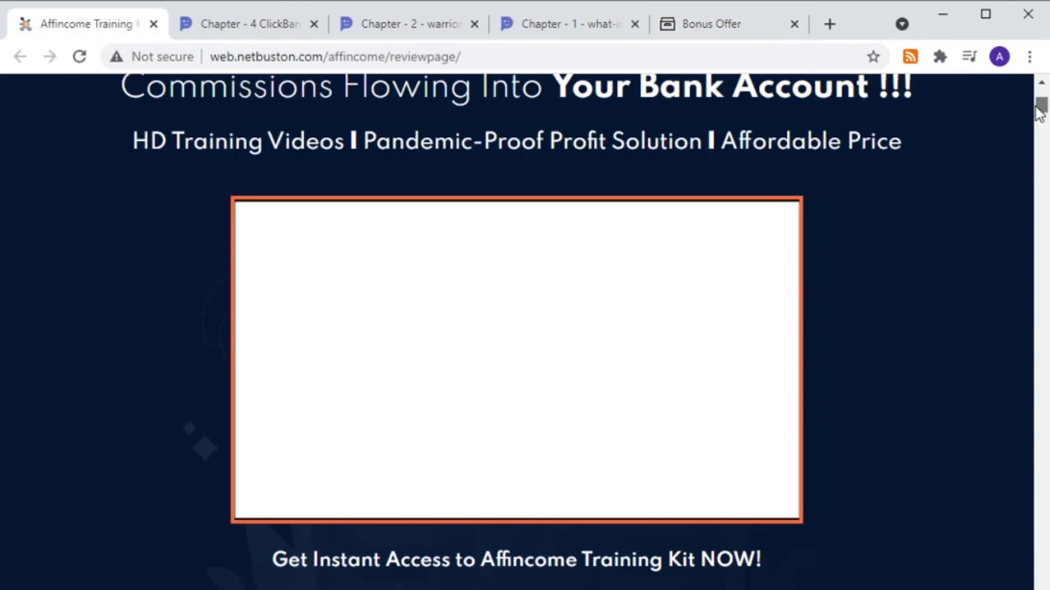
pyautogui.scroll(3)
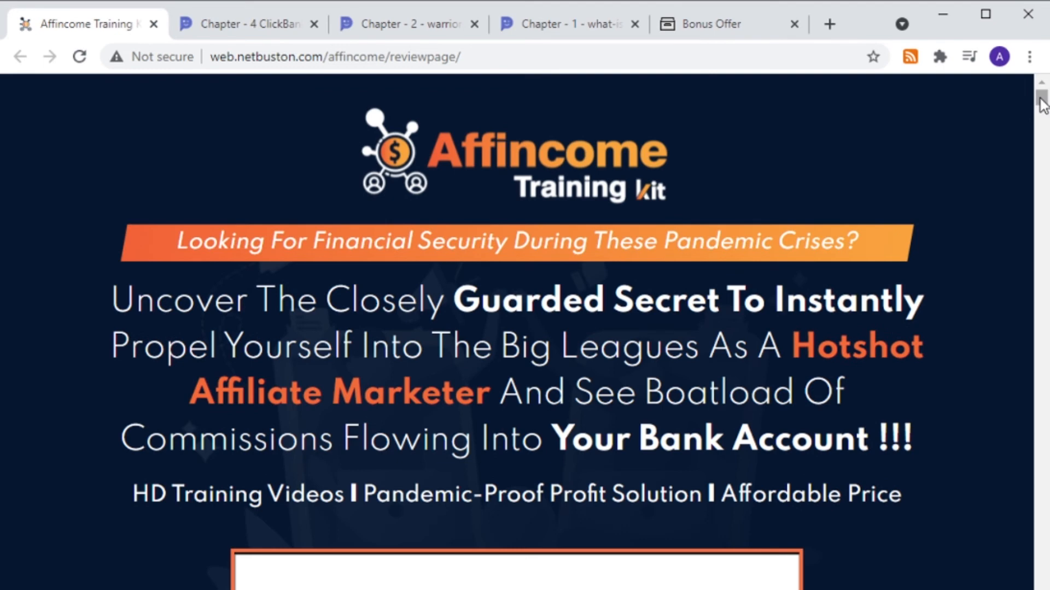
pyautogui.moveTo(1016, 352)
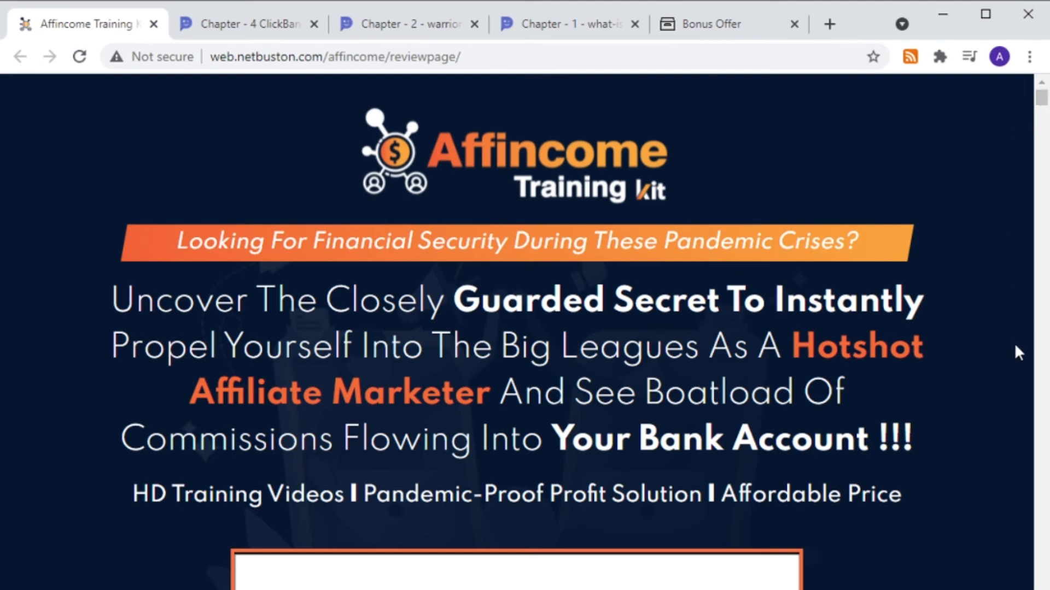
pyautogui.moveTo(1012, 391)
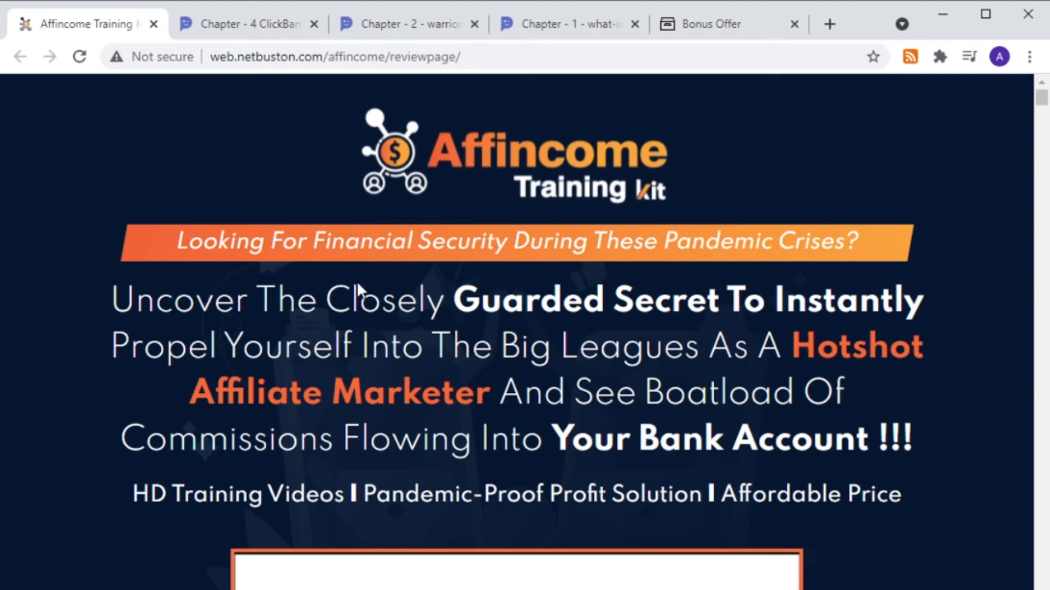
pyautogui.moveTo(544, 265)
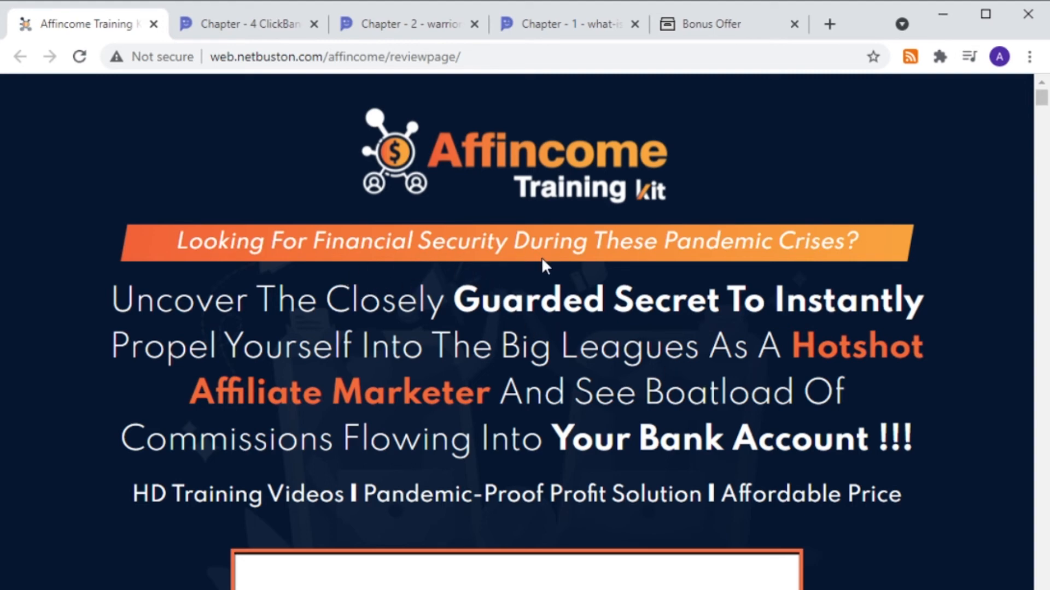
pyautogui.moveTo(666, 256)
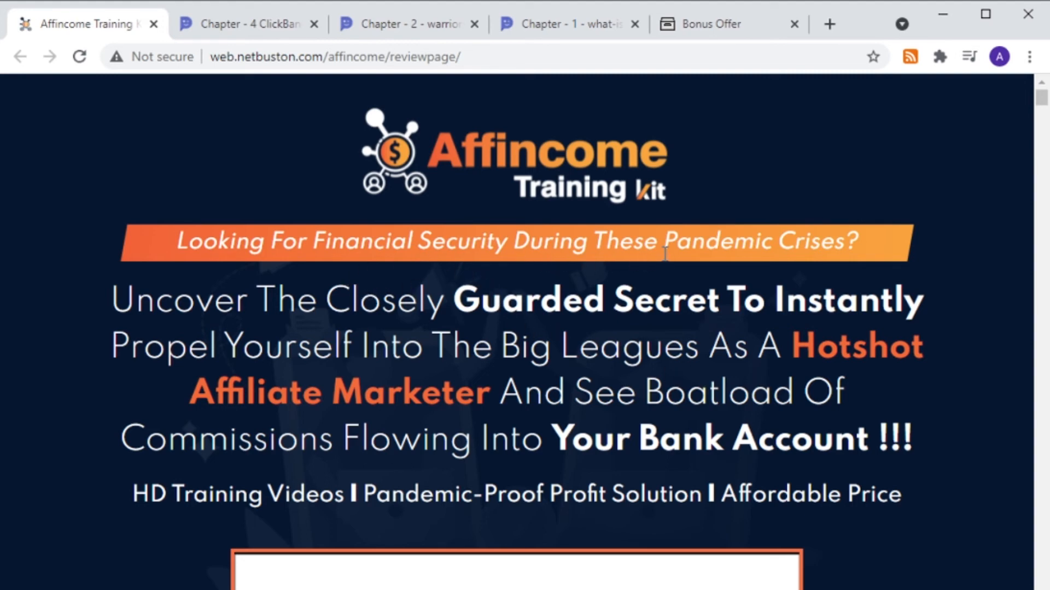
pyautogui.moveTo(661, 275)
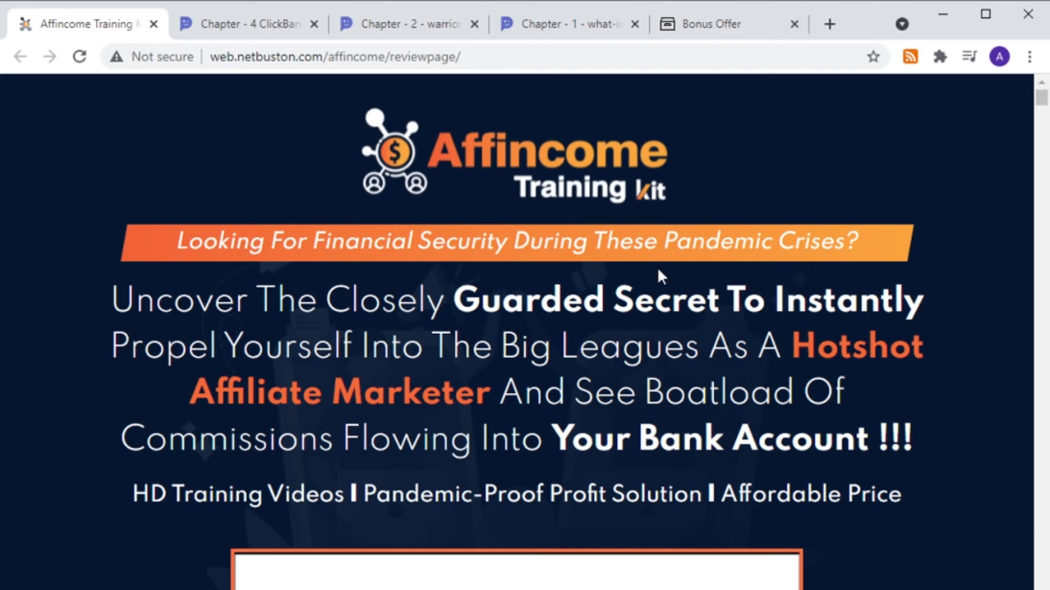
pyautogui.moveTo(741, 317)
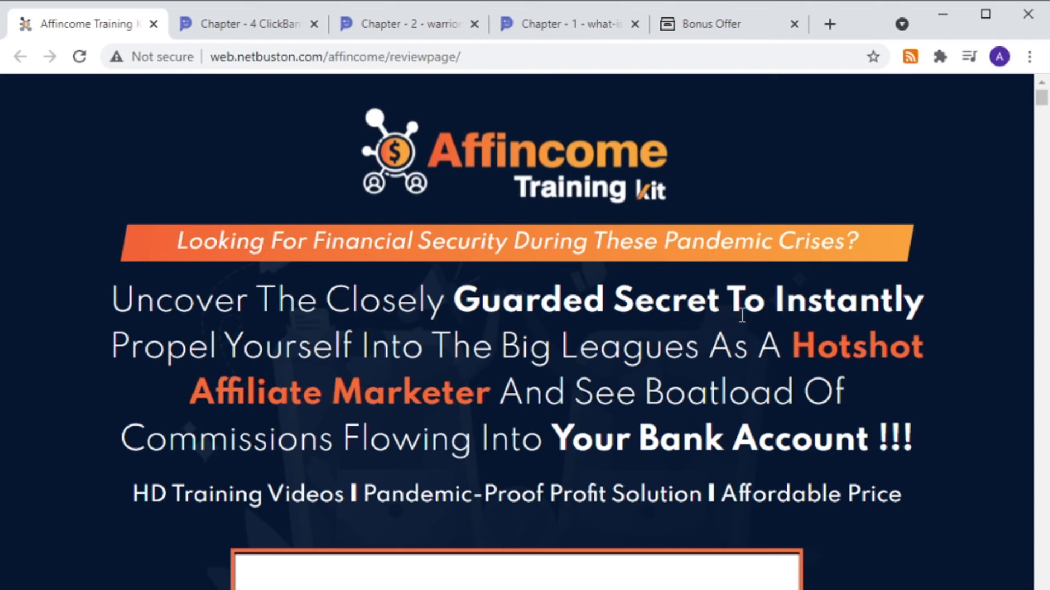
pyautogui.moveTo(897, 318)
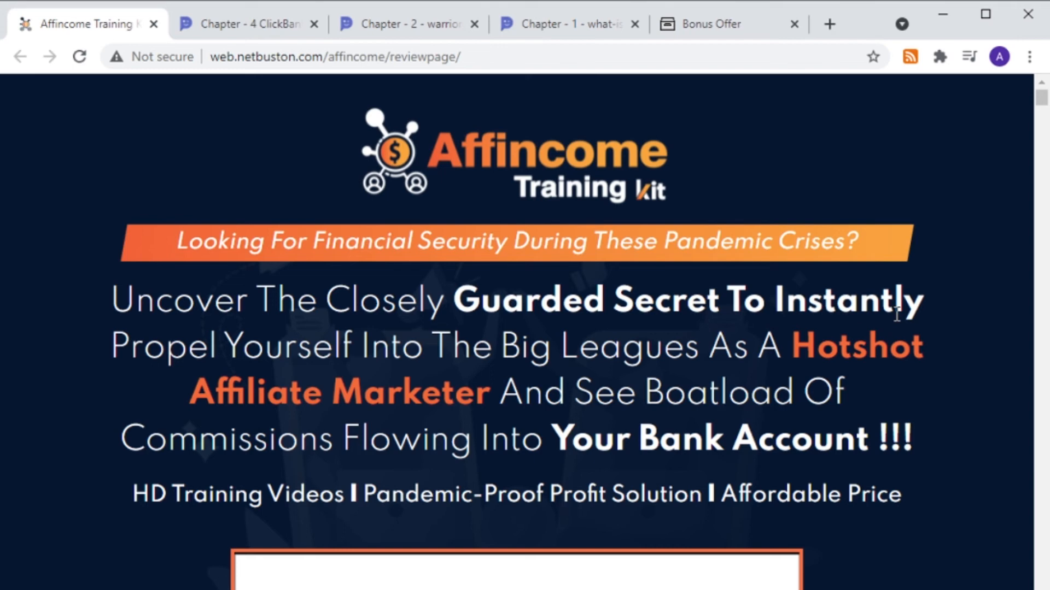
pyautogui.moveTo(906, 335)
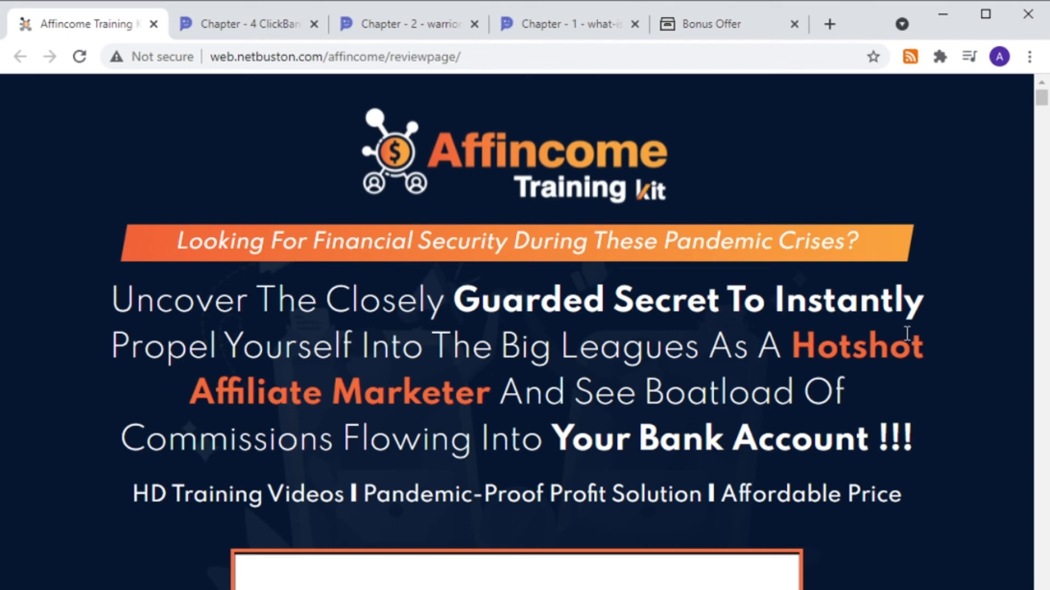
pyautogui.moveTo(927, 387)
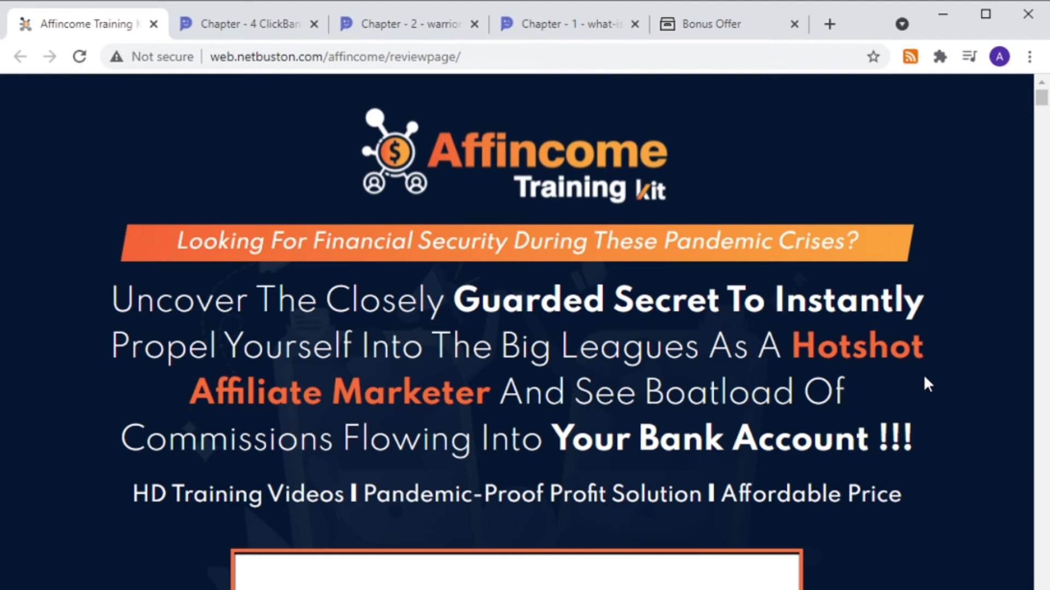
pyautogui.moveTo(995, 385)
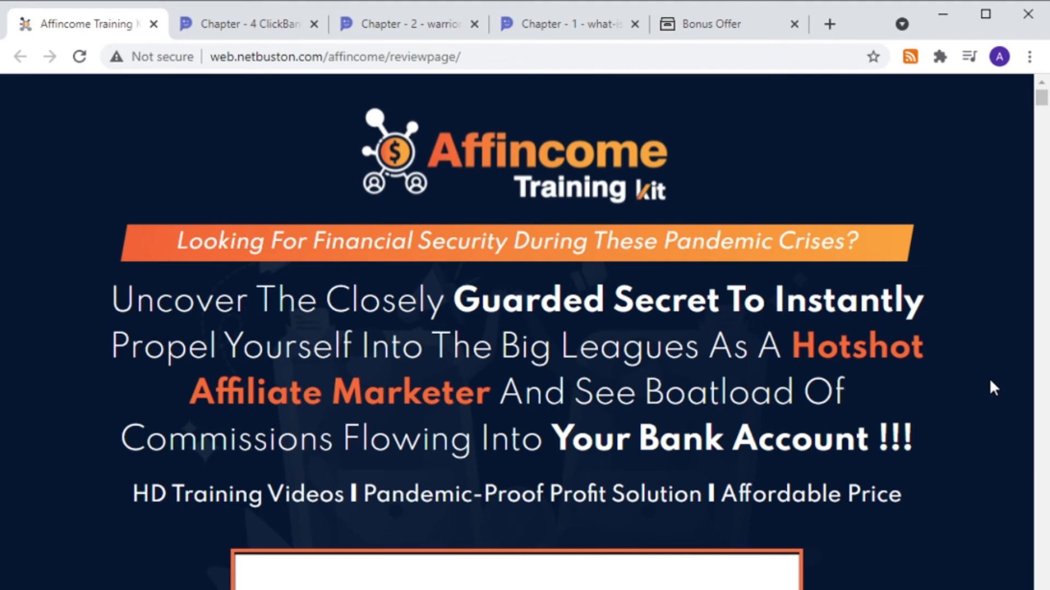
pyautogui.moveTo(946, 458)
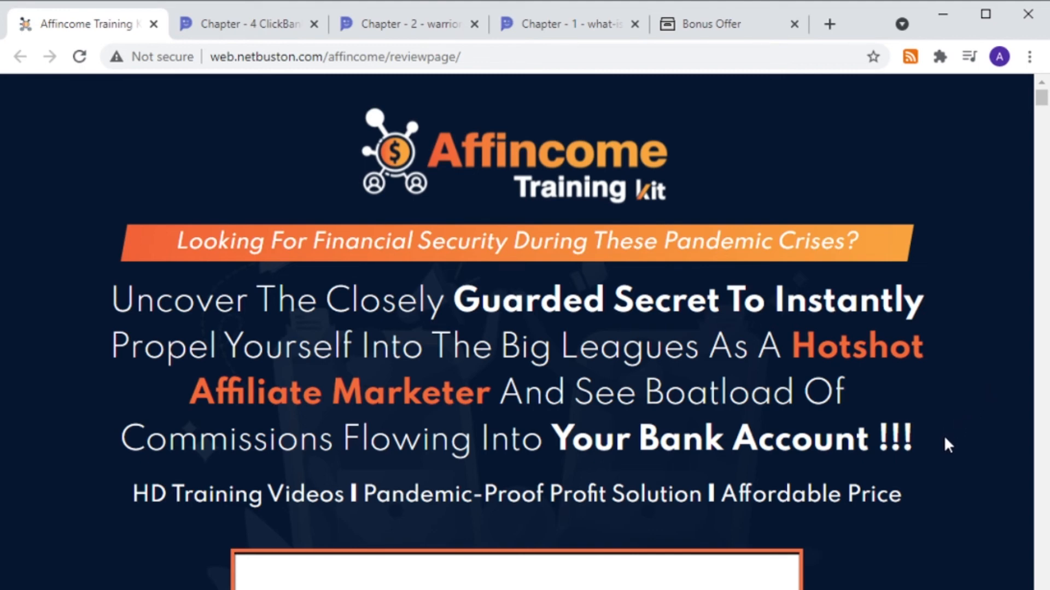
pyautogui.moveTo(1037, 389)
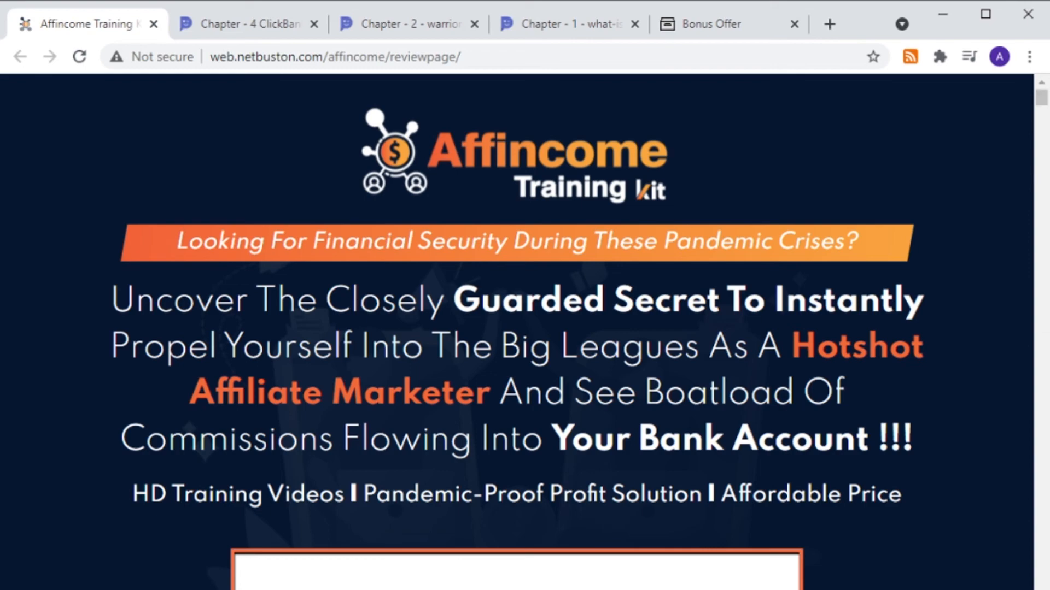
# Scroll past the affiliate marketing statistics to the "We Take Pride In Presenting" product introduction
pyautogui.scroll(-3)
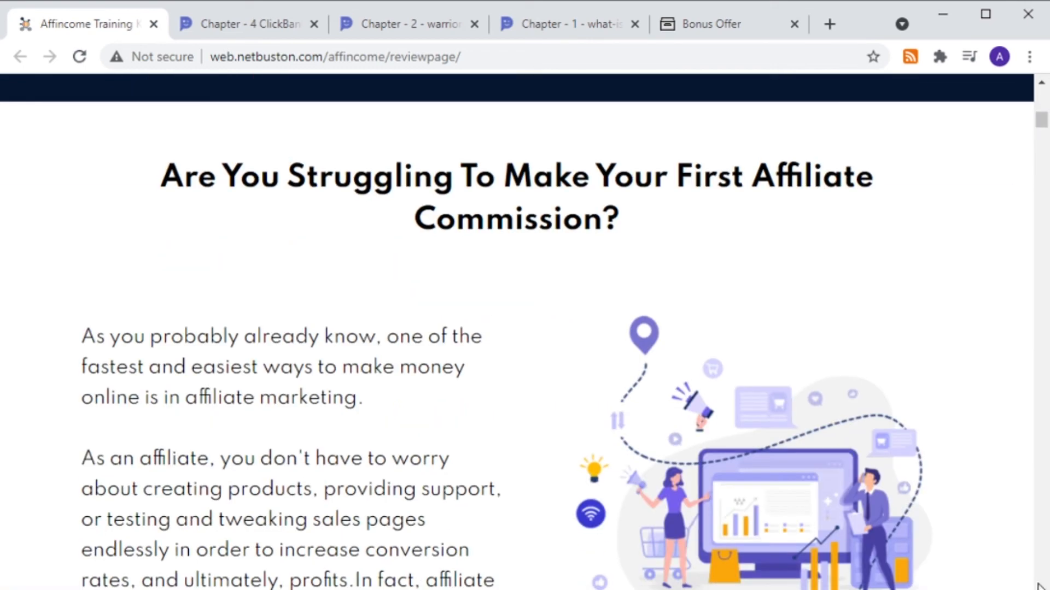
pyautogui.moveTo(1042, 583)
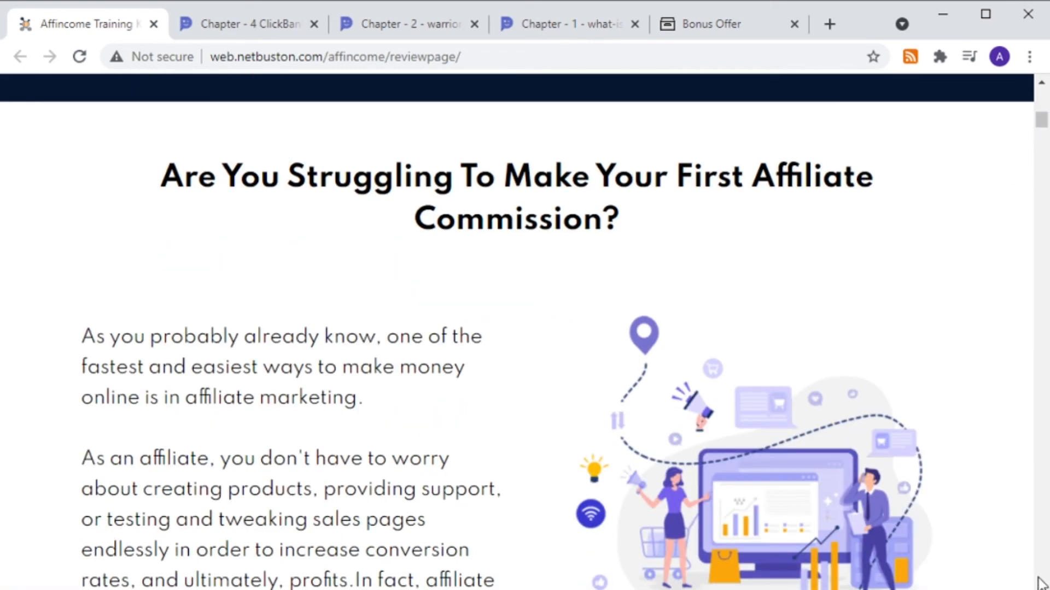
pyautogui.scroll(-3)
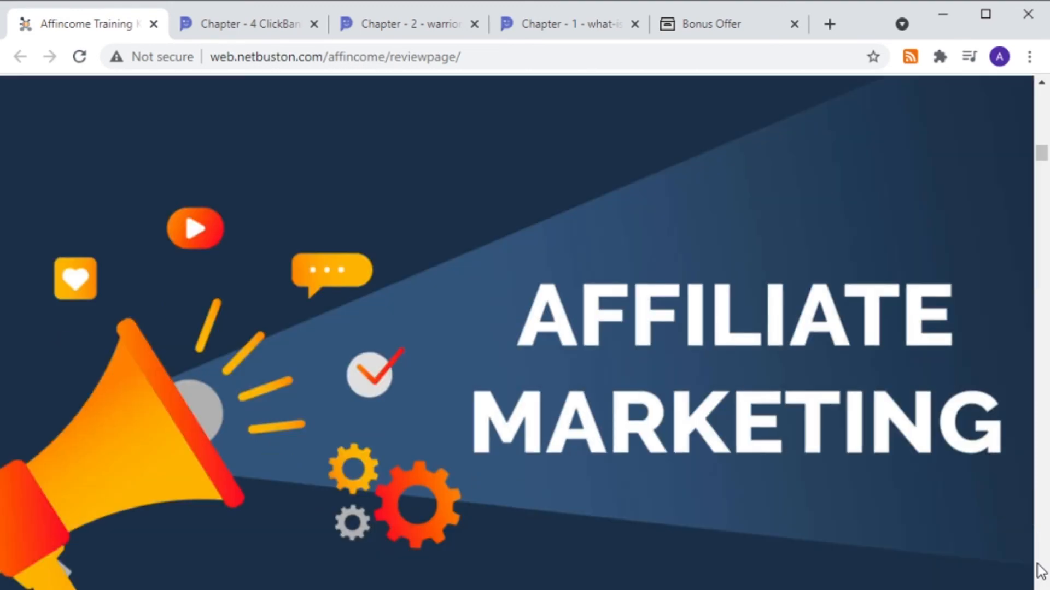
pyautogui.scroll(-3)
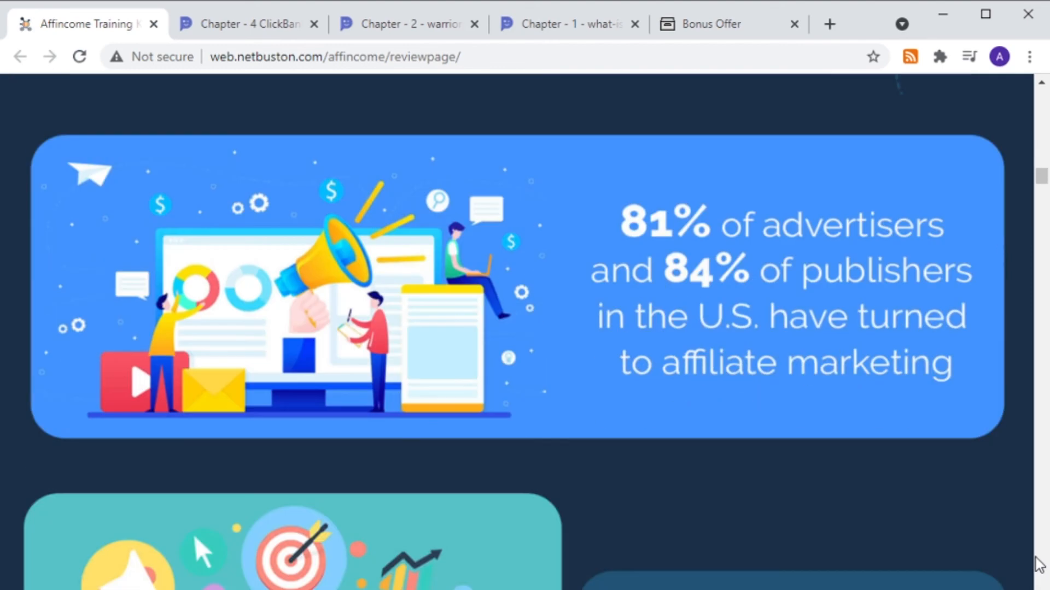
pyautogui.scroll(-3)
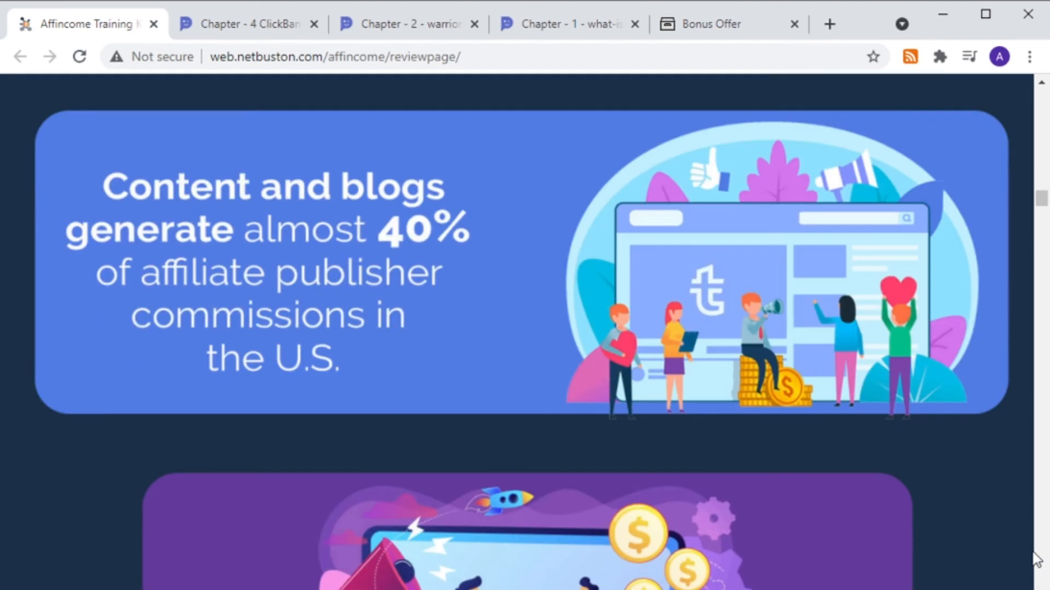
pyautogui.scroll(-3)
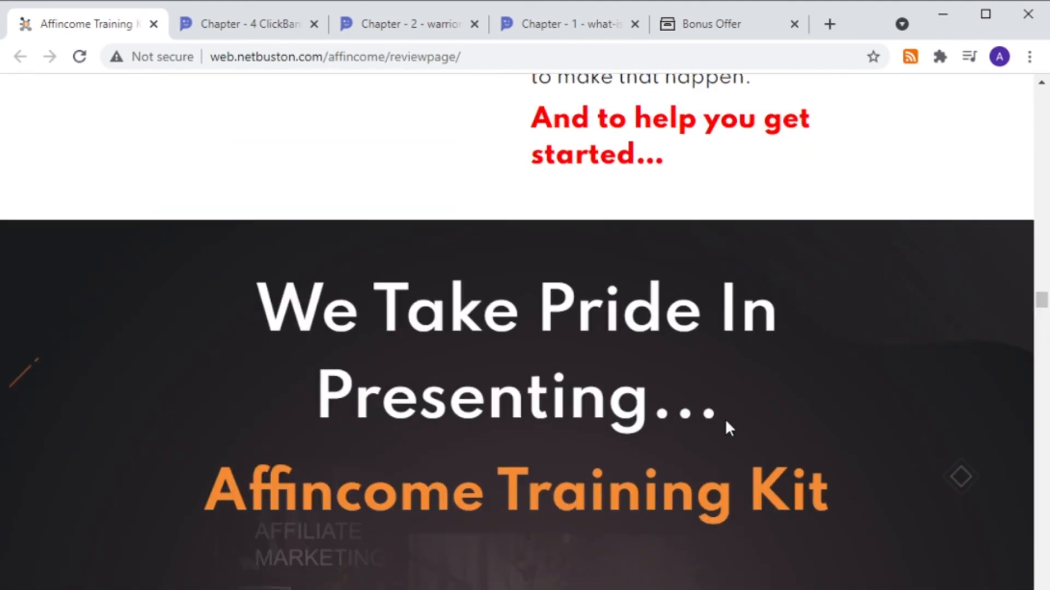
pyautogui.moveTo(603, 12)
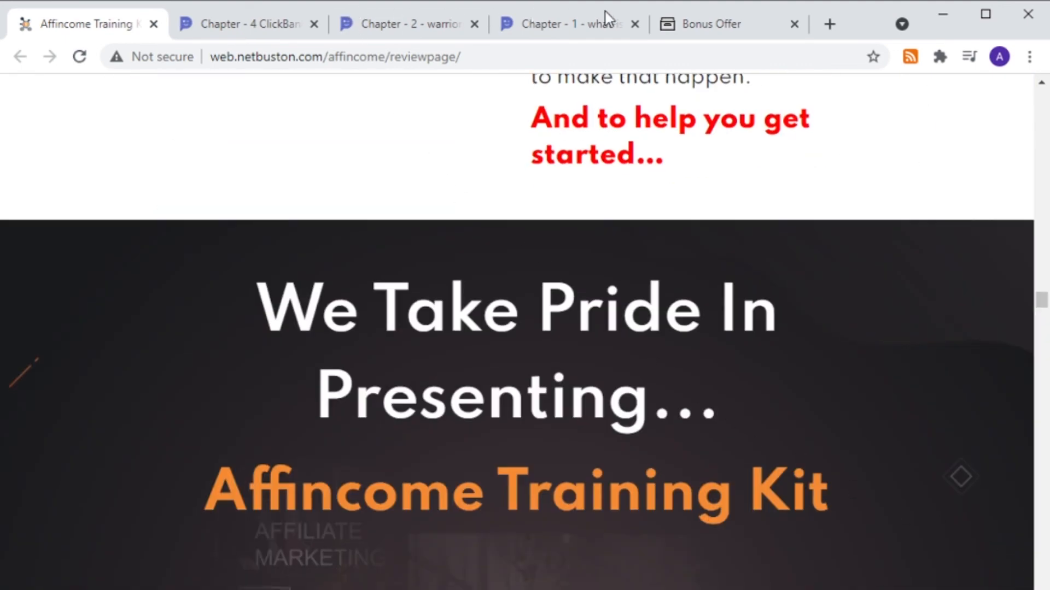
# Return to the Bonuscrate Bonus Offer page and begin reviewing its numbered bonus list
pyautogui.click(710, 24)
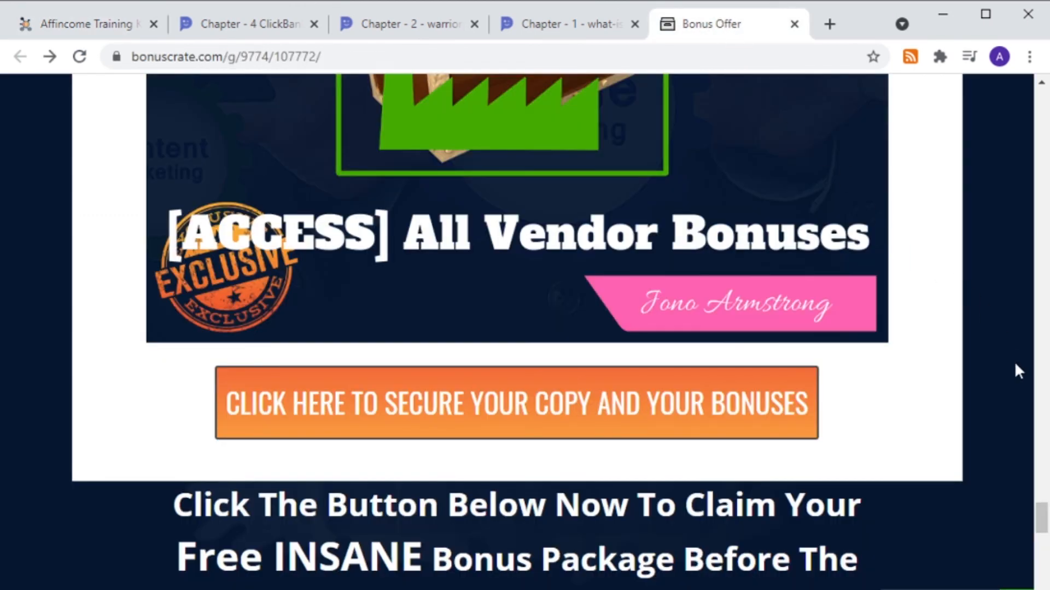
pyautogui.scroll(-3)
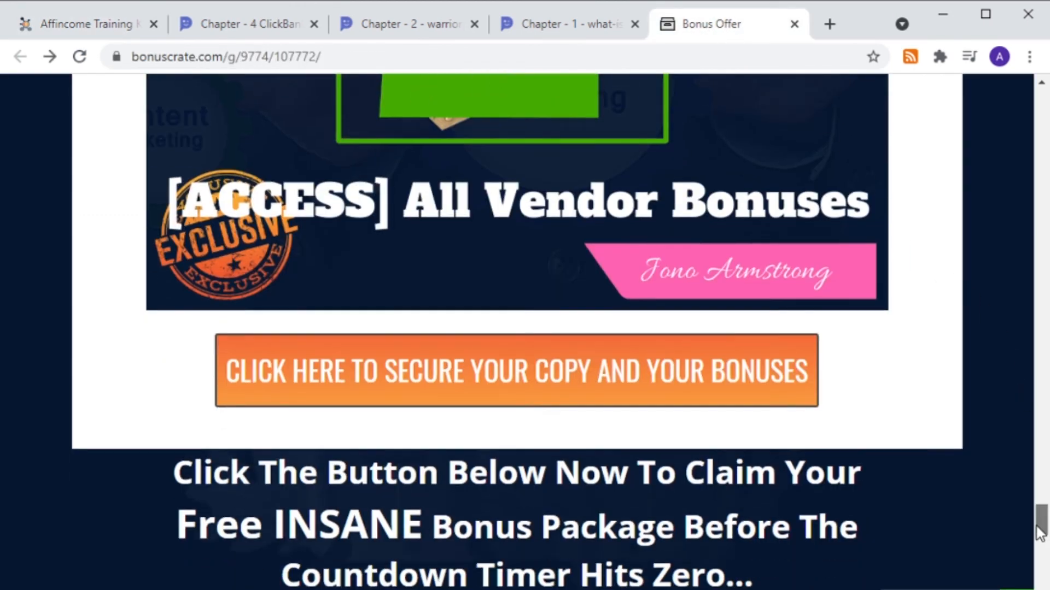
pyautogui.scroll(-3)
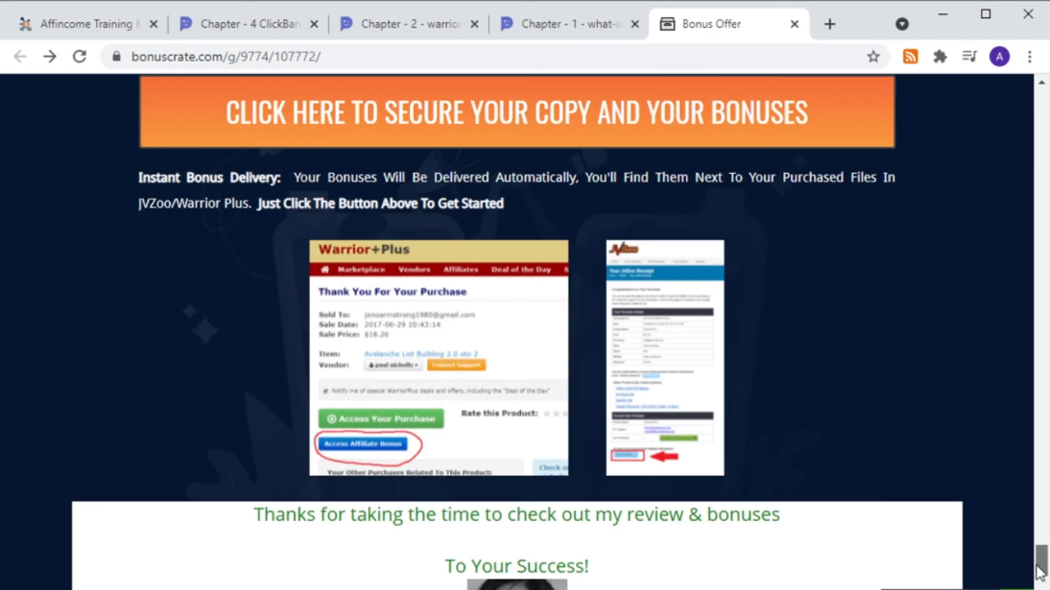
pyautogui.scroll(3)
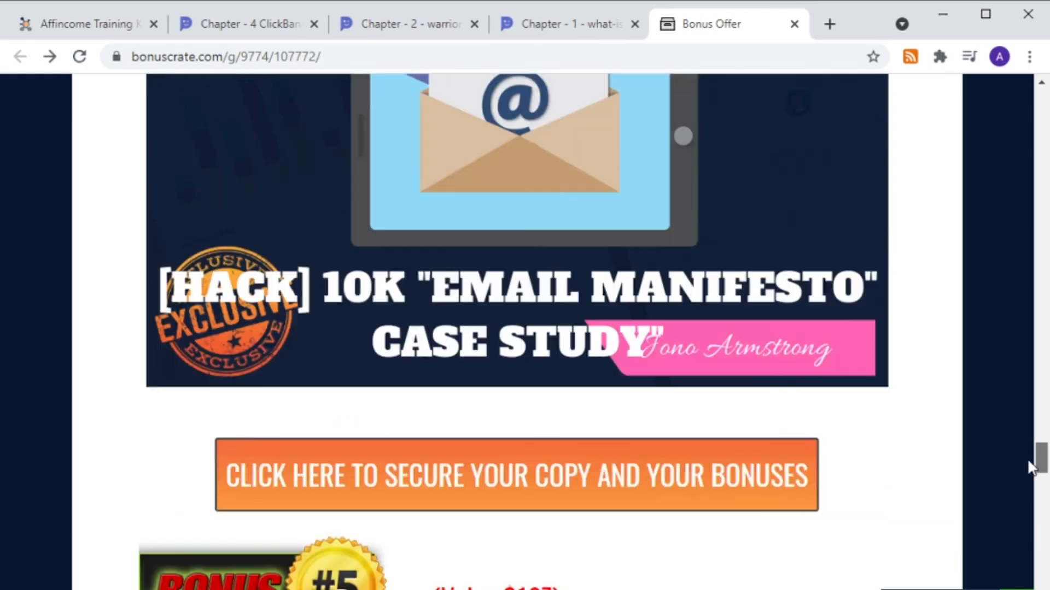
pyautogui.scroll(-3)
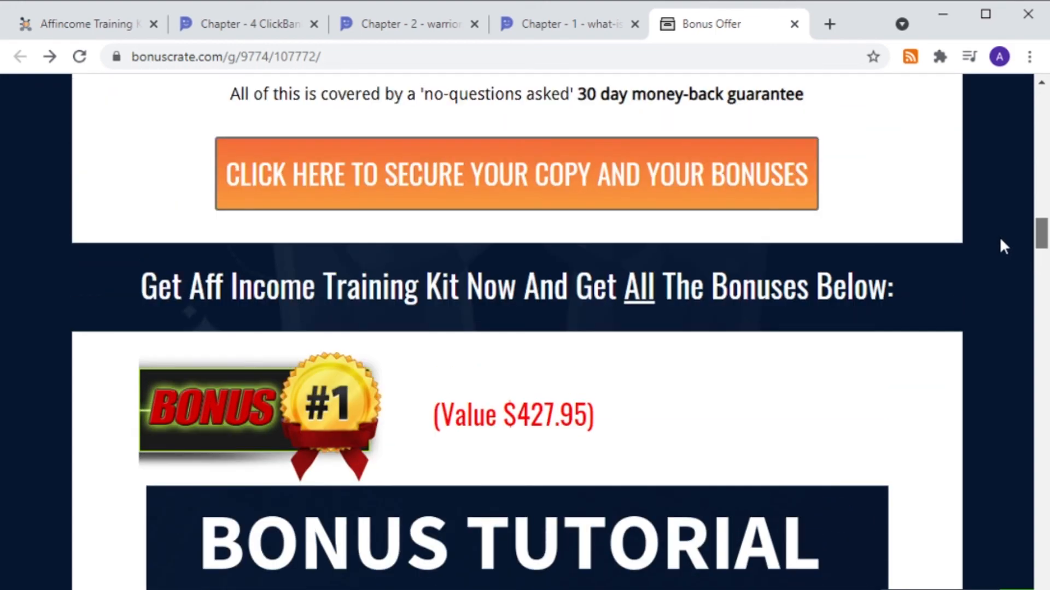
# Continue through Bonus #2, #3 and #5 down to the All Vendor Bonuses special bonus
pyautogui.scroll(-3)
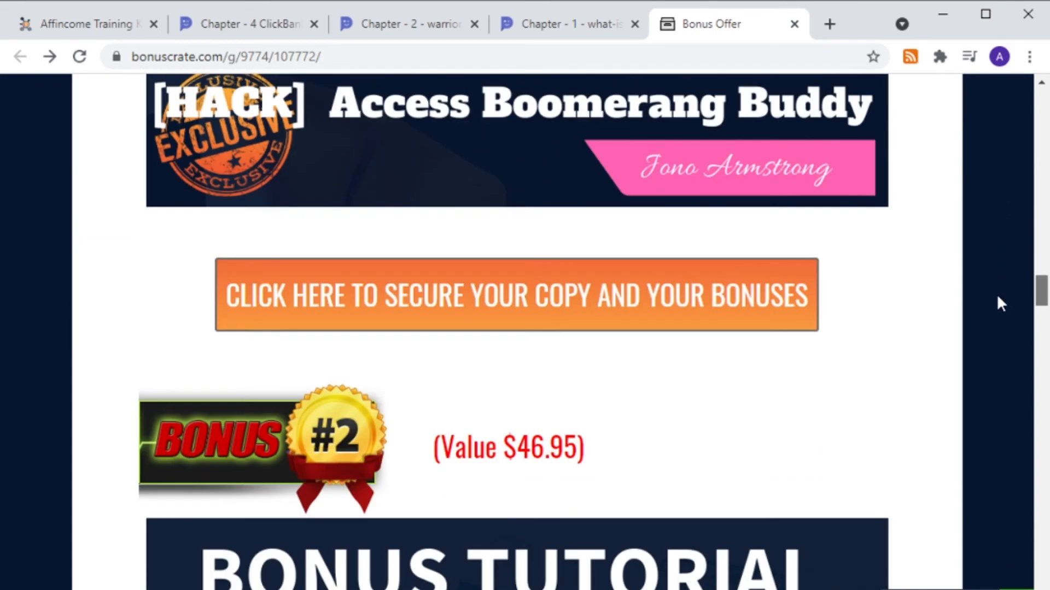
pyautogui.scroll(-3)
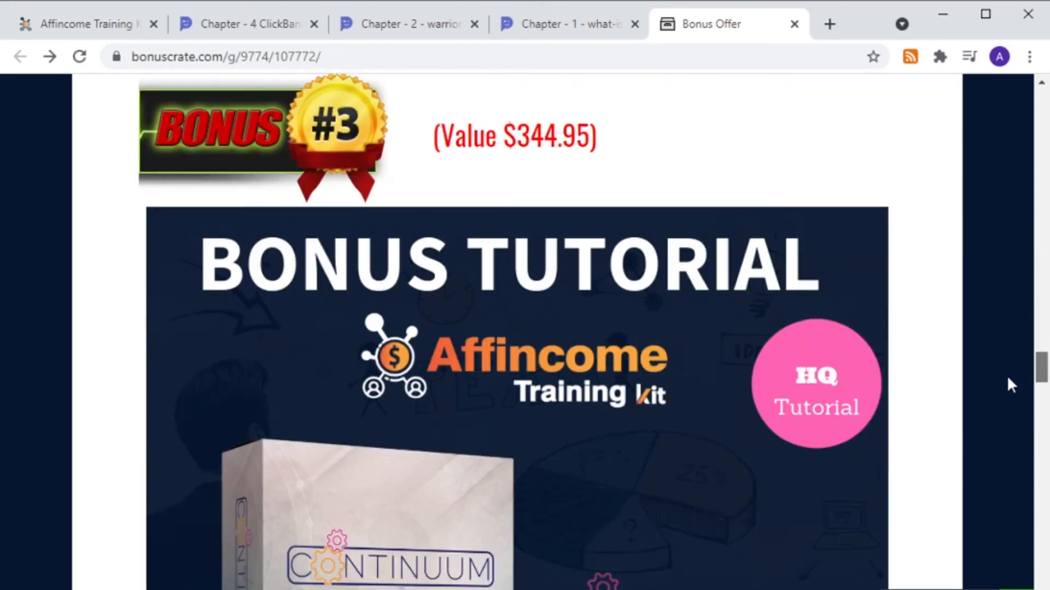
pyautogui.scroll(-3)
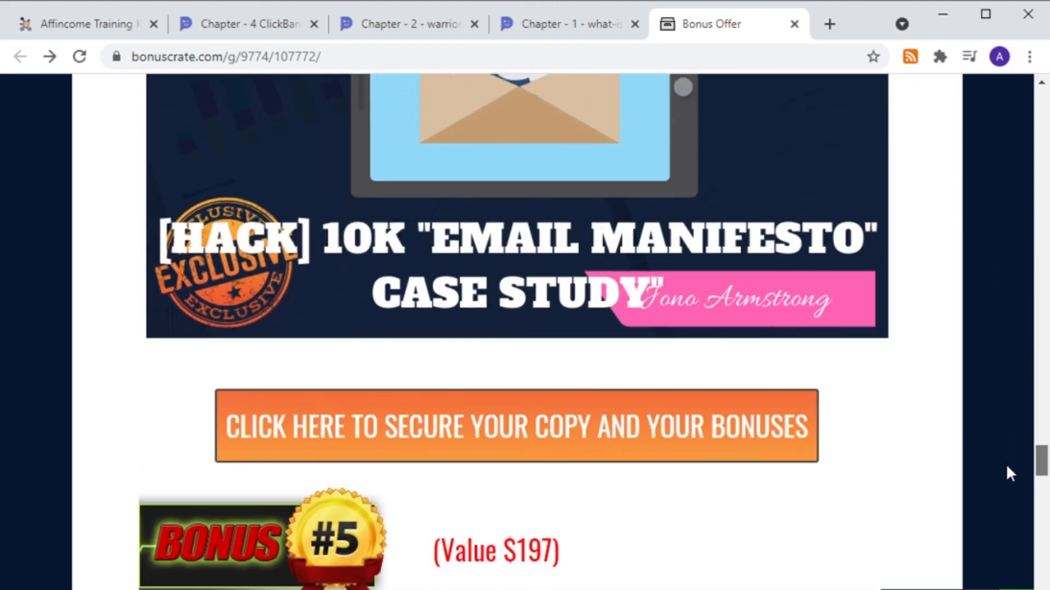
pyautogui.scroll(-3)
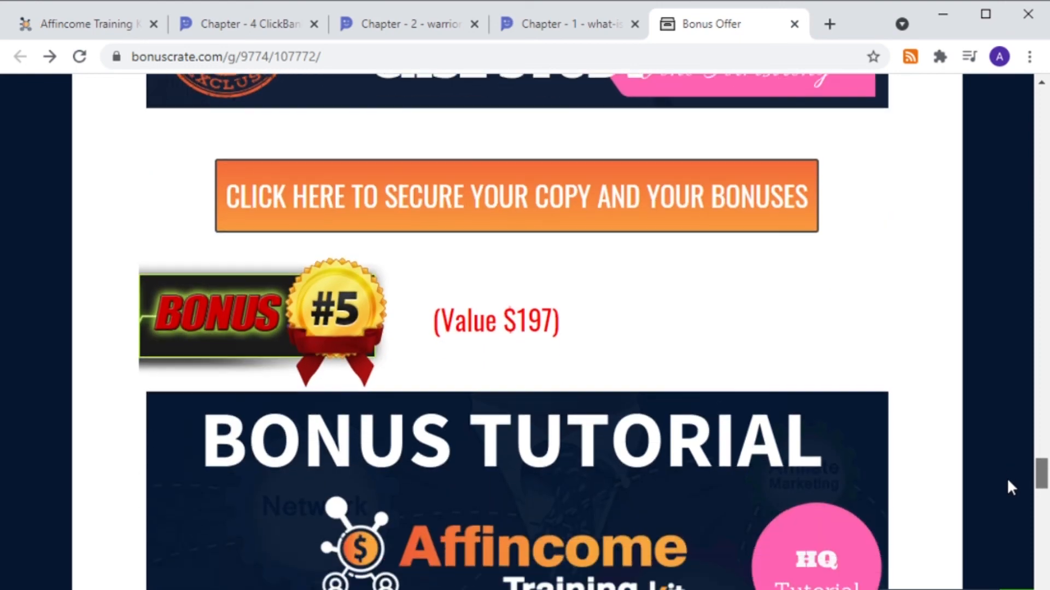
pyautogui.scroll(-3)
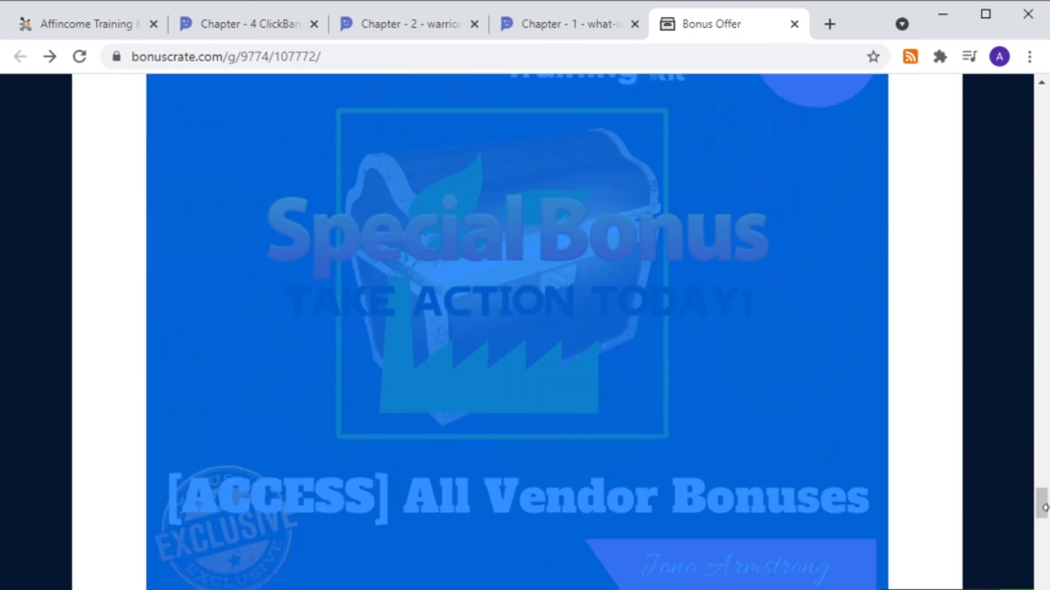
# Scroll past the countdown timer and delivery screenshots to April's "To Your Success!" sign-off
pyautogui.scroll(-3)
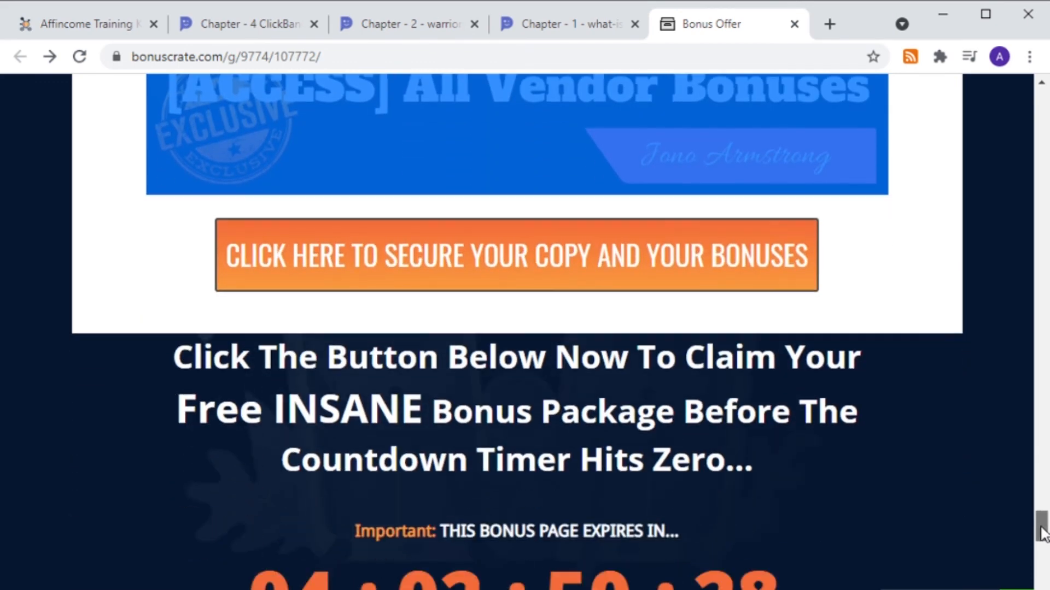
pyautogui.scroll(-3)
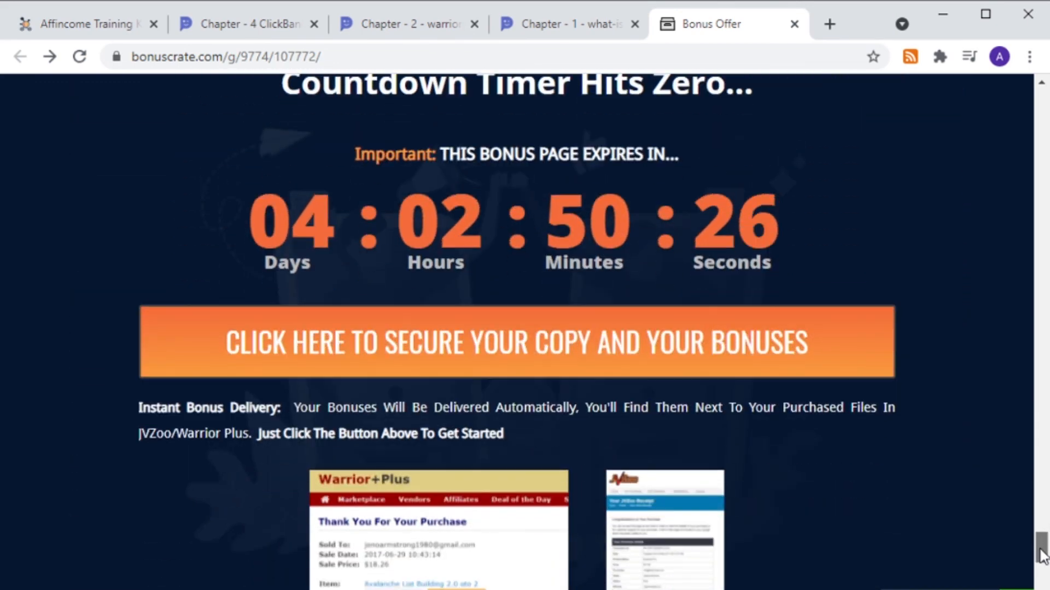
pyautogui.scroll(-3)
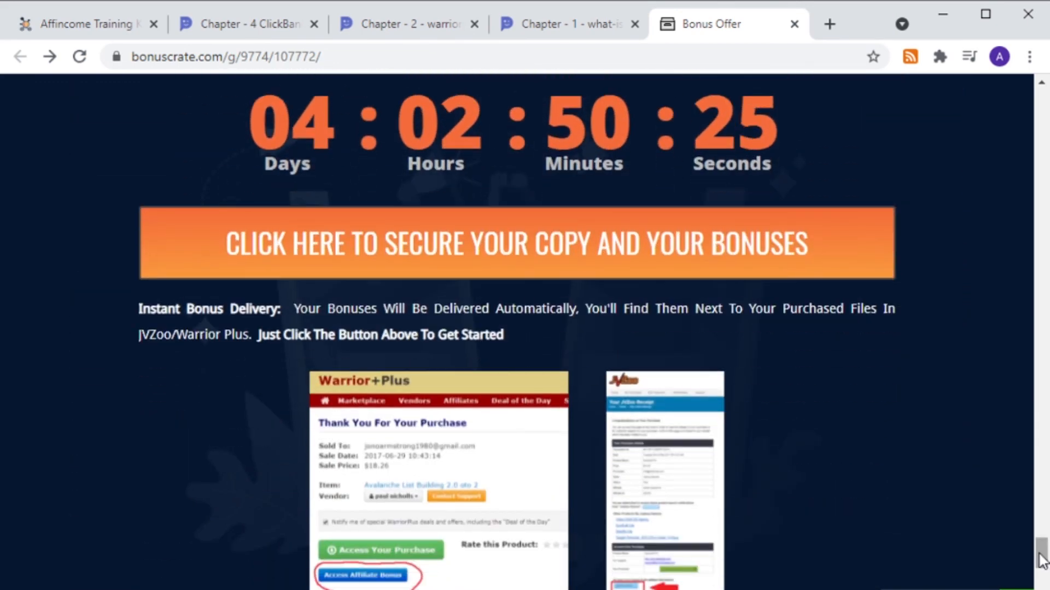
pyautogui.moveTo(721, 567)
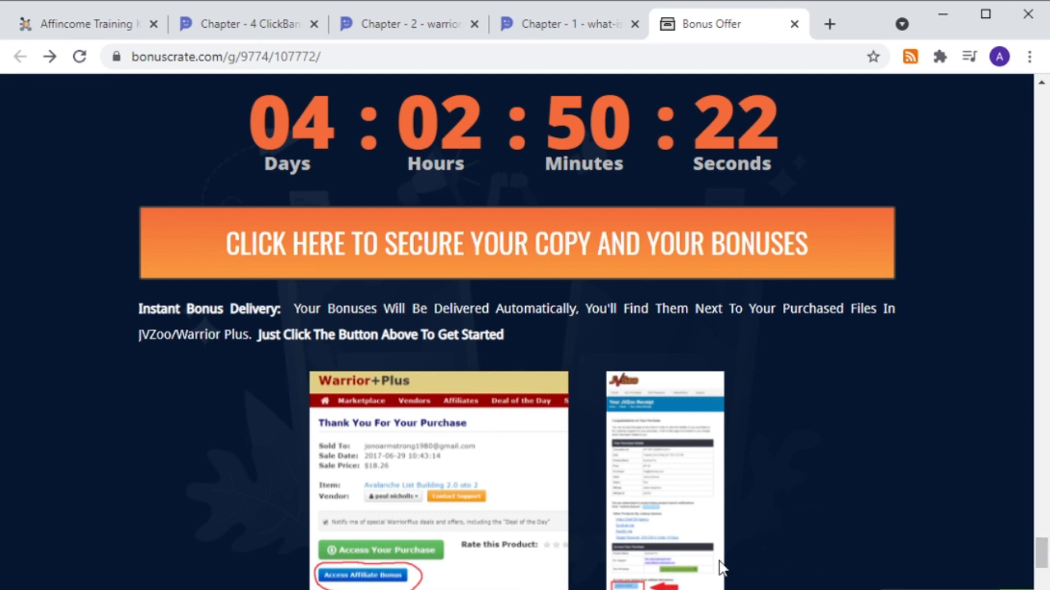
pyautogui.moveTo(516, 571)
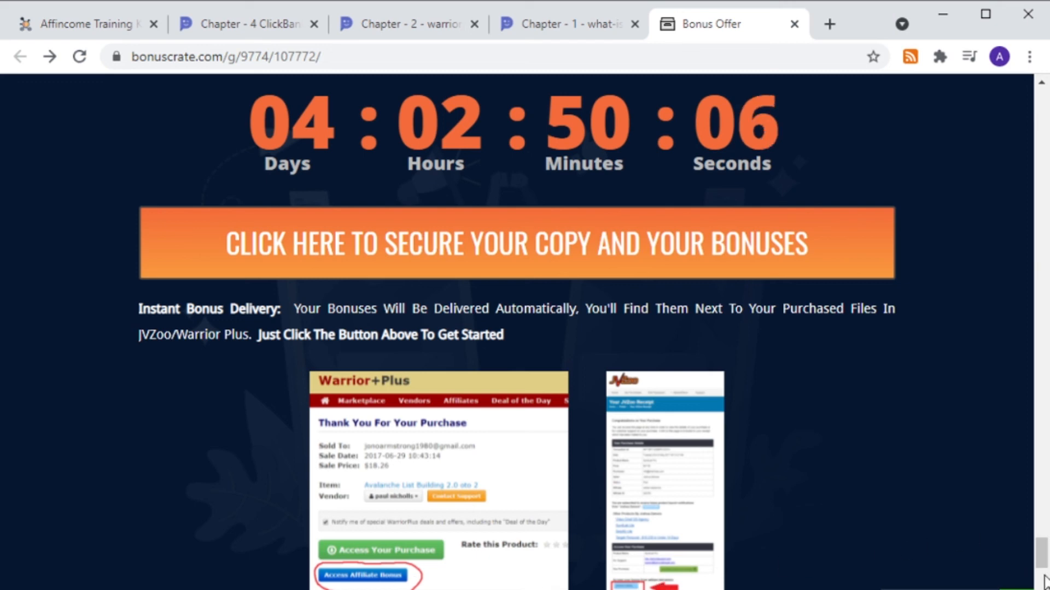
pyautogui.scroll(-3)
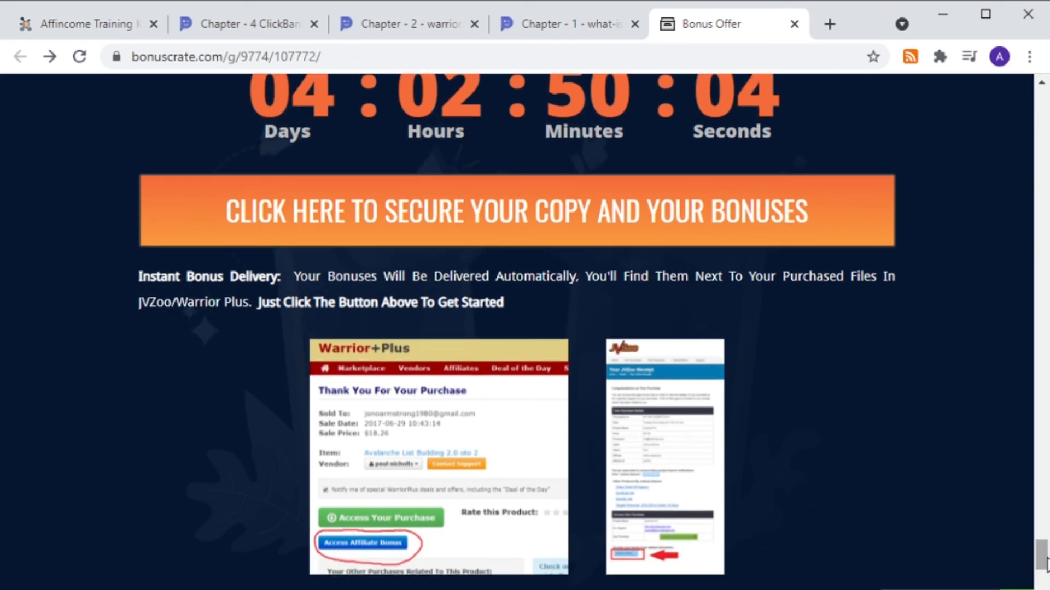
pyautogui.scroll(-3)
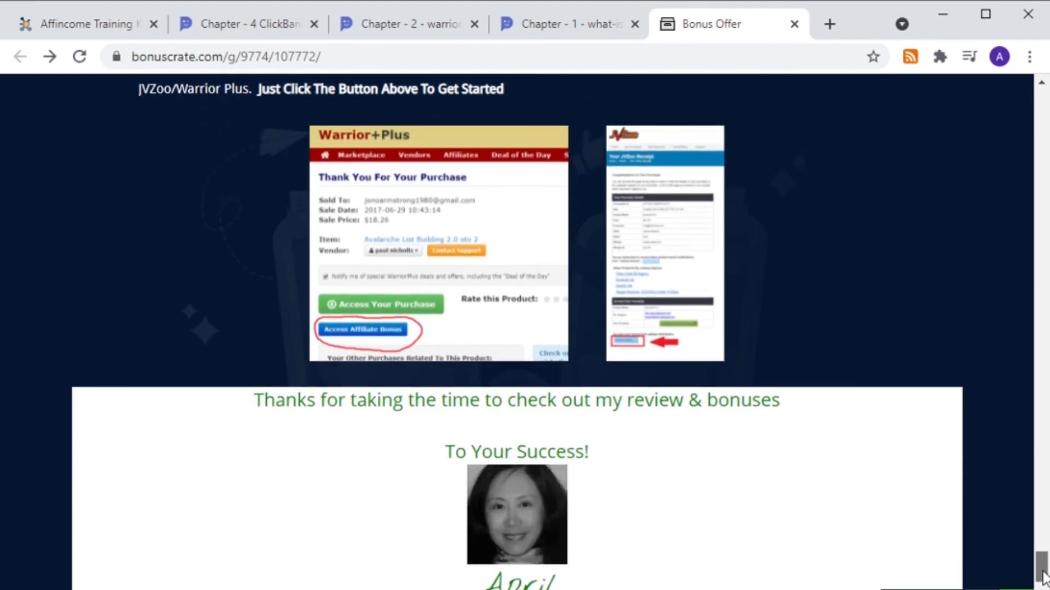
pyautogui.scroll(-3)
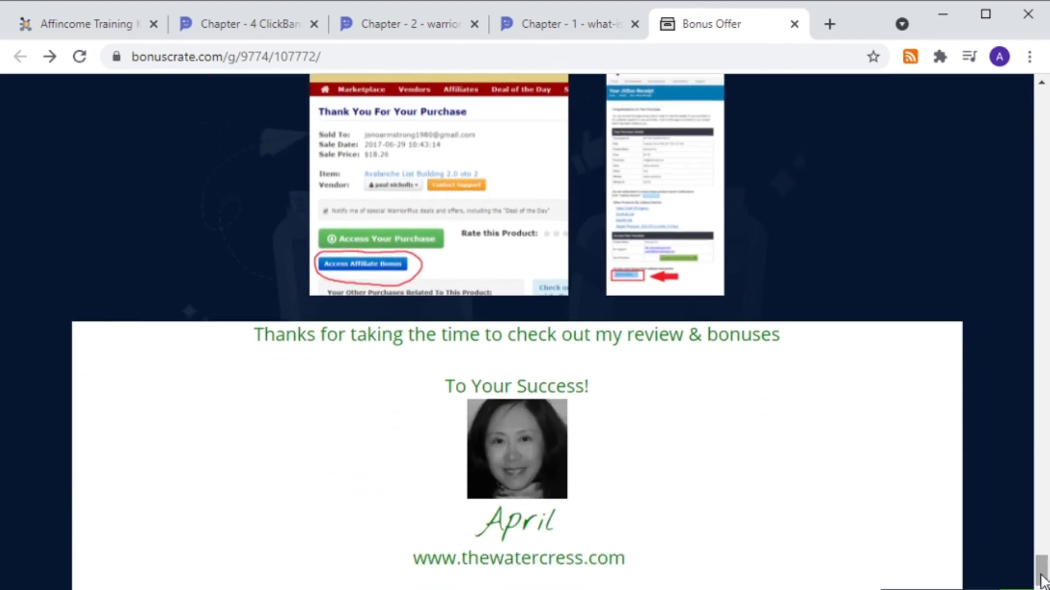